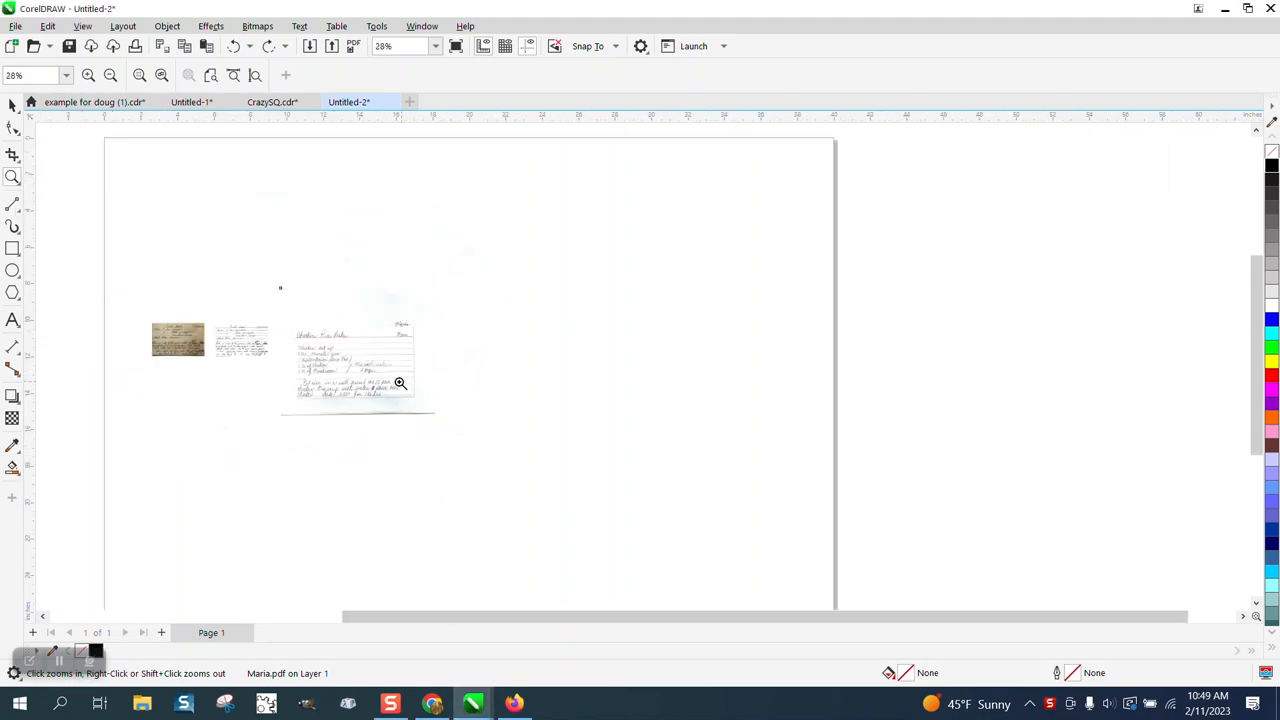
# Zoom in on the scanned Chicken Rice Bake recipe card so the handwriting is readable.
pyautogui.click(400, 384)
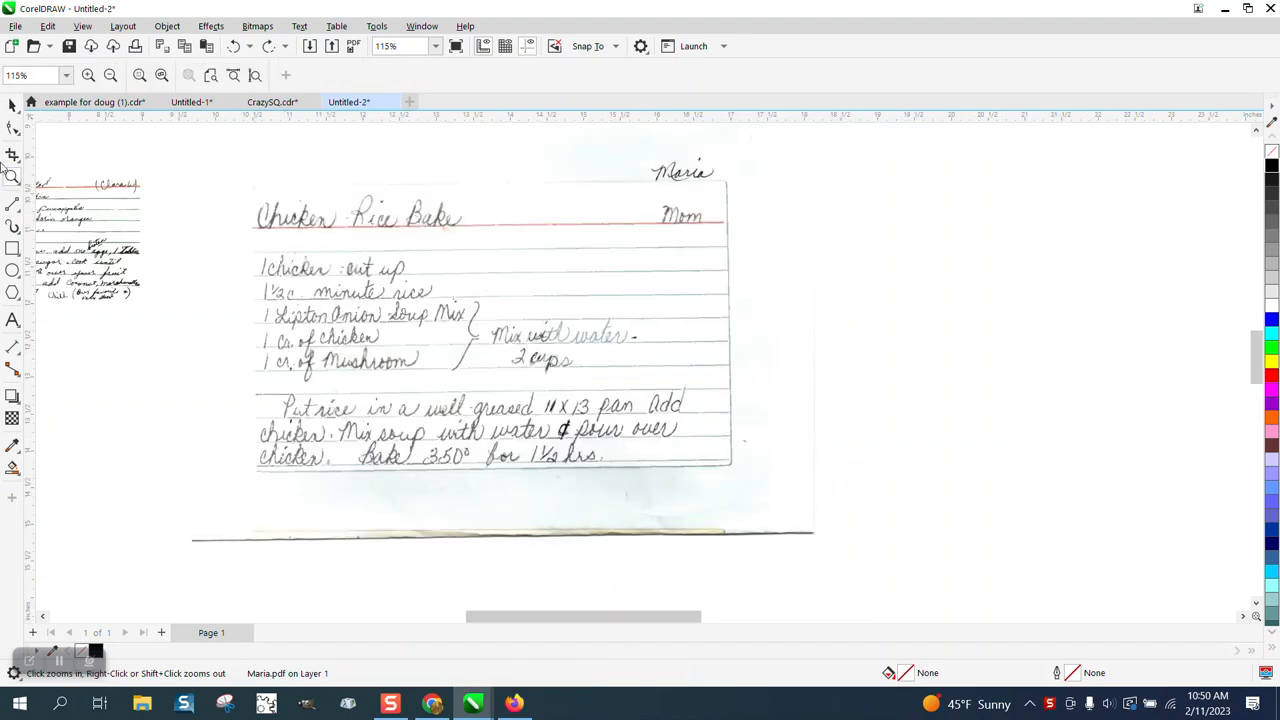
# Crop the recipe card scan down to its ruled writing area, removing the margins.
pyautogui.click(504, 432)
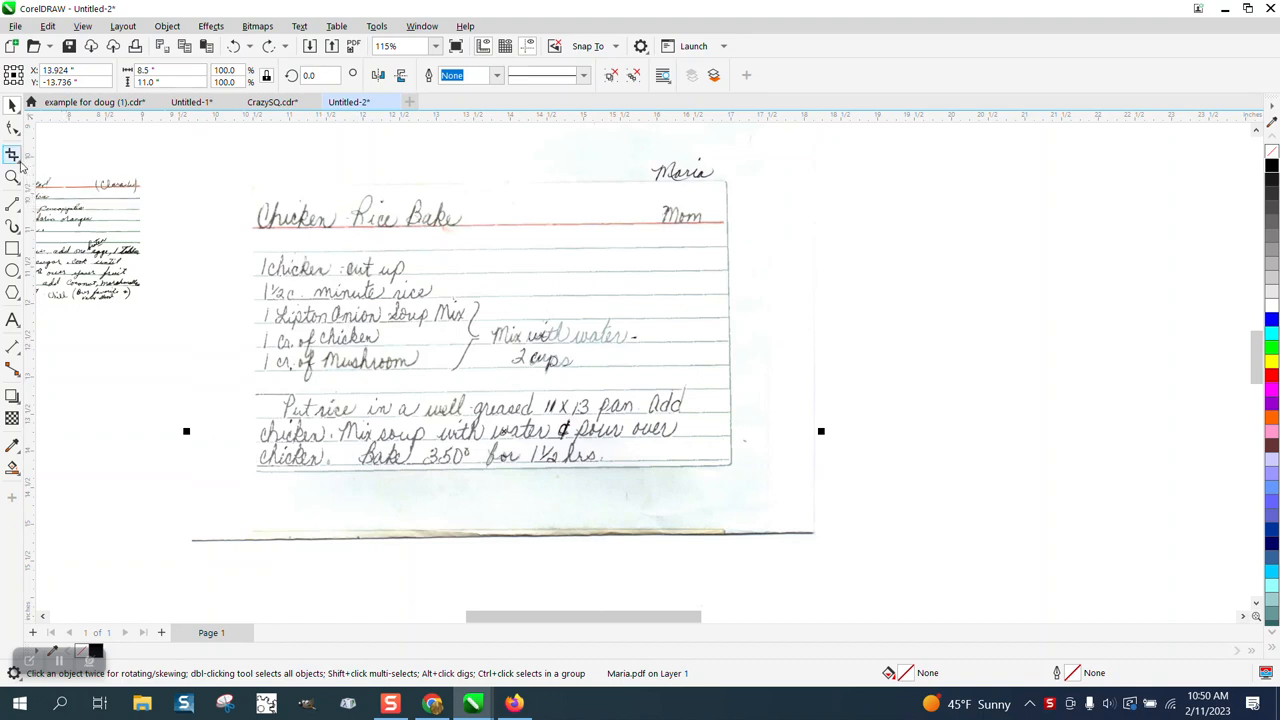
pyautogui.click(12, 156)
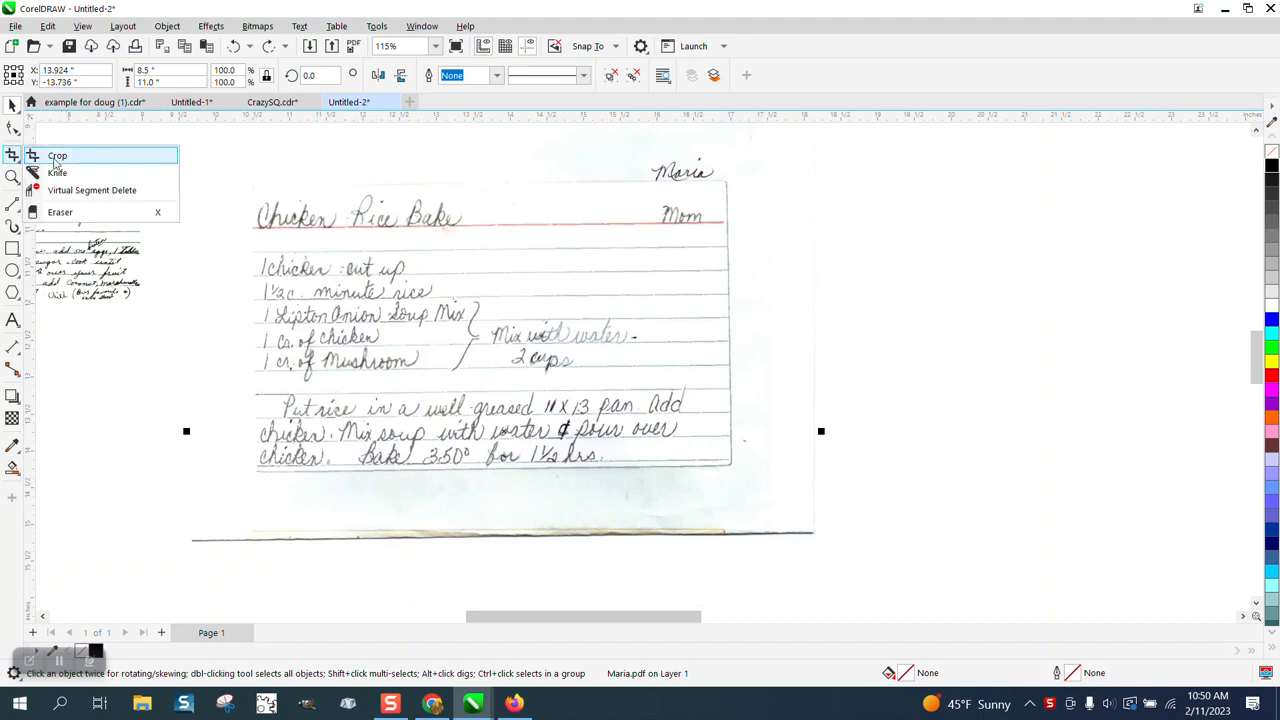
pyautogui.click(58, 156)
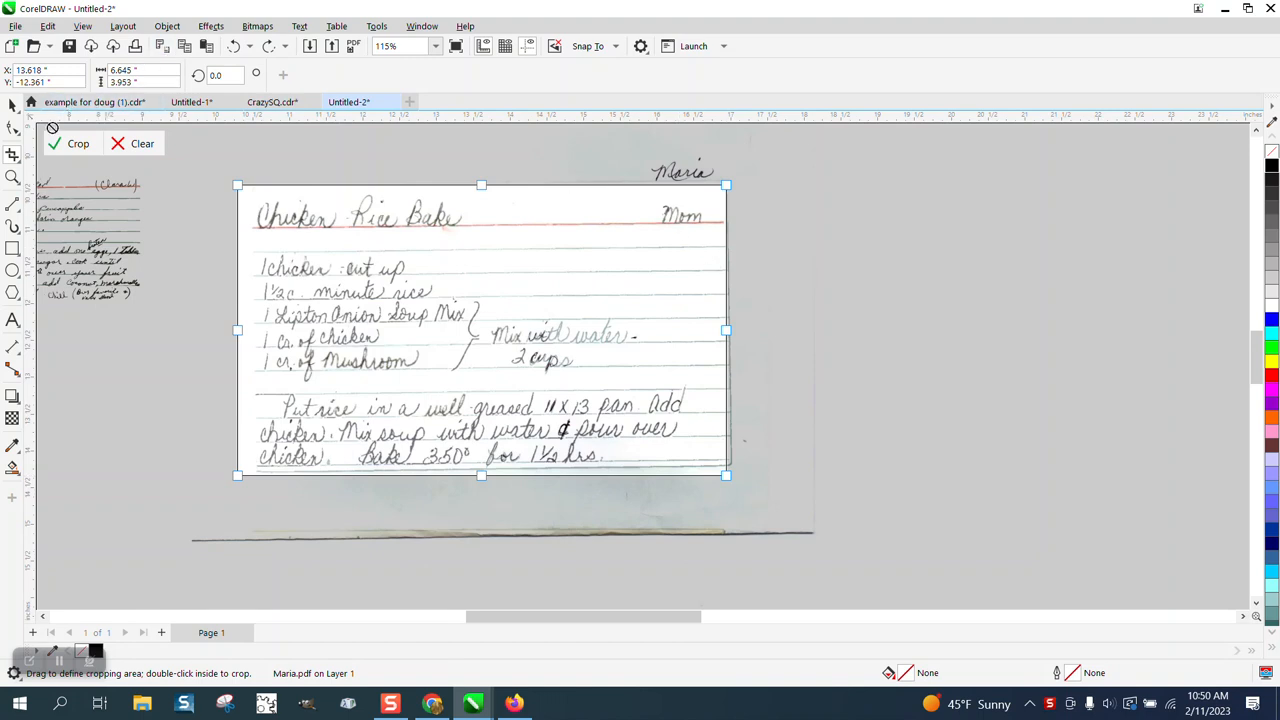
pyautogui.click(76, 144)
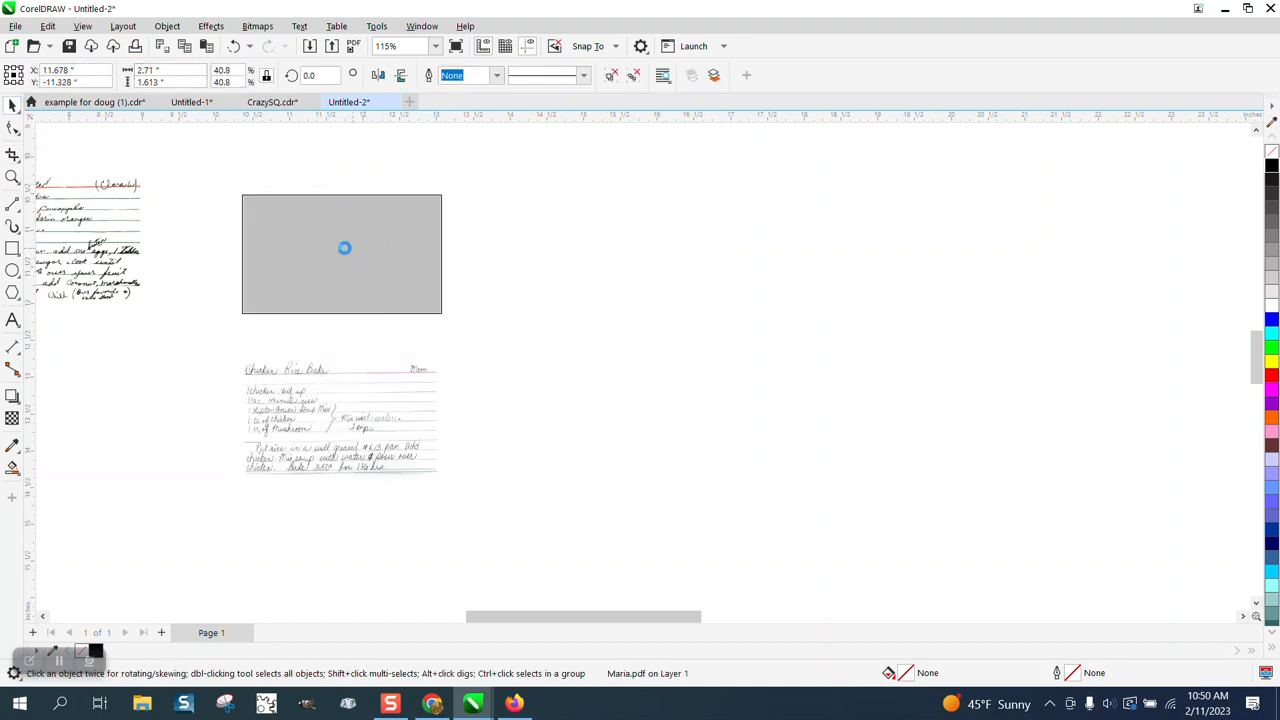
# Convert the cropped card into a single CMYK bitmap.
pyautogui.click(342, 254)
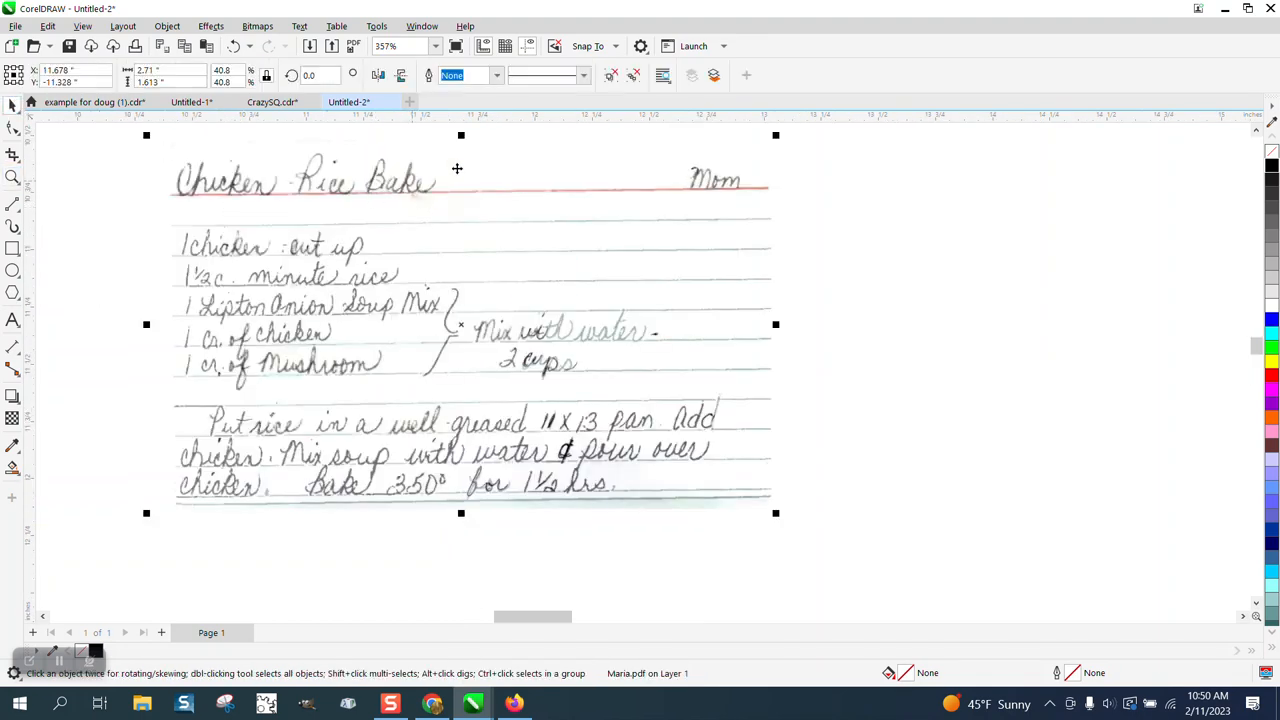
pyautogui.click(256, 26)
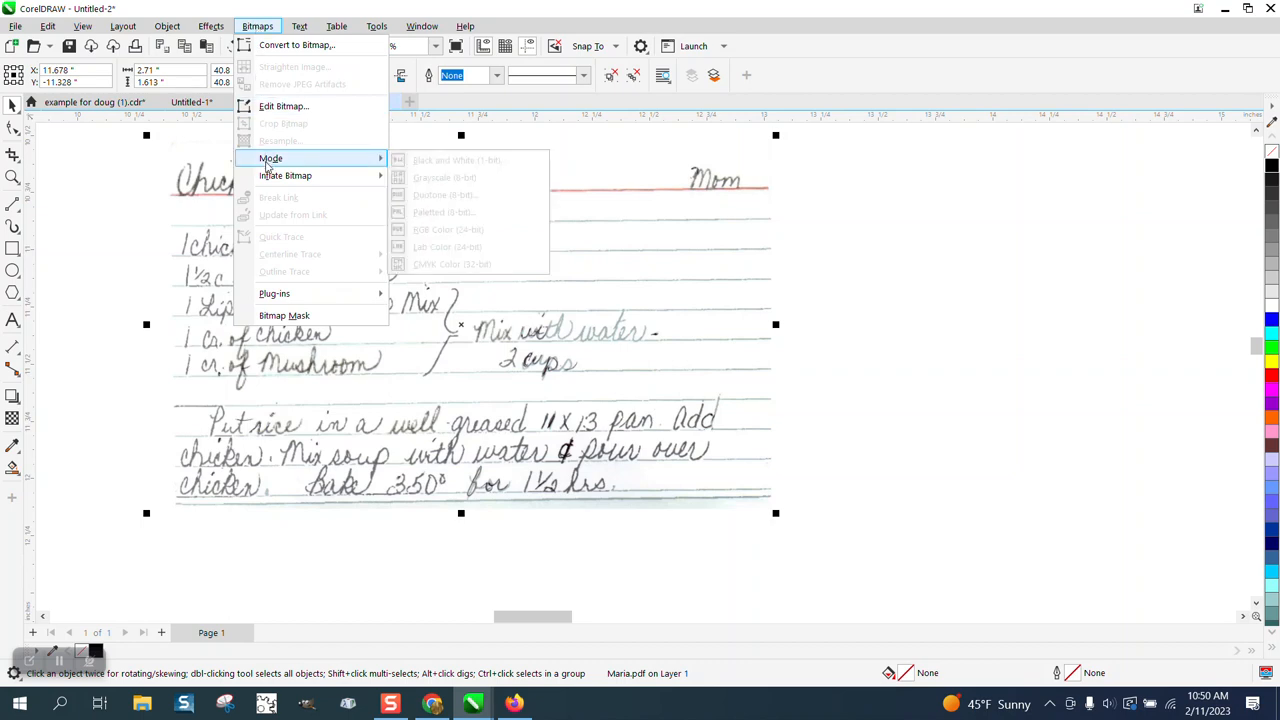
pyautogui.moveTo(296, 44)
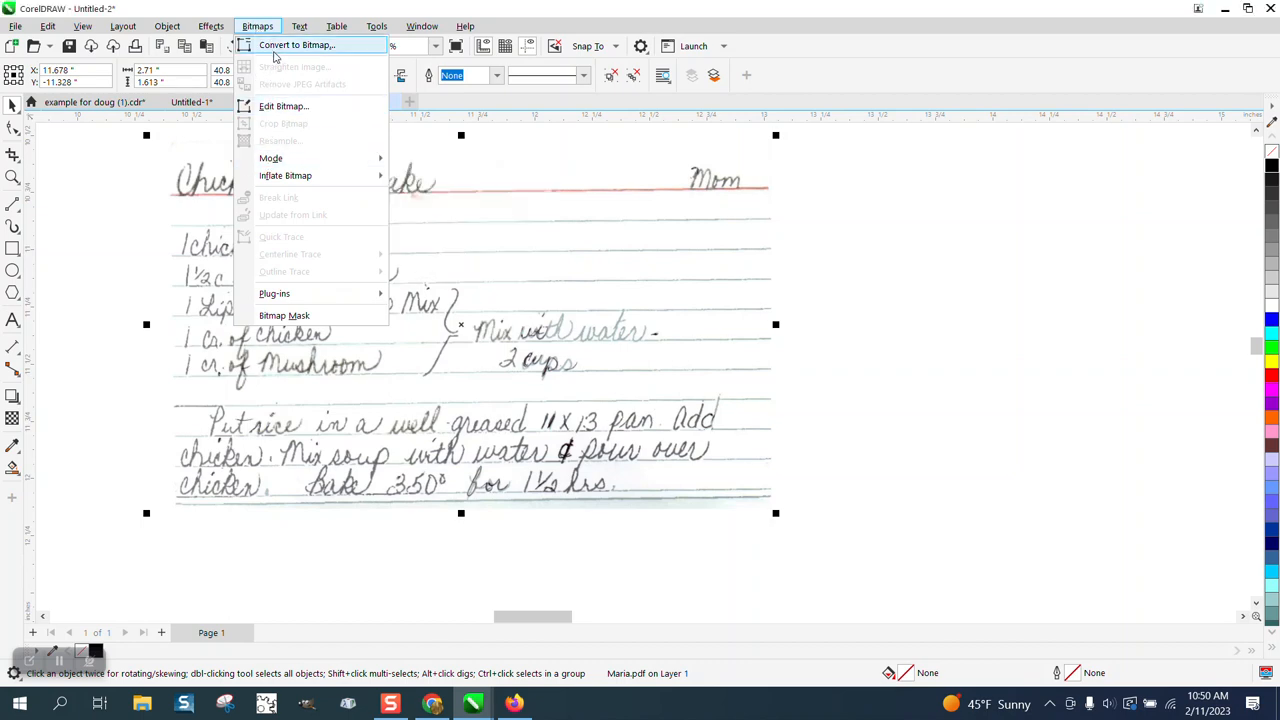
pyautogui.click(296, 44)
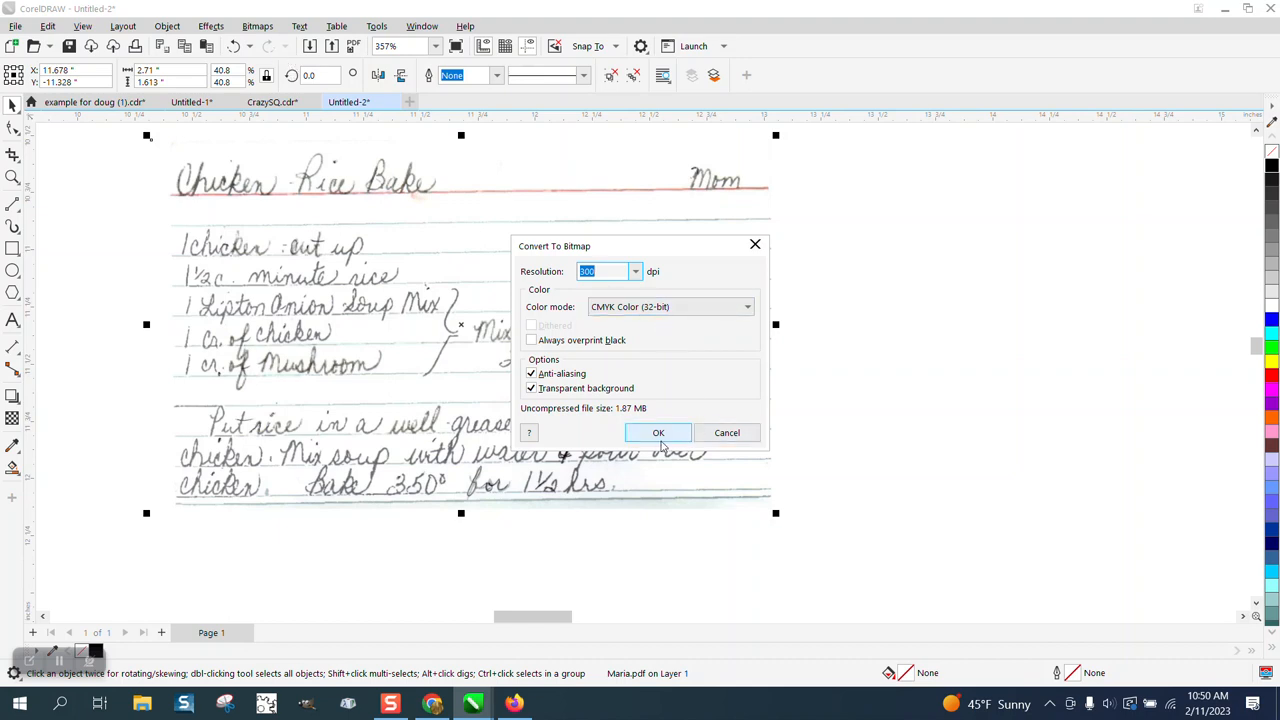
pyautogui.click(658, 432)
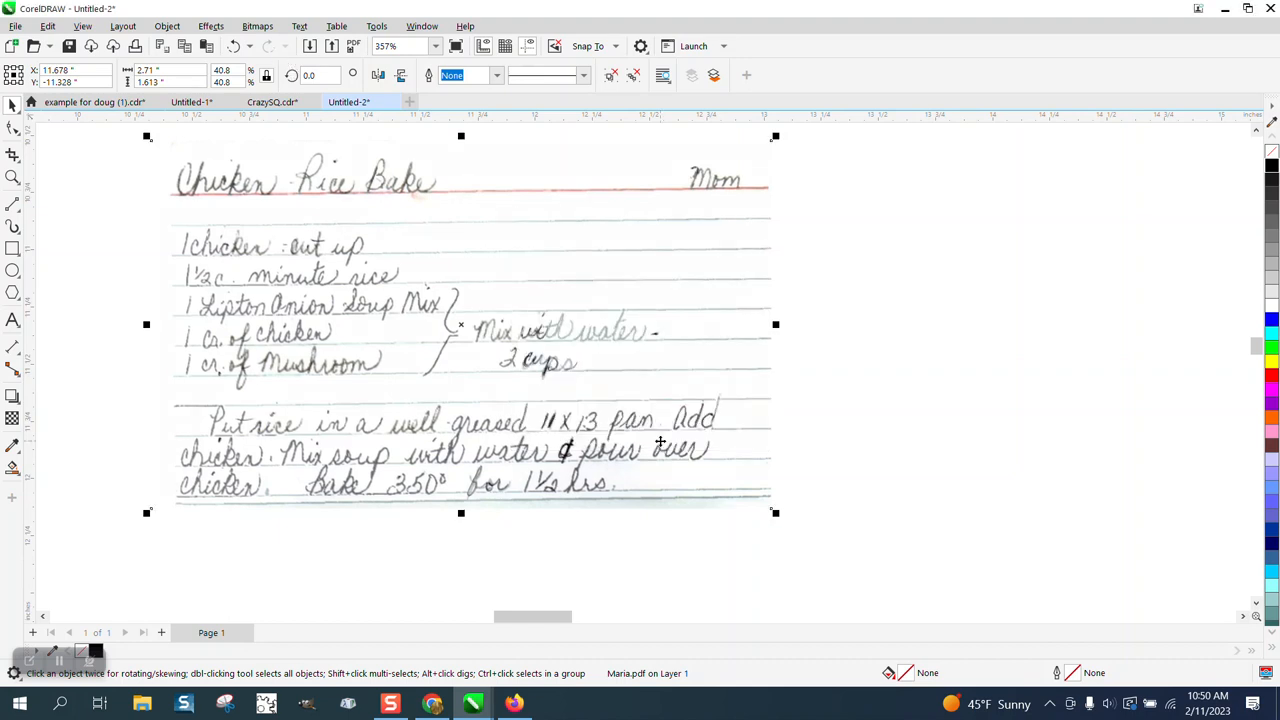
# Resample the card bitmap at 300 dpi.
pyautogui.click(256, 26)
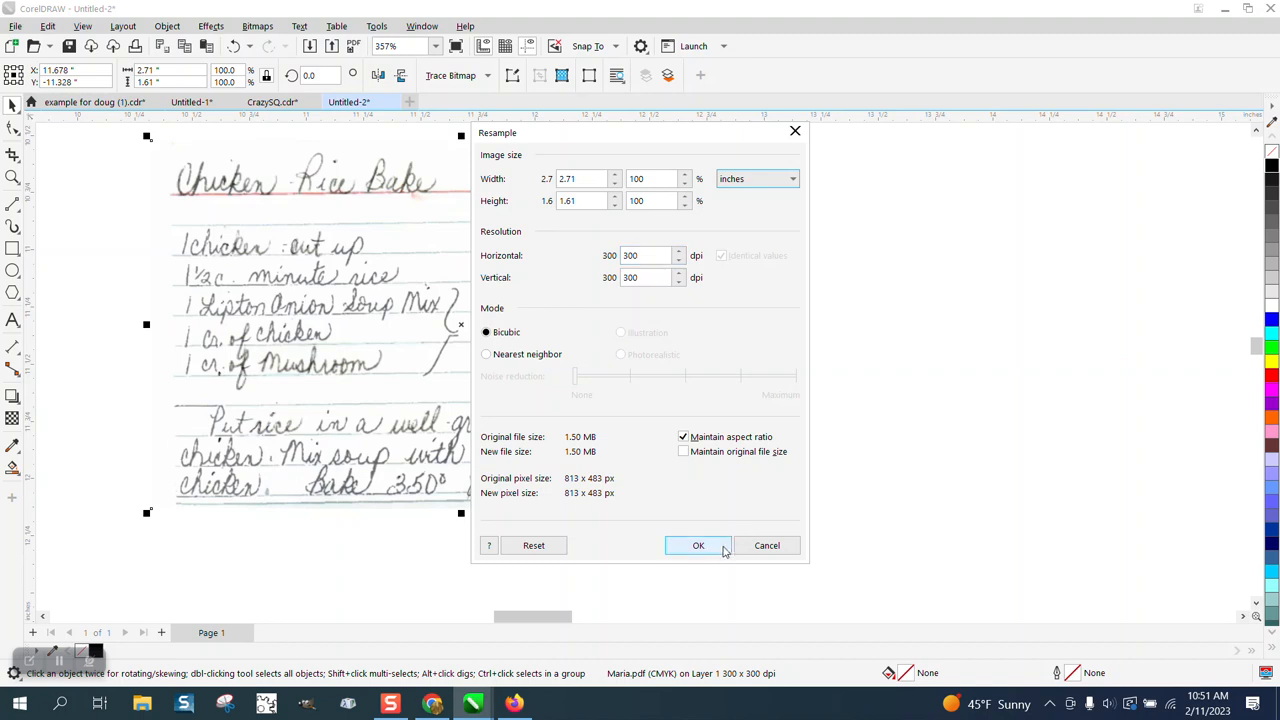
pyautogui.click(698, 544)
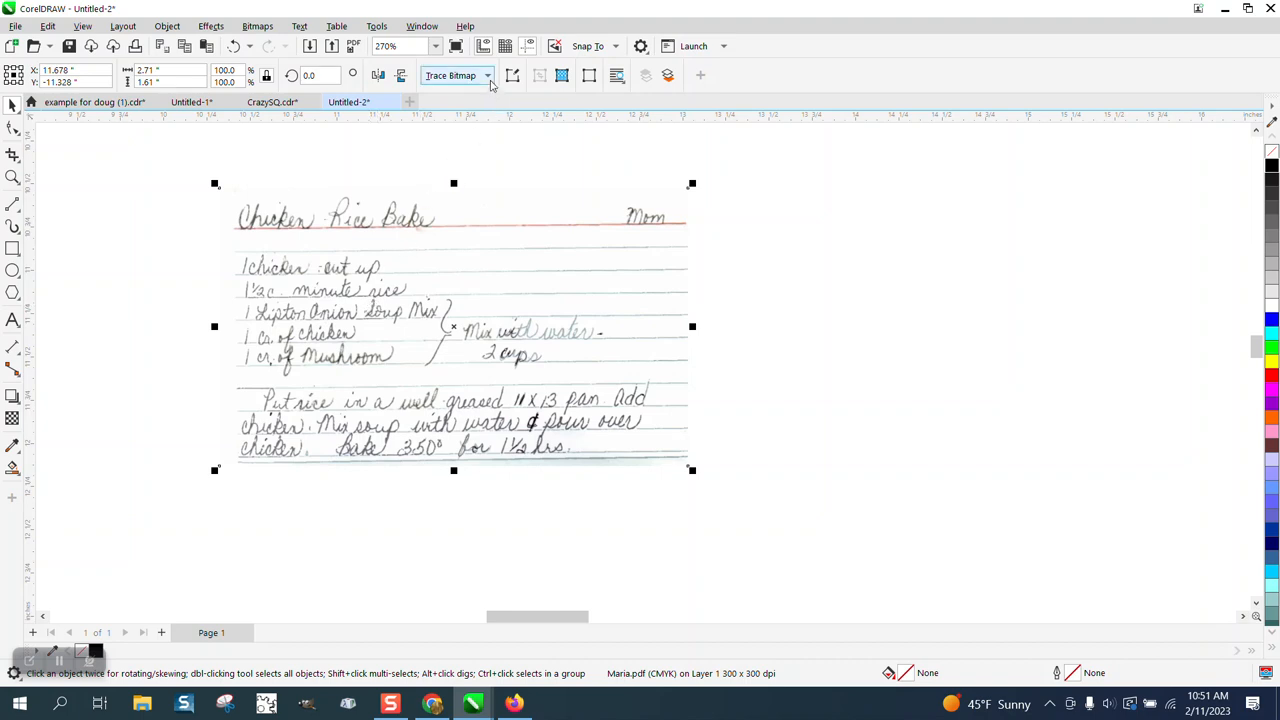
# Make a Clipart outline trace of the card at maximum detail (100), placed beside the bitmap.
pyautogui.click(488, 76)
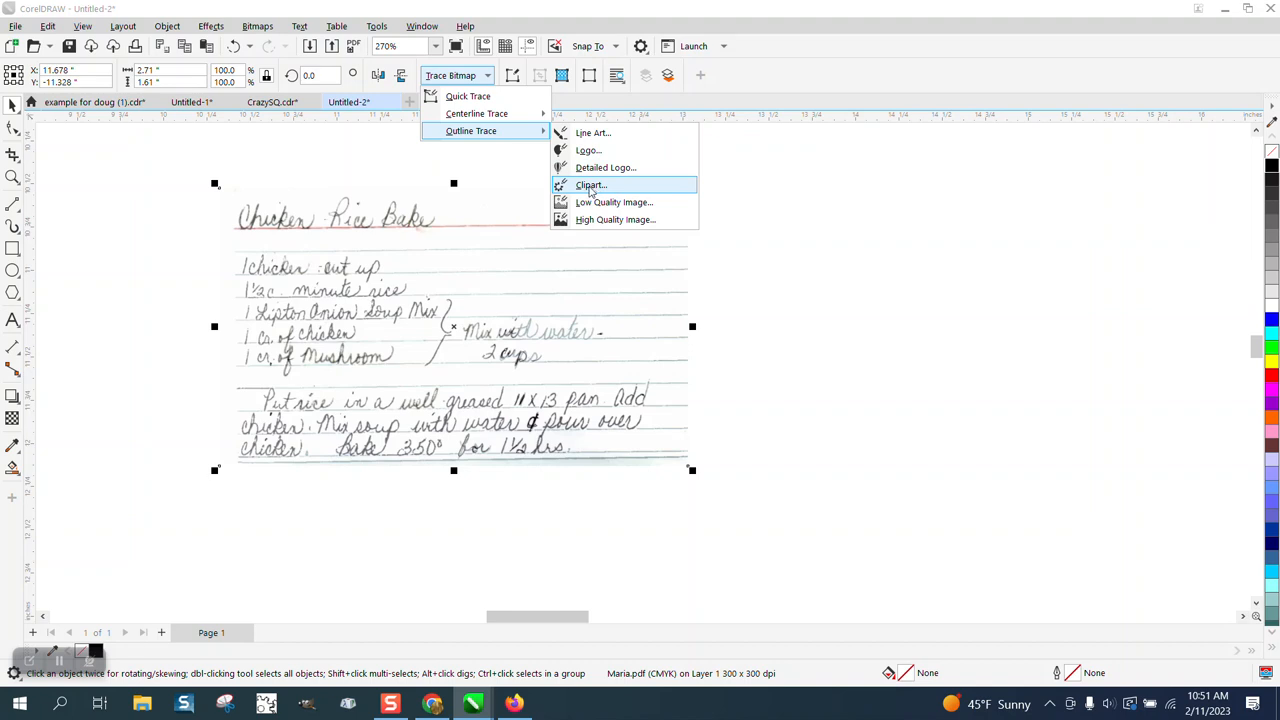
pyautogui.click(590, 184)
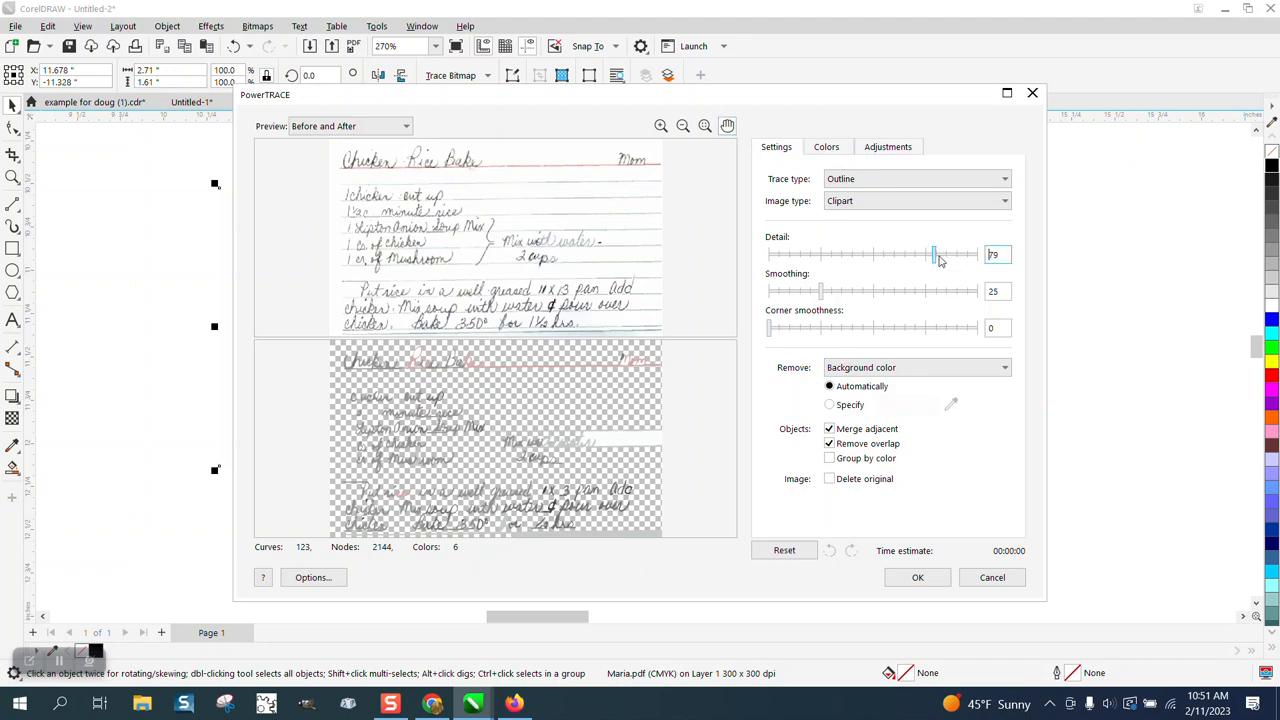
pyautogui.moveTo(936, 254); pyautogui.dragTo(976, 254)
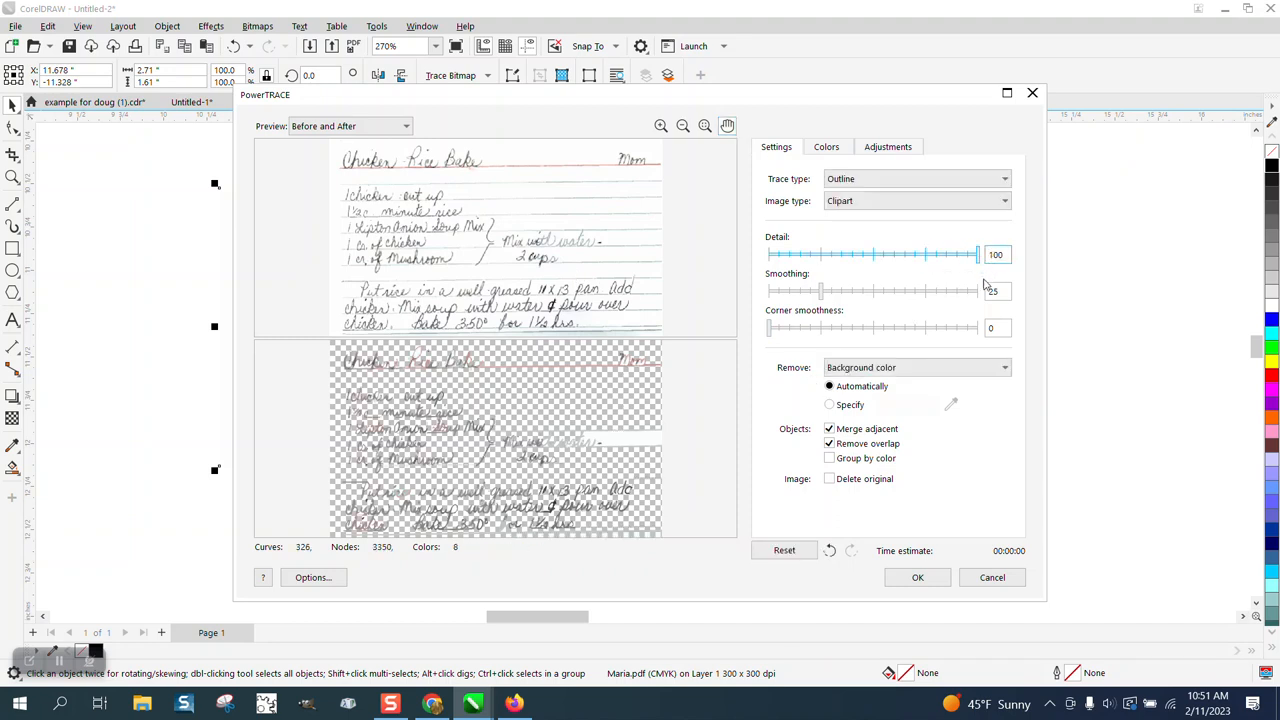
pyautogui.click(916, 576)
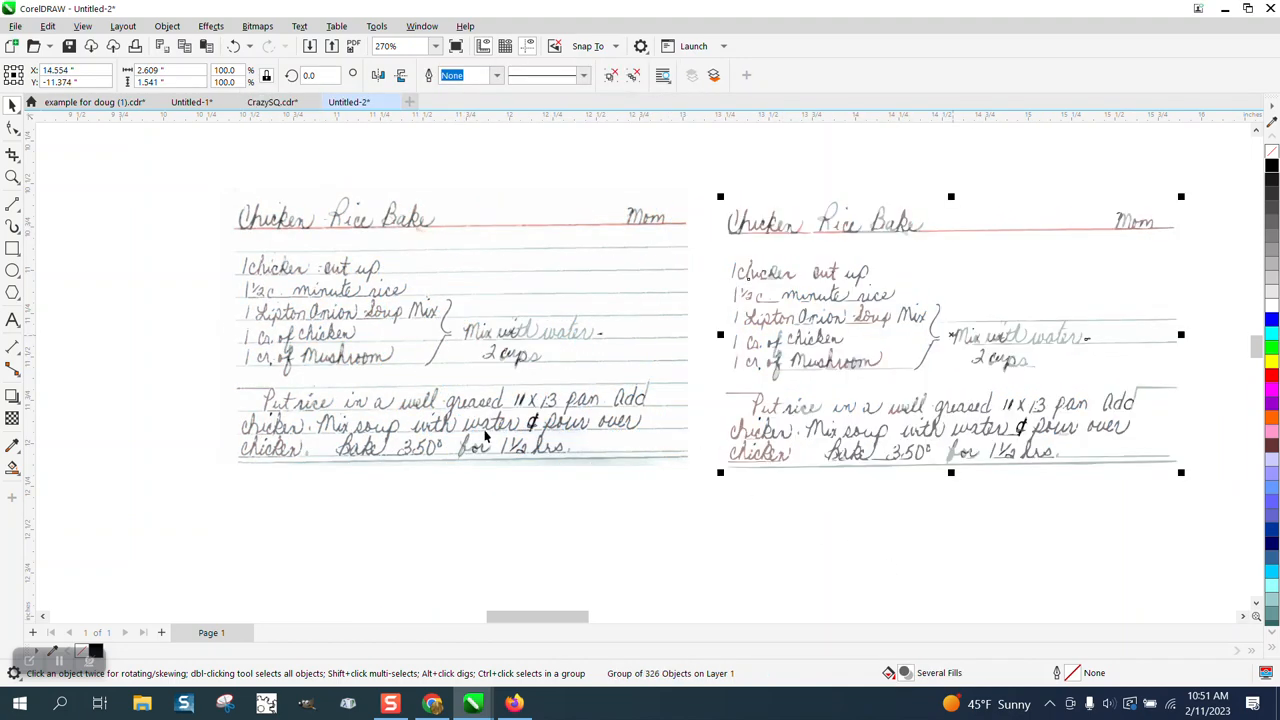
# Ungroup the traced card copy into its 326 separate objects and zoom back on it.
pyautogui.click(12, 176)
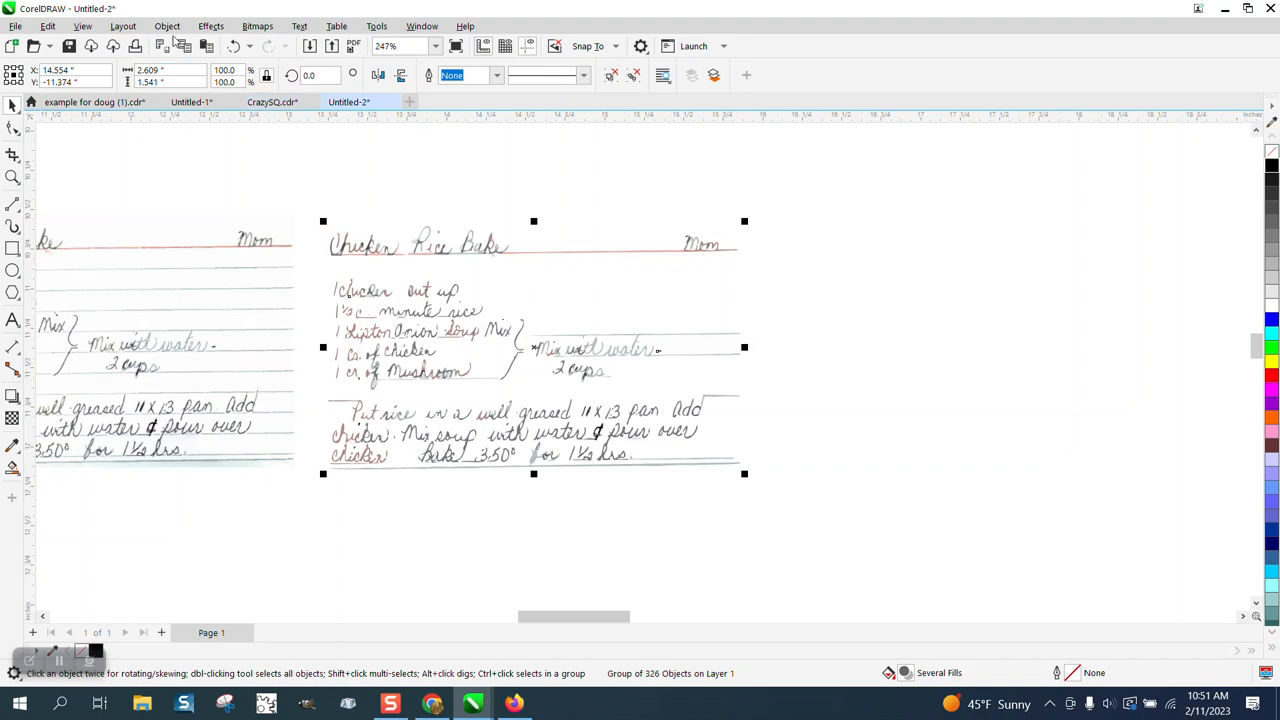
pyautogui.click(168, 26)
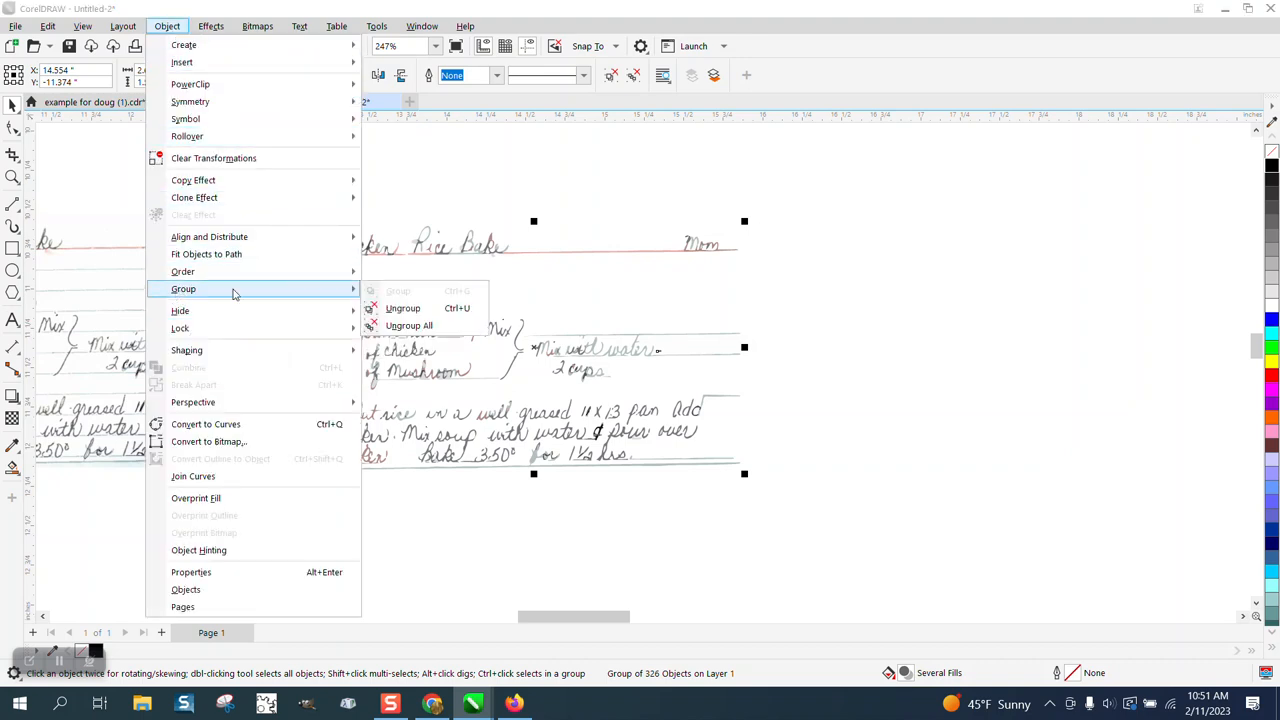
pyautogui.click(408, 324)
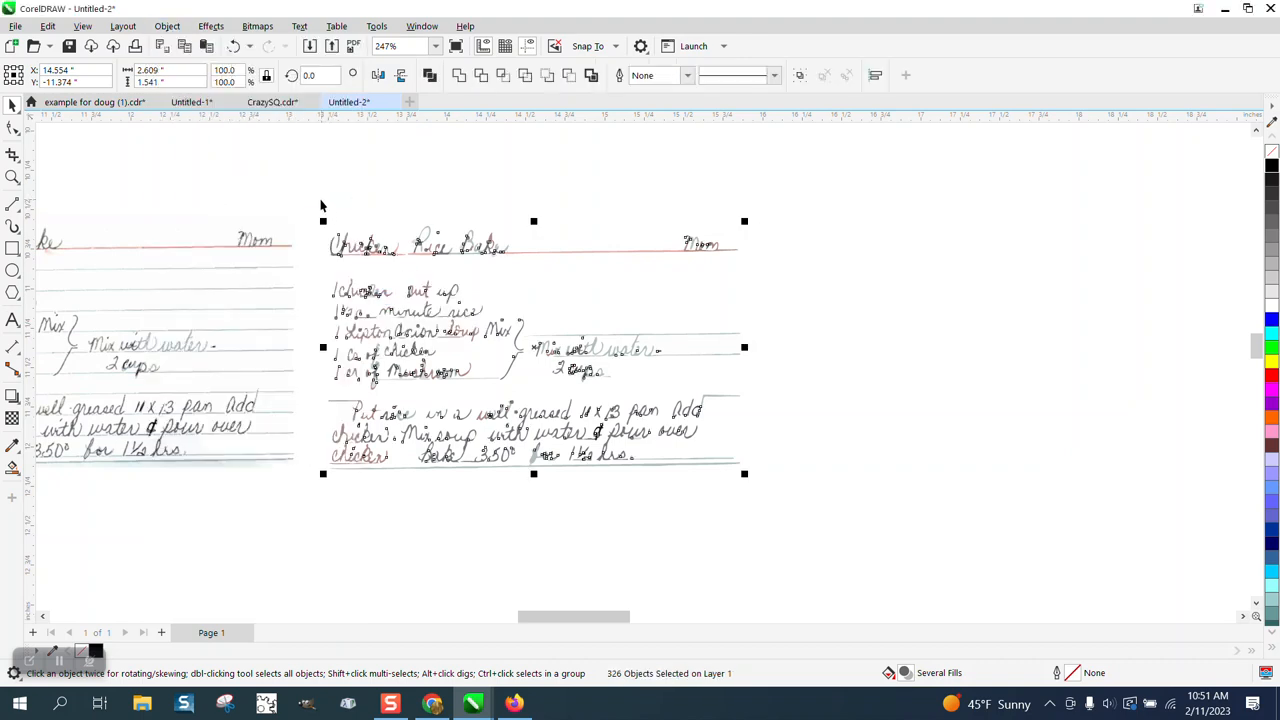
pyautogui.moveTo(1206, 188)
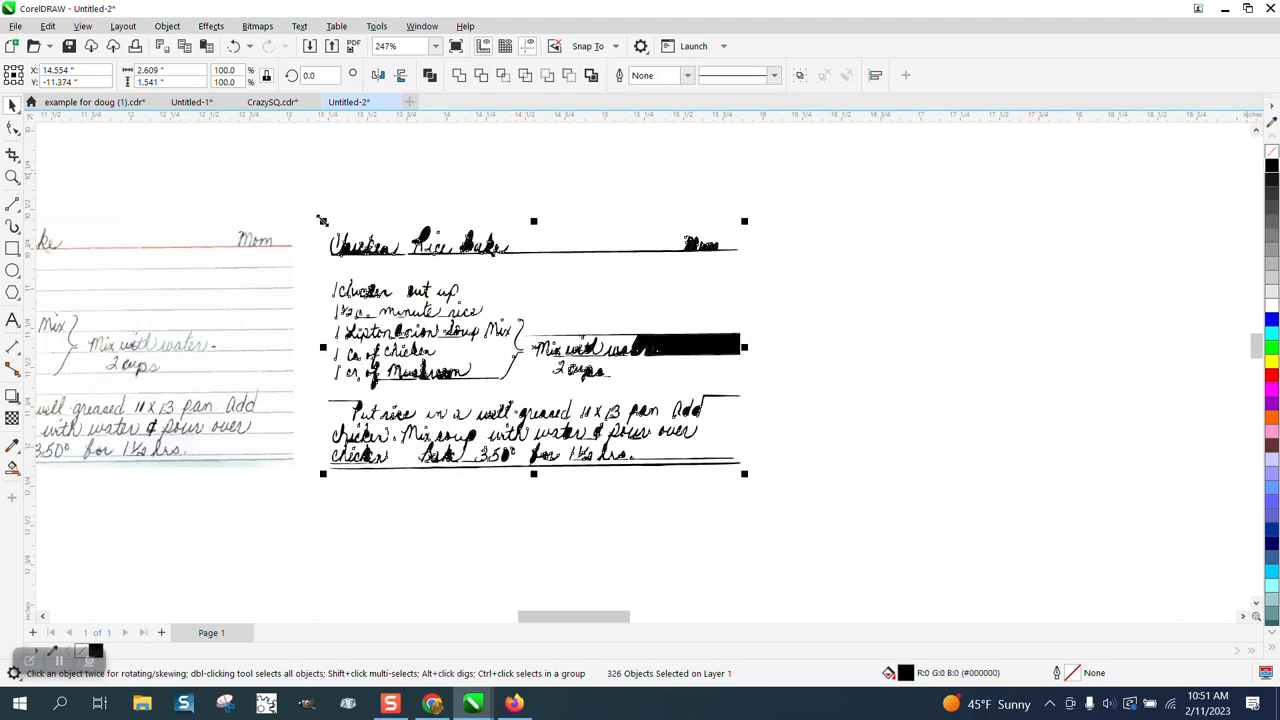
pyautogui.click(12, 176)
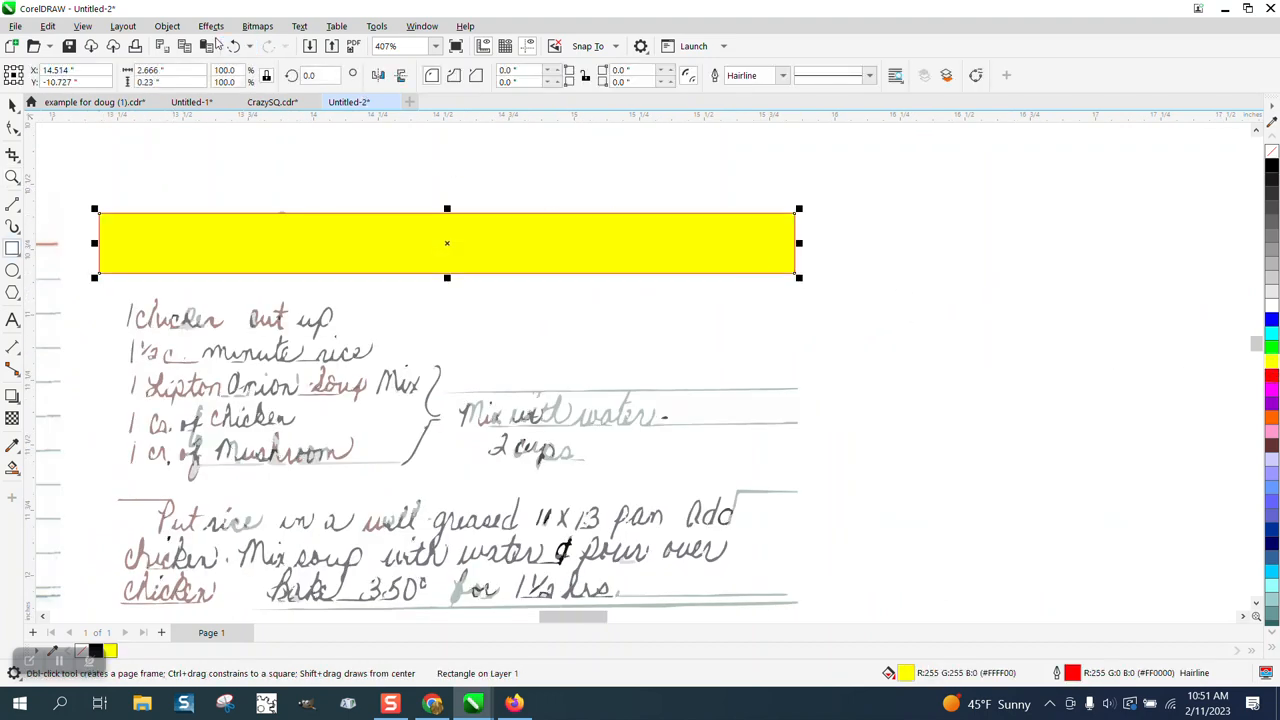
pyautogui.click(168, 26)
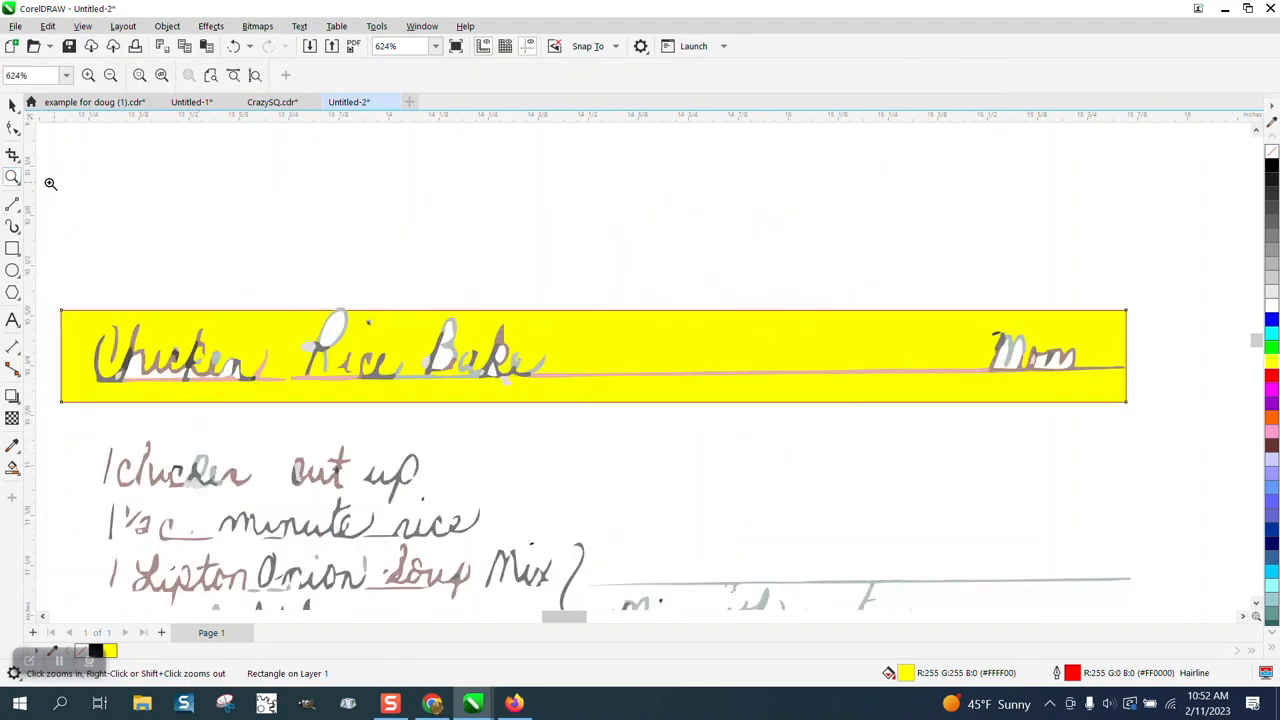
pyautogui.click(12, 104)
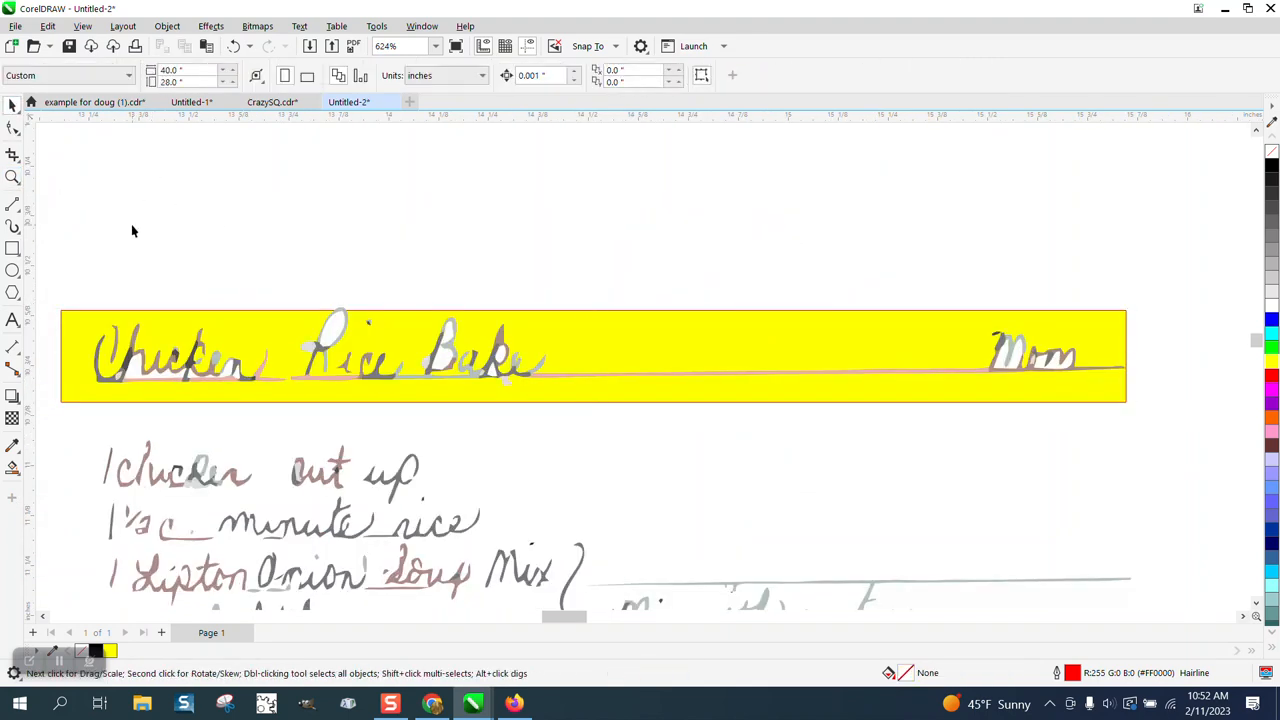
pyautogui.click(156, 360)
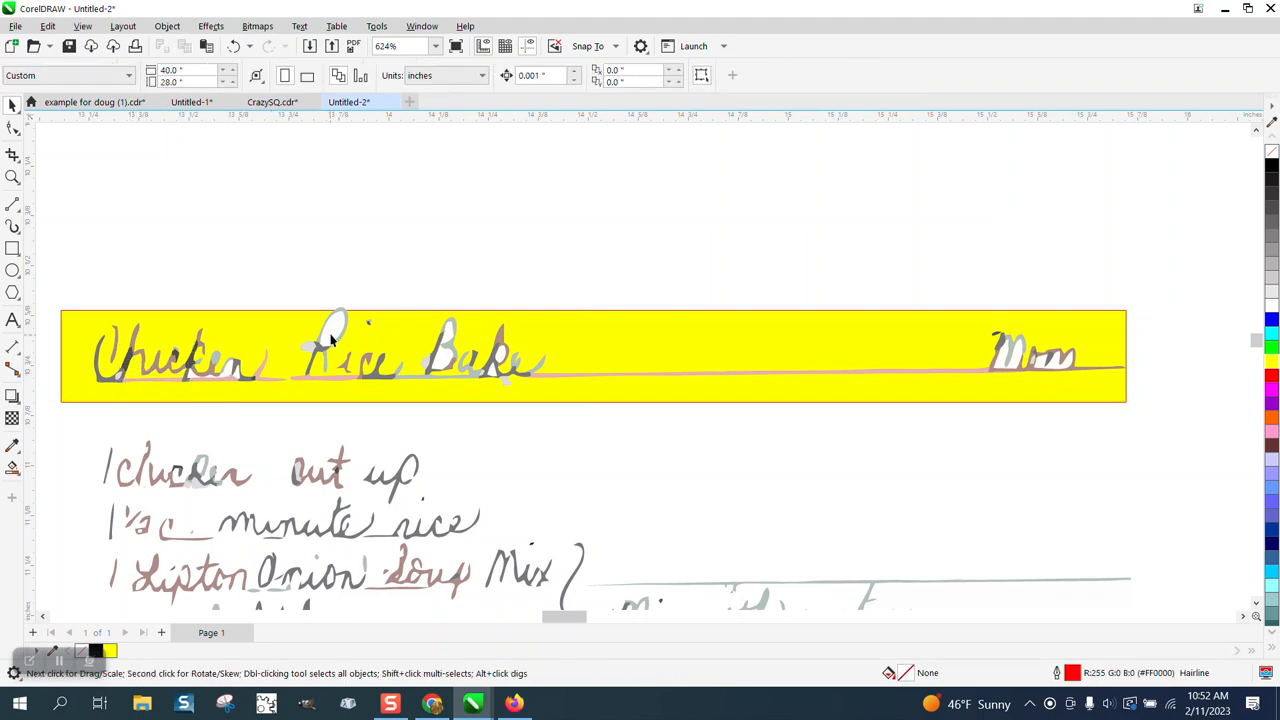
pyautogui.moveTo(450, 340)
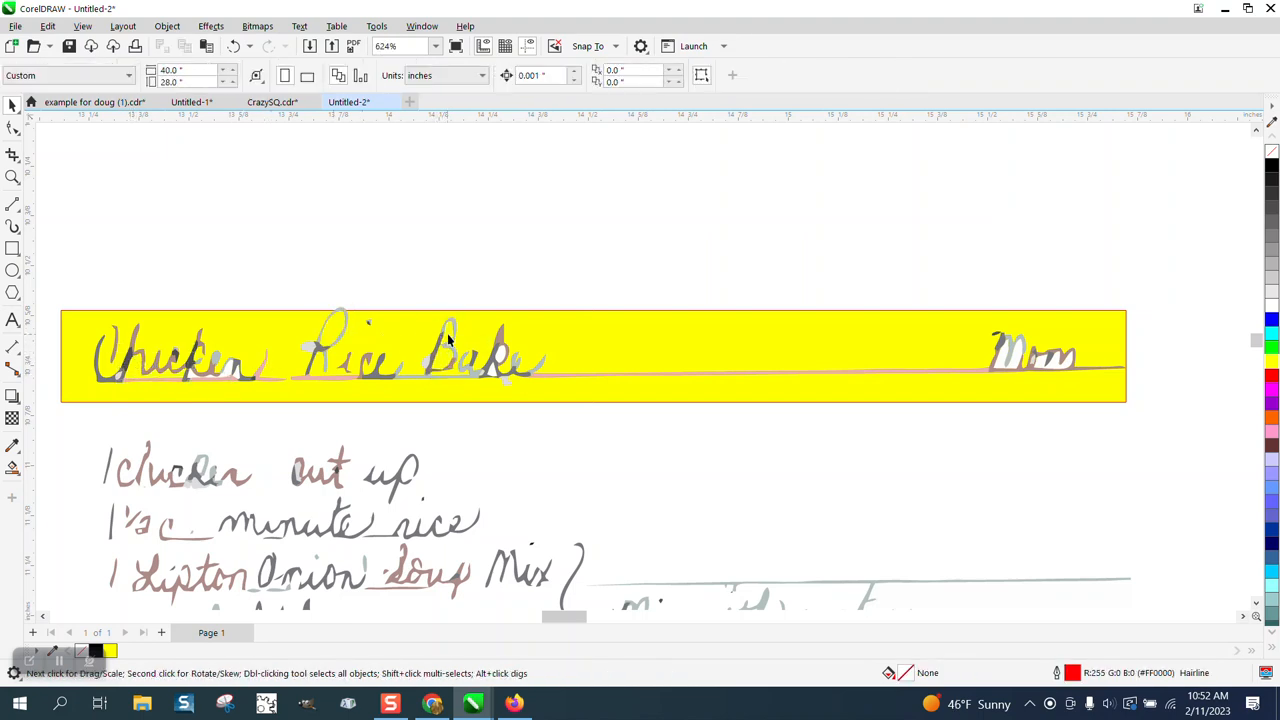
pyautogui.moveTo(490, 376)
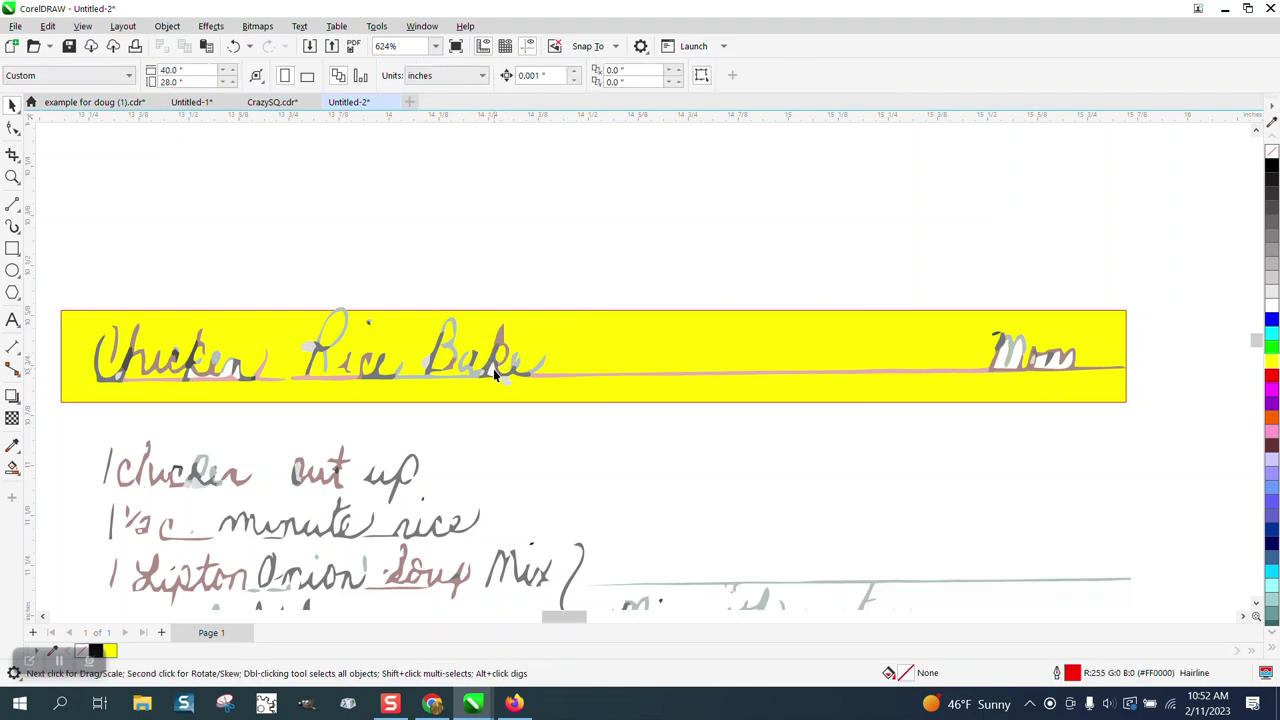
pyautogui.click(210, 364)
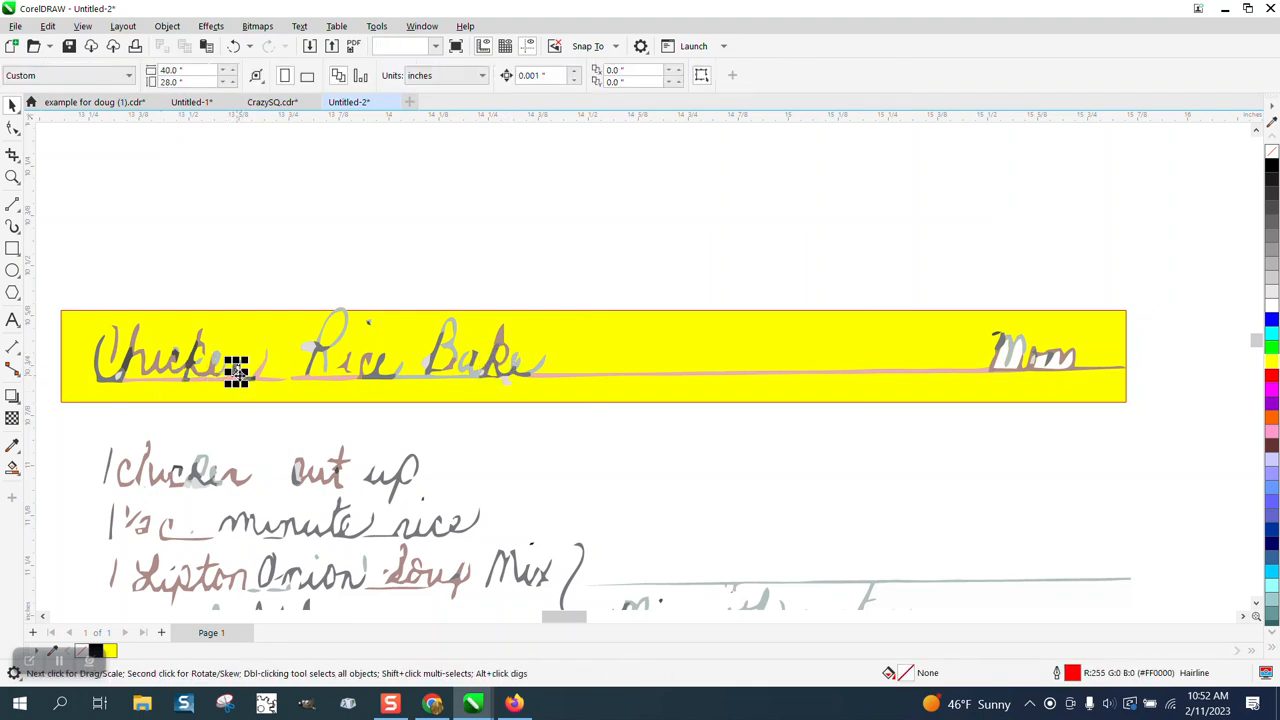
pyautogui.click(1030, 358)
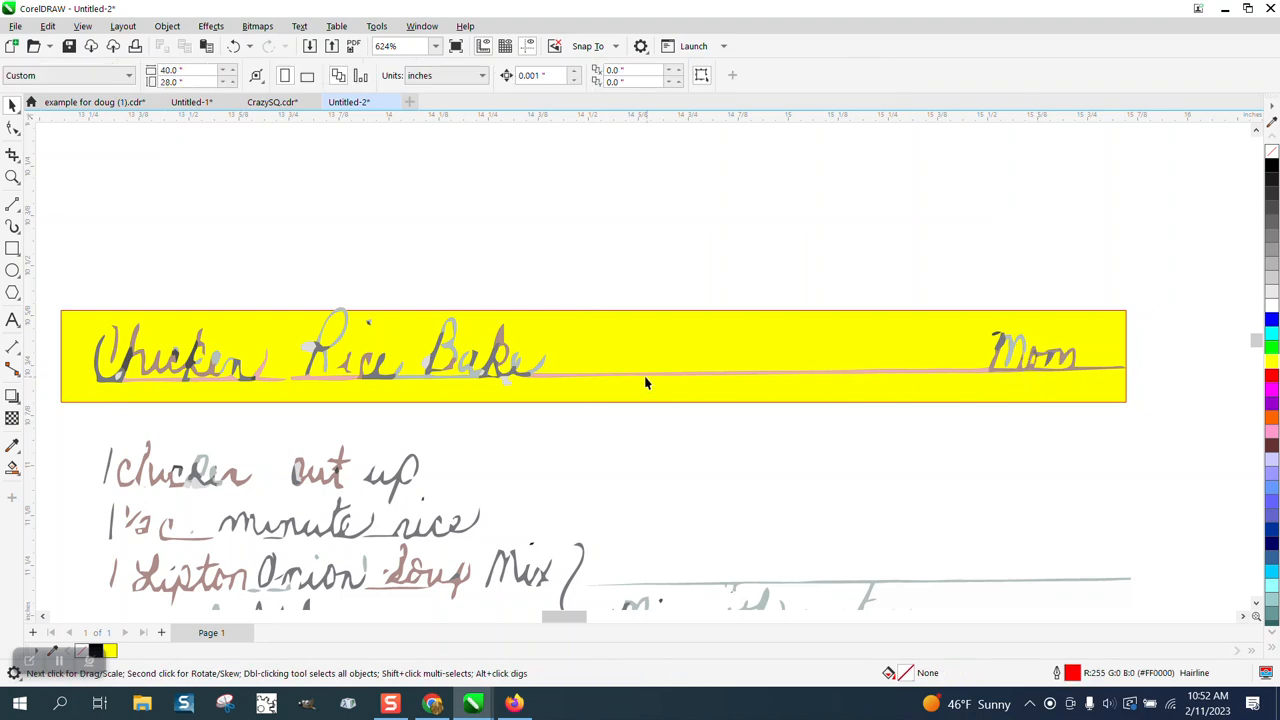
pyautogui.moveTo(286, 350)
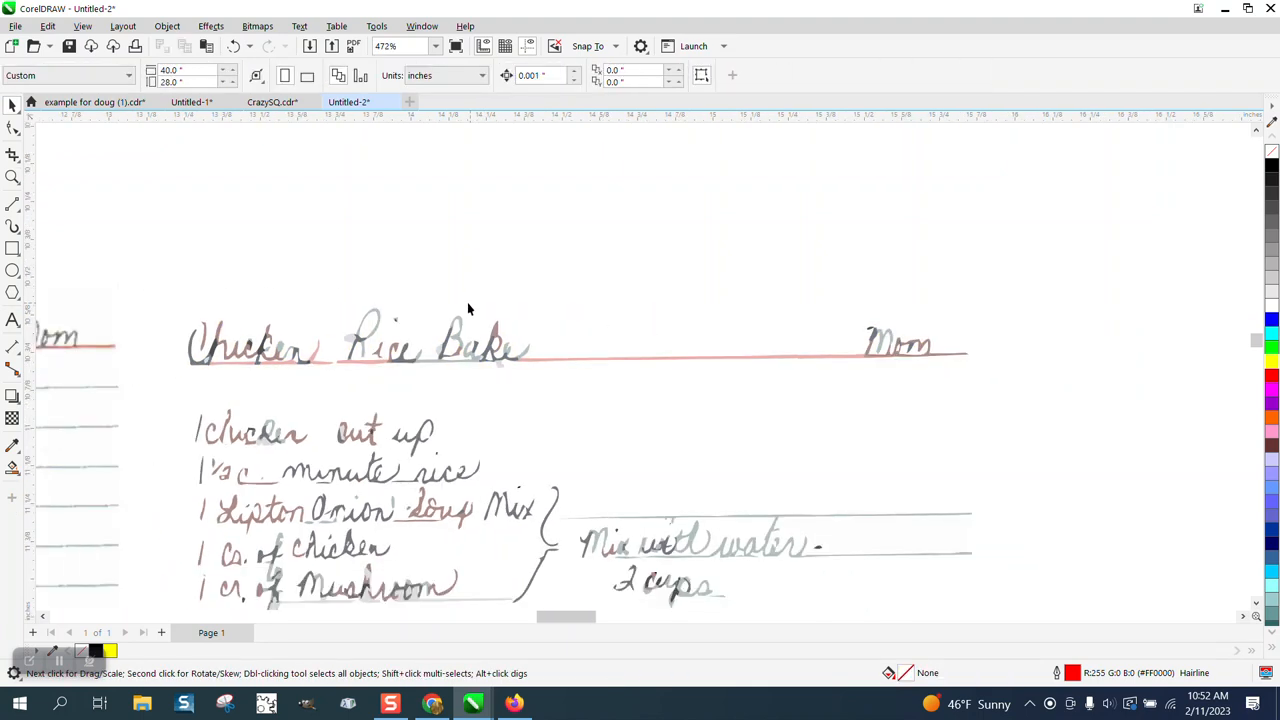
pyautogui.moveTo(444, 312)
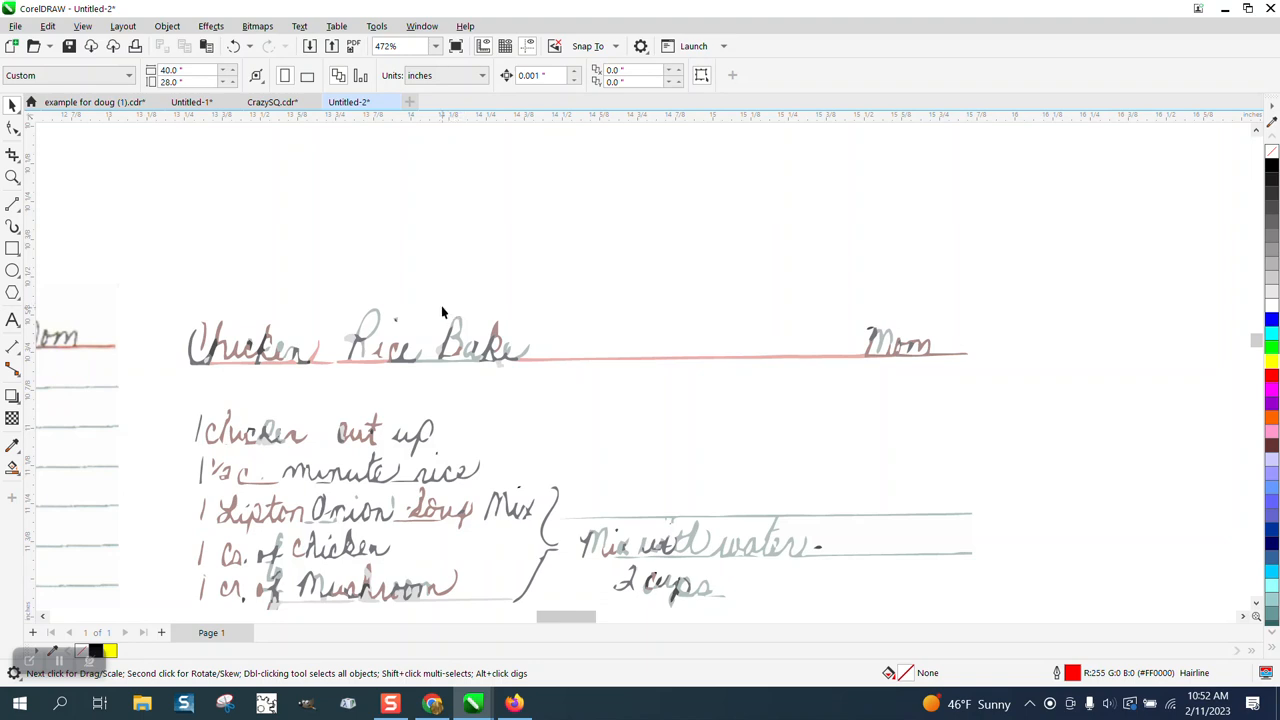
pyautogui.moveTo(414, 306)
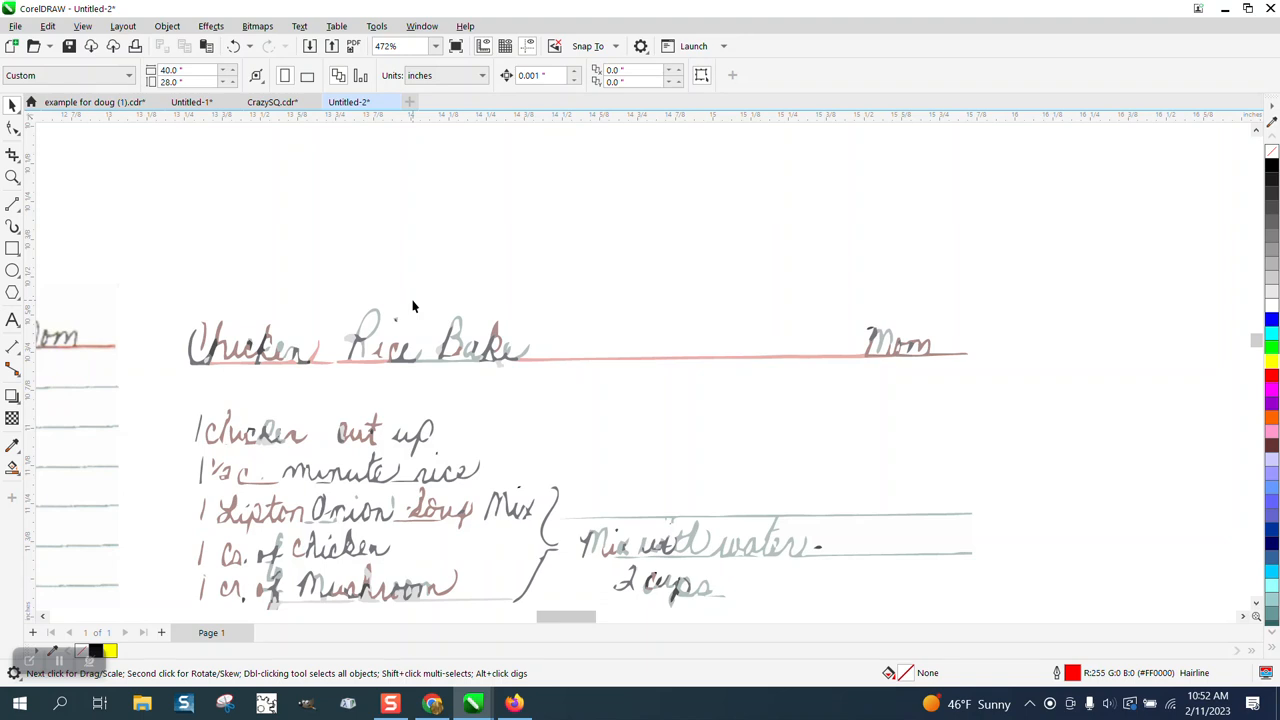
pyautogui.moveTo(392, 290)
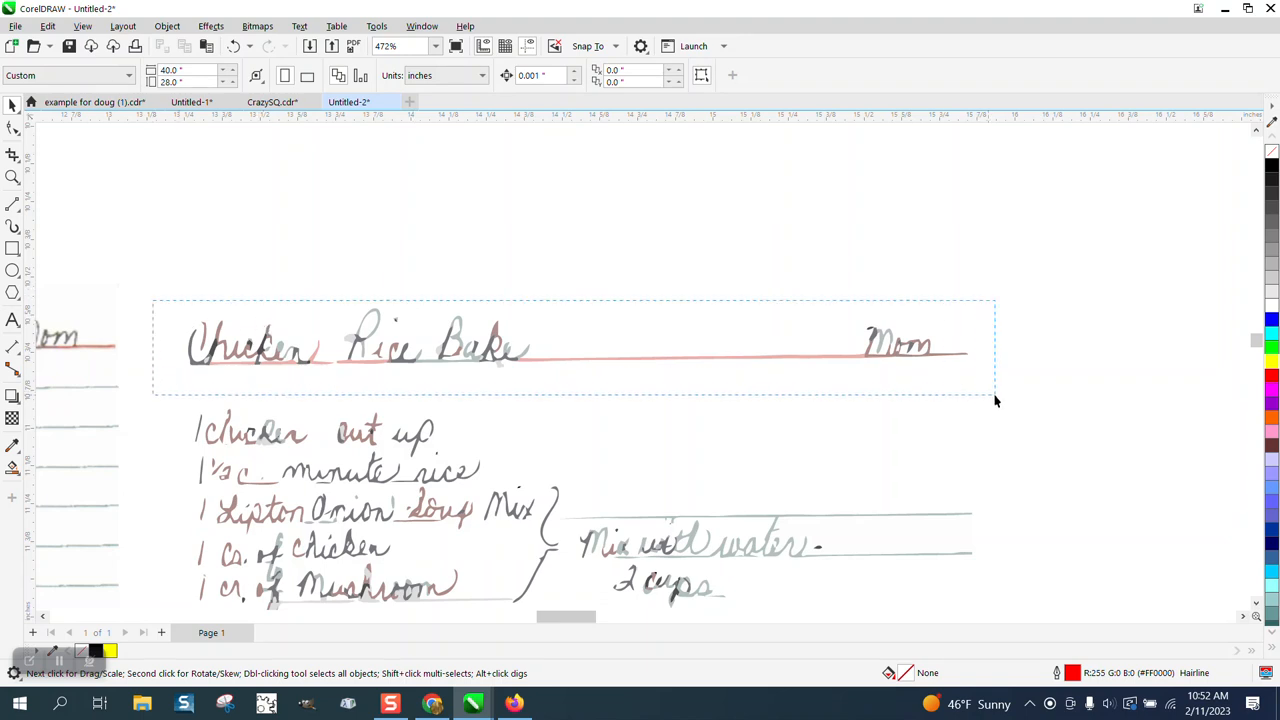
# Fill the selected traced title pieces (Chicken Rice Bake, Mom, underline) solid black.
pyautogui.click(576, 348)
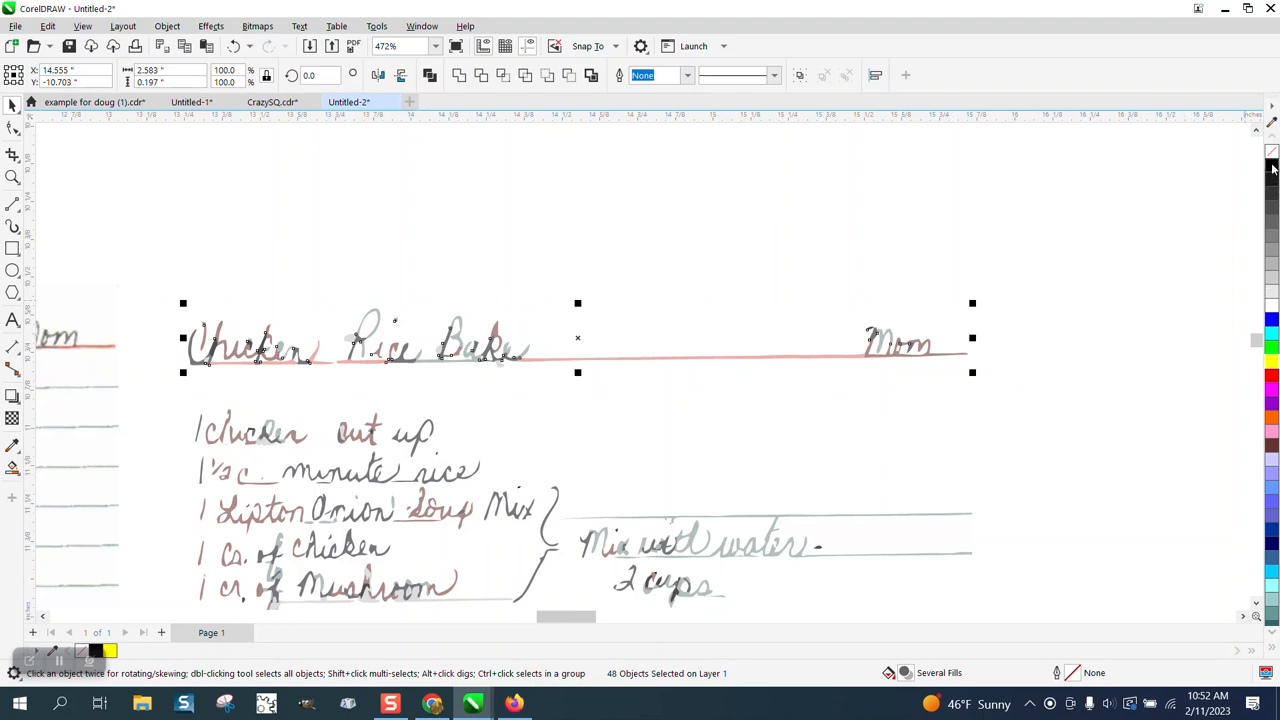
pyautogui.click(1272, 168)
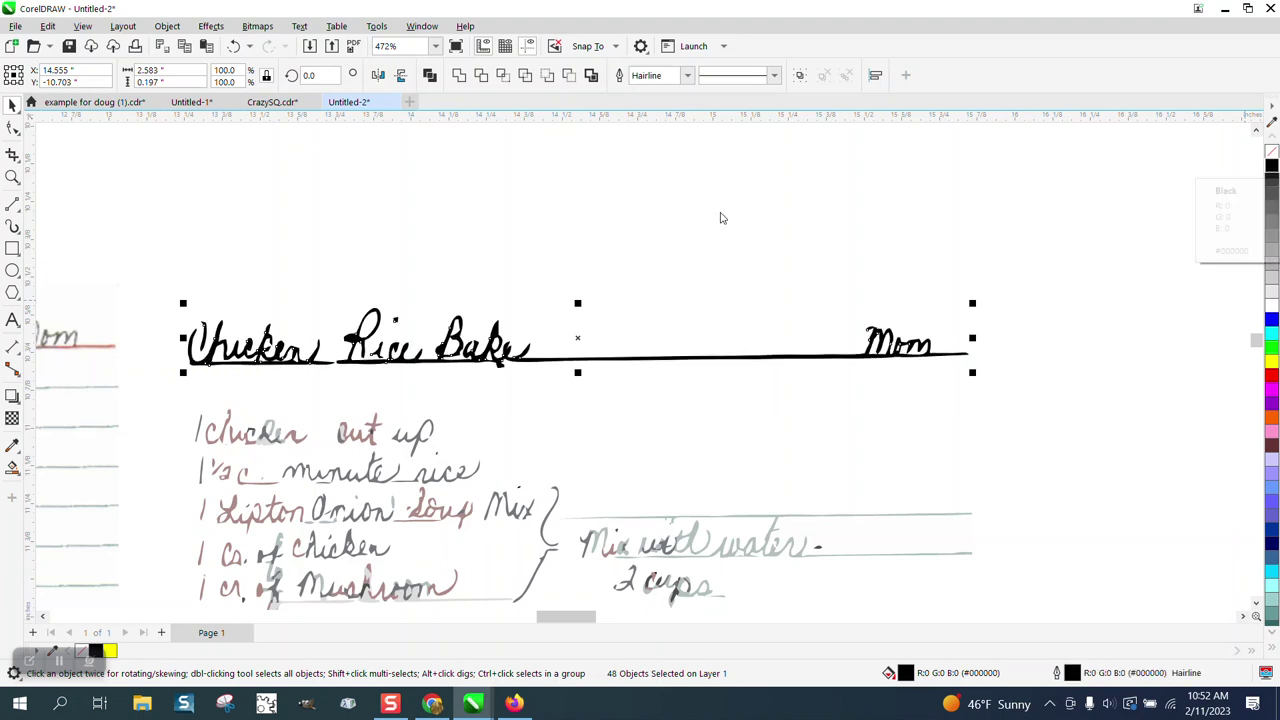
pyautogui.click(12, 176)
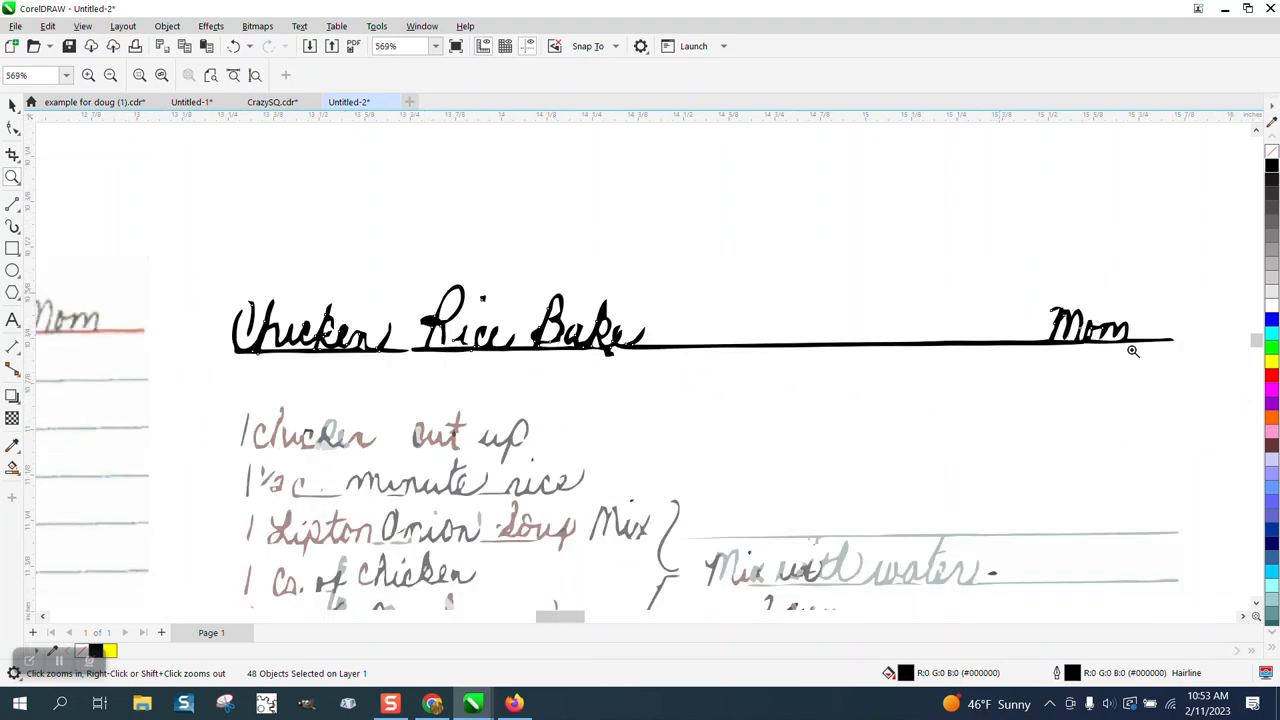
# Smooth the rough edges of the black Mom lettering, then return to the full card view.
pyautogui.click(570, 262)
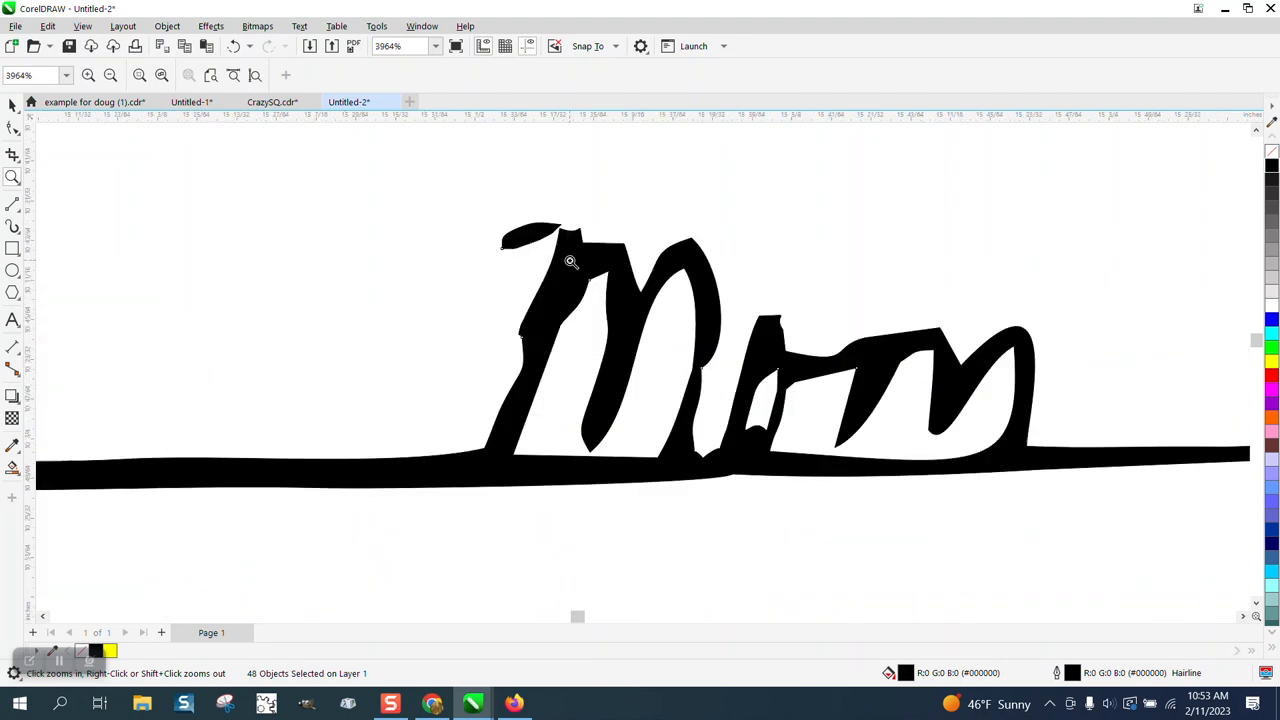
pyautogui.click(12, 128)
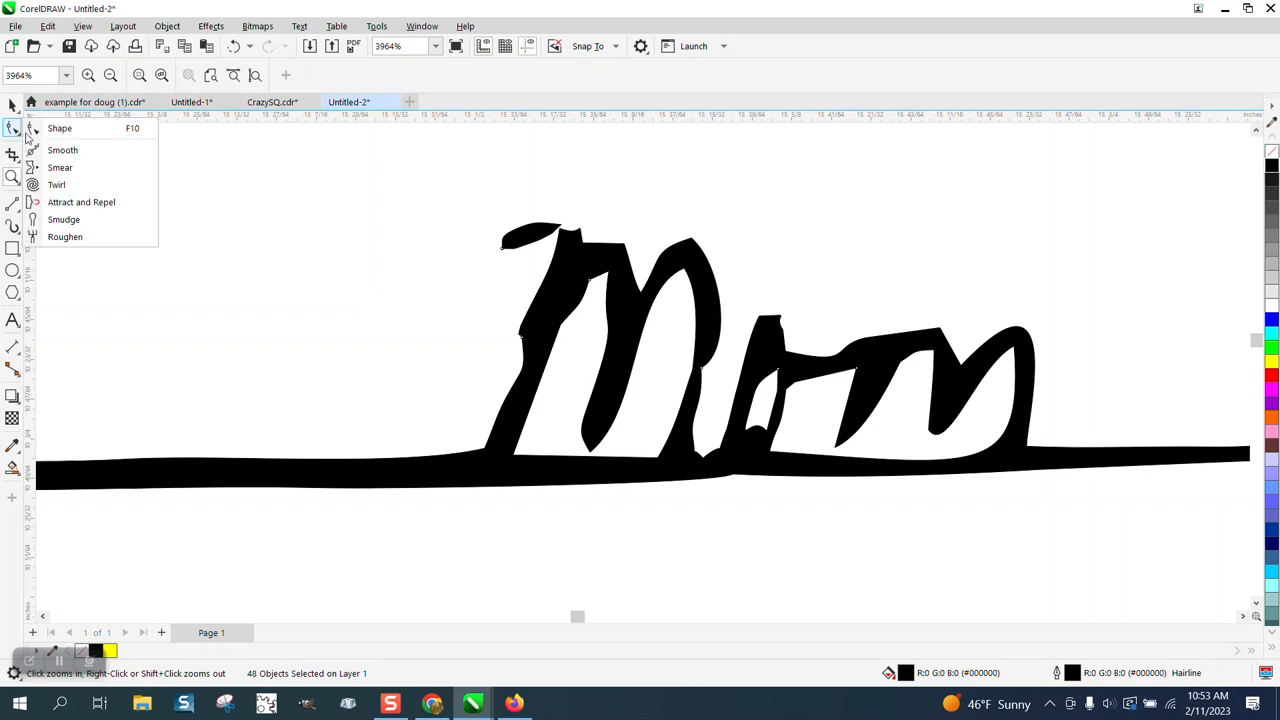
pyautogui.click(62, 148)
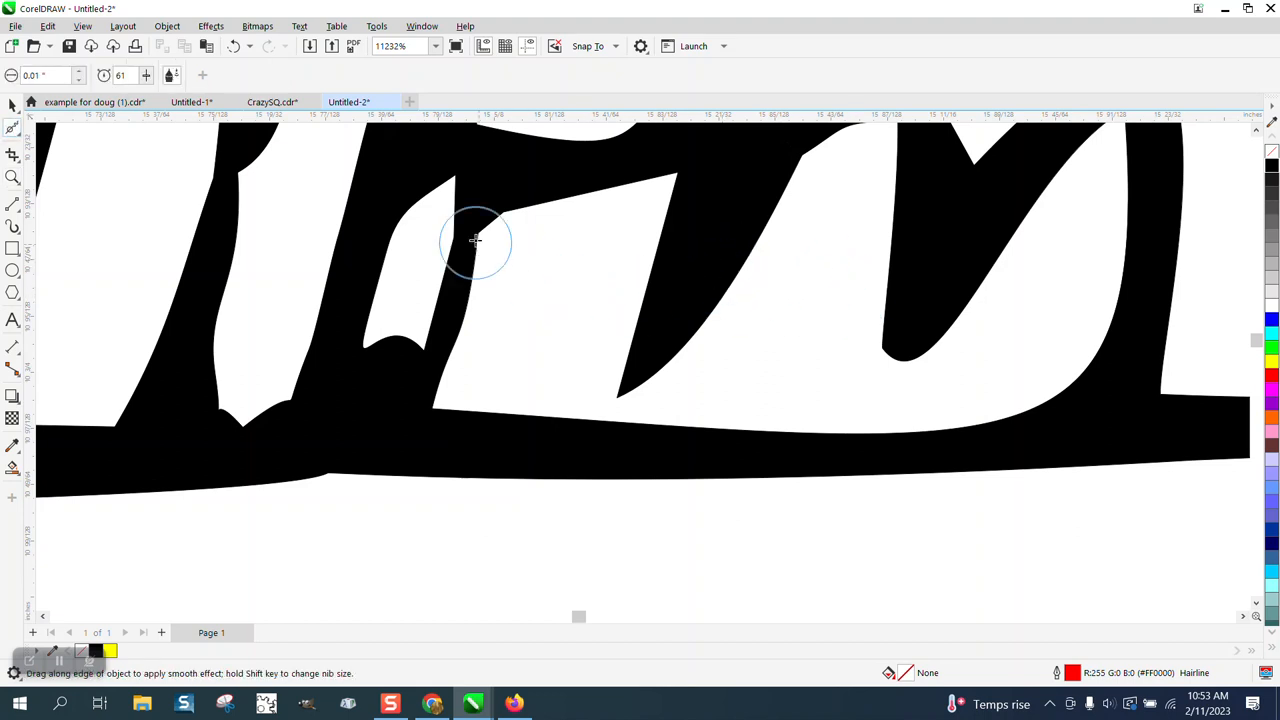
pyautogui.moveTo(452, 192)
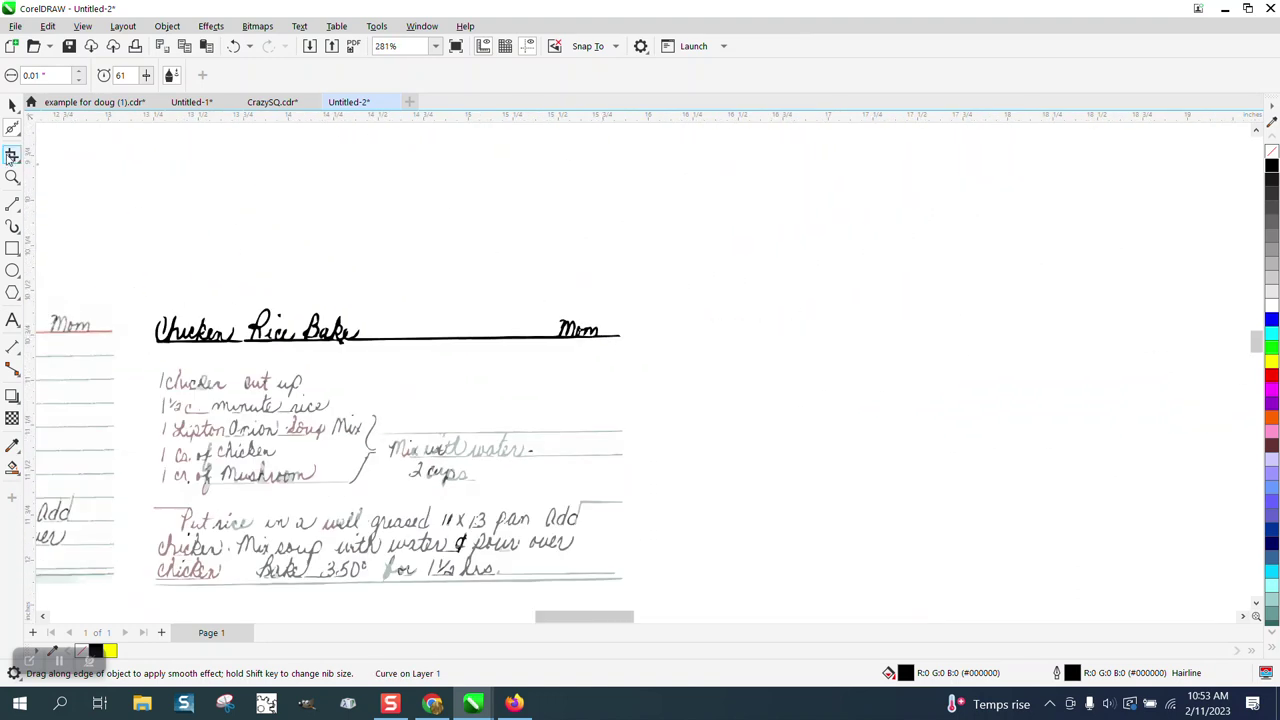
pyautogui.click(12, 176)
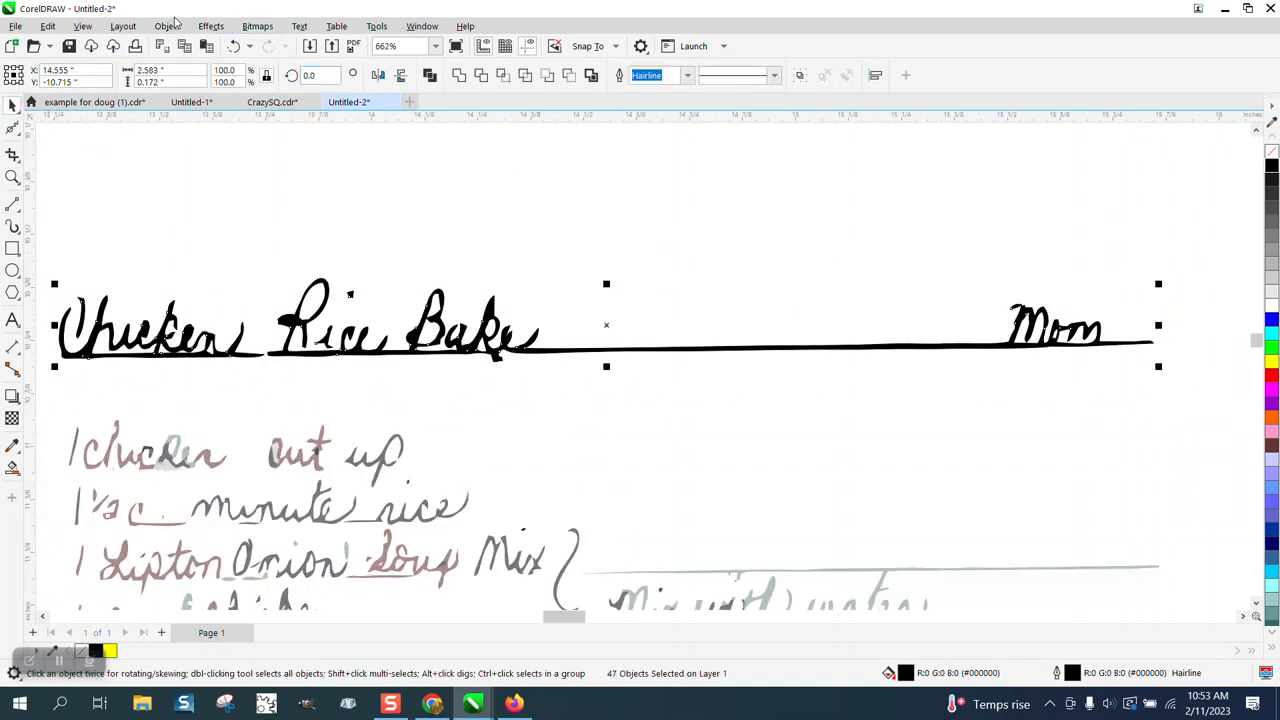
# Combine the title line's traced pieces into one curve with Object > Combine.
pyautogui.click(168, 26)
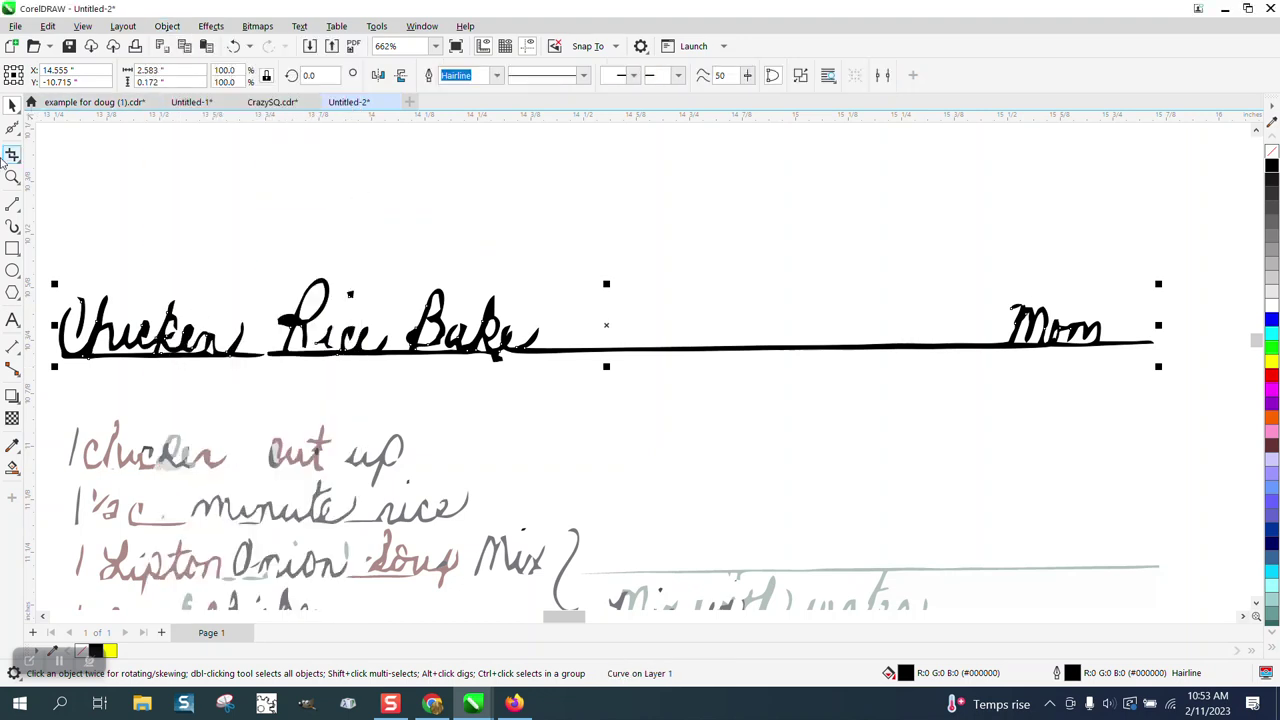
pyautogui.click(12, 176)
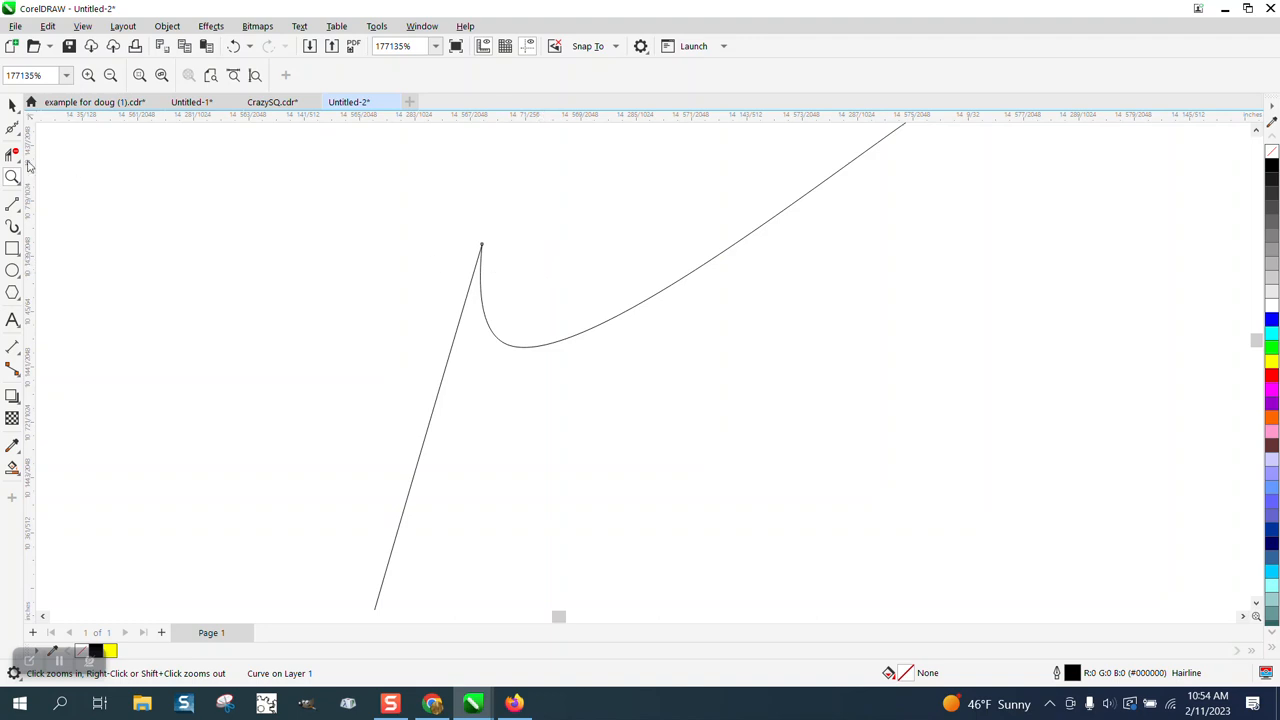
# Trim the overlapping inner segments inside Bake with Virtual Segment Delete.
pyautogui.click(484, 272)
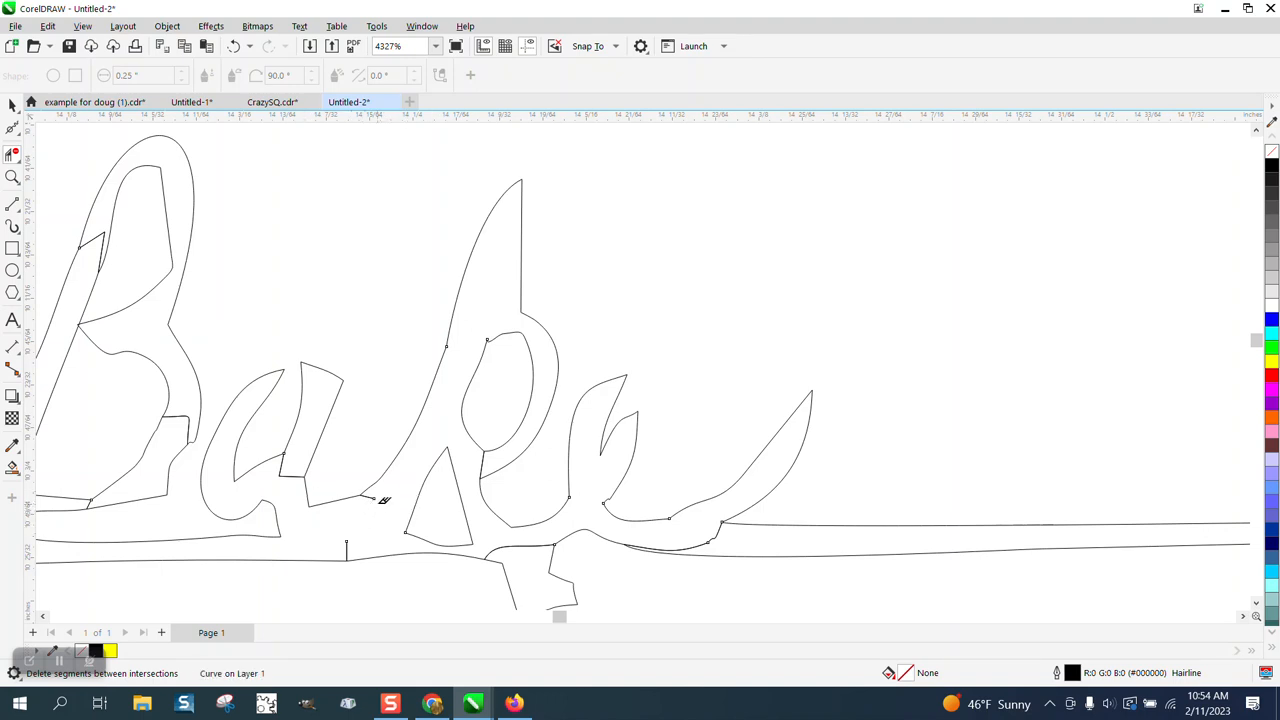
pyautogui.moveTo(350, 540)
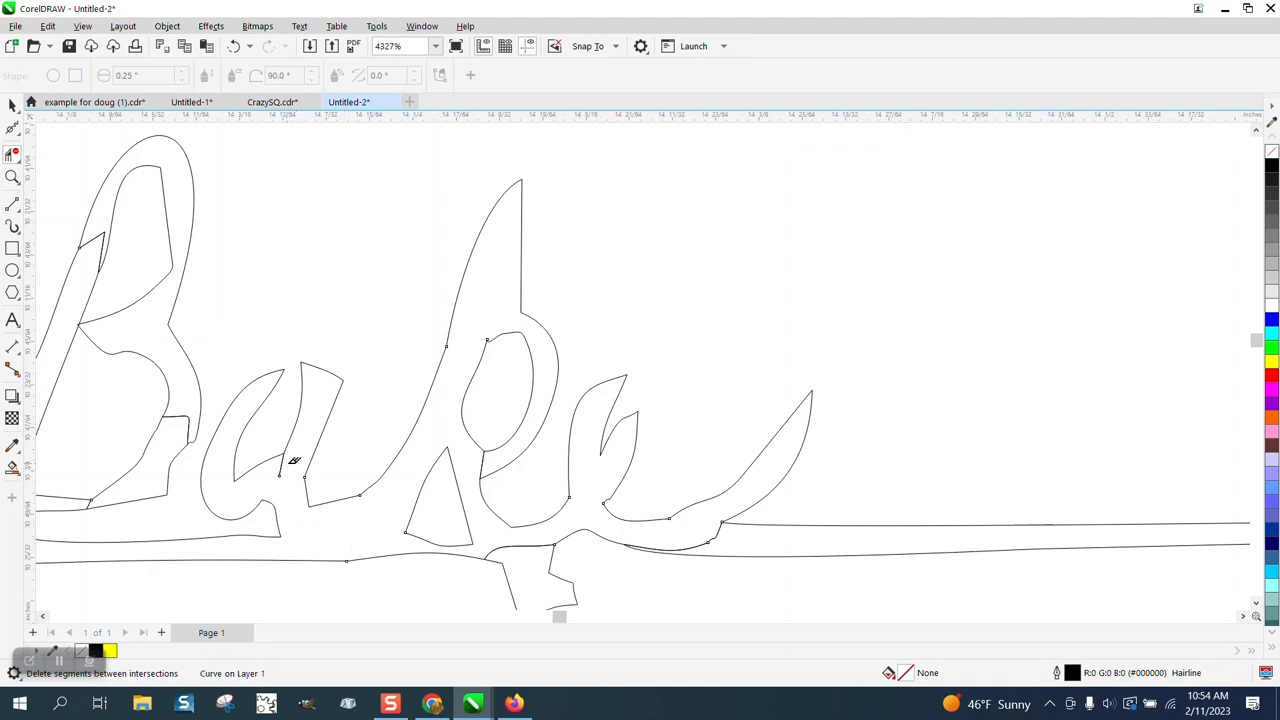
pyautogui.moveTo(100, 222)
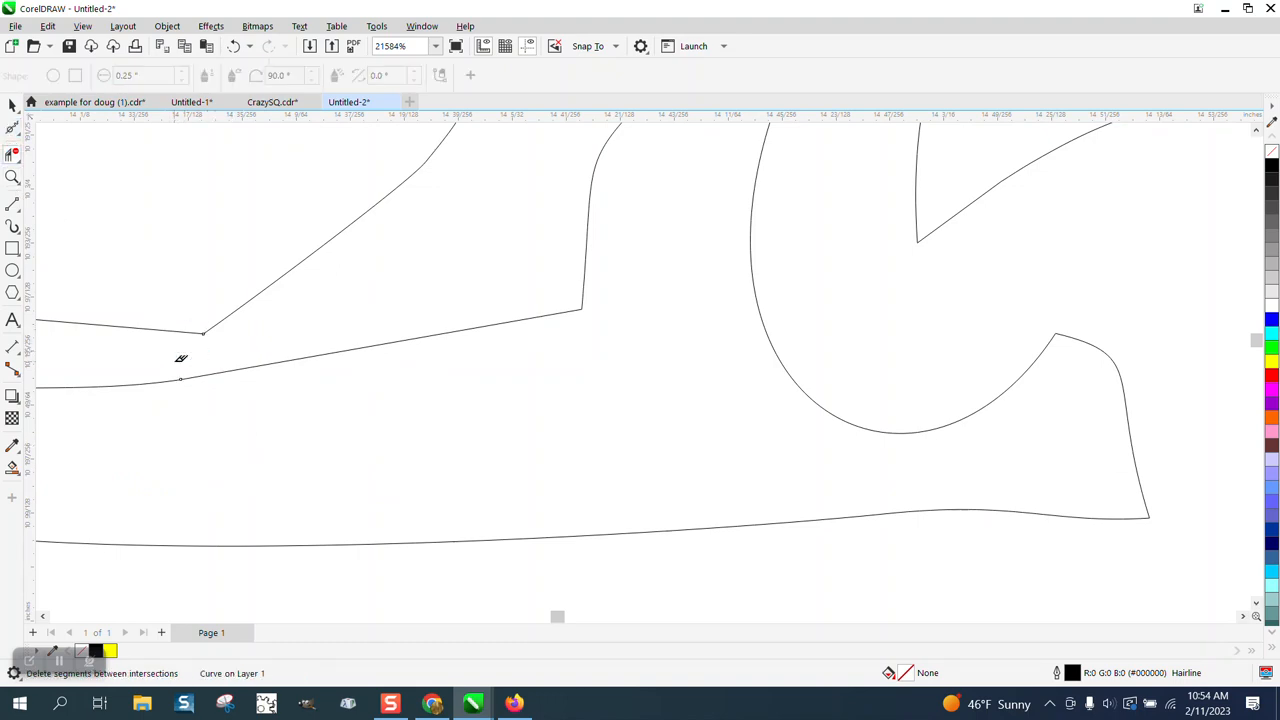
pyautogui.scroll(-3)
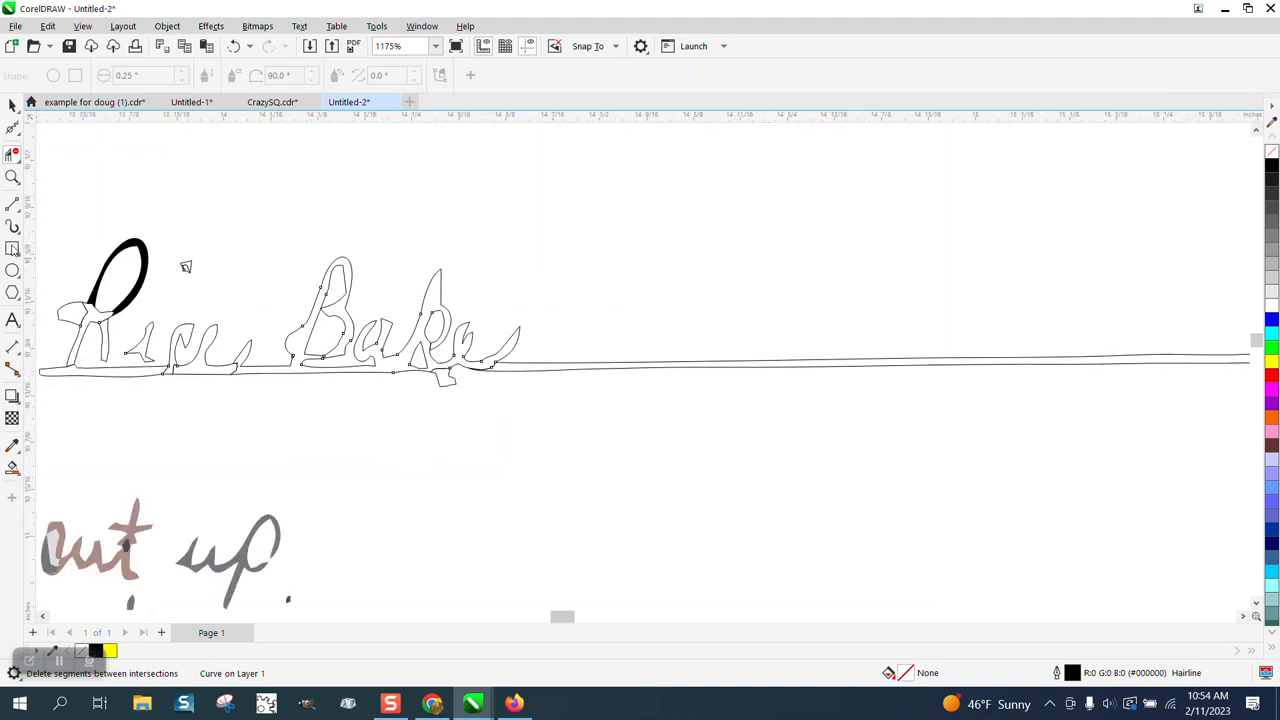
# Delete the overlapping segment inside the R of Rice and zoom into its junction.
pyautogui.click(12, 176)
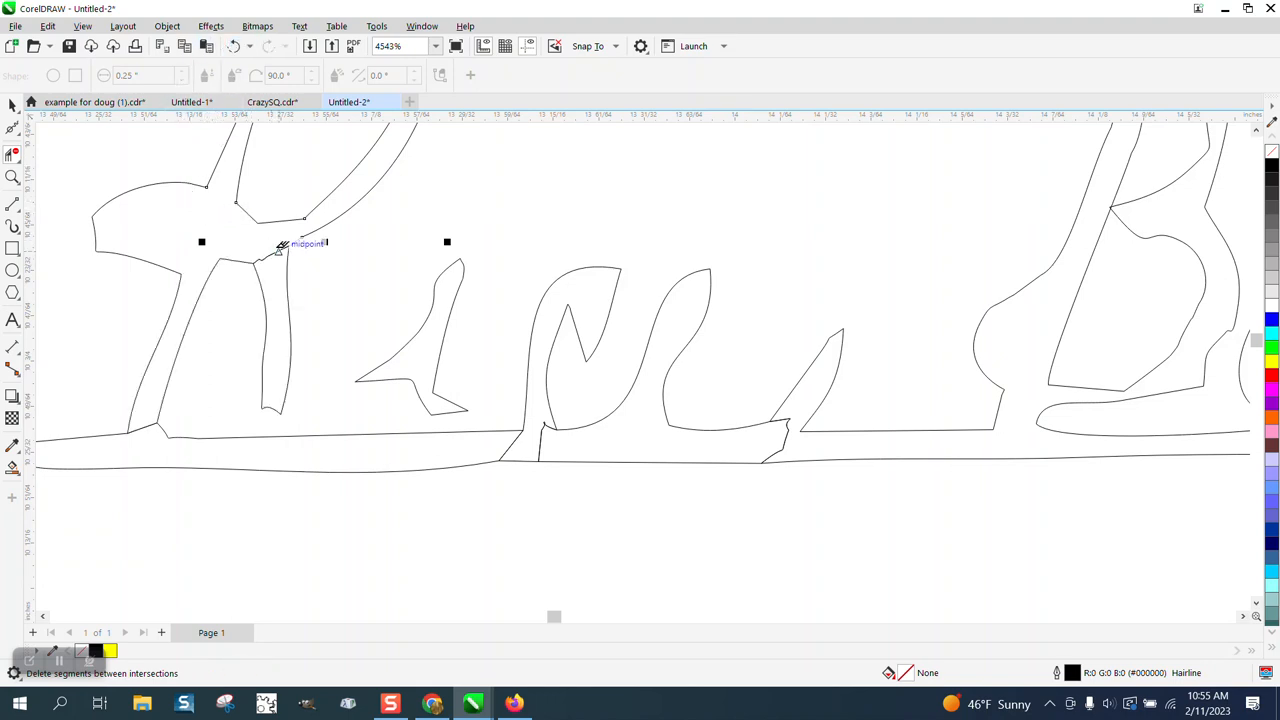
pyautogui.click(280, 248)
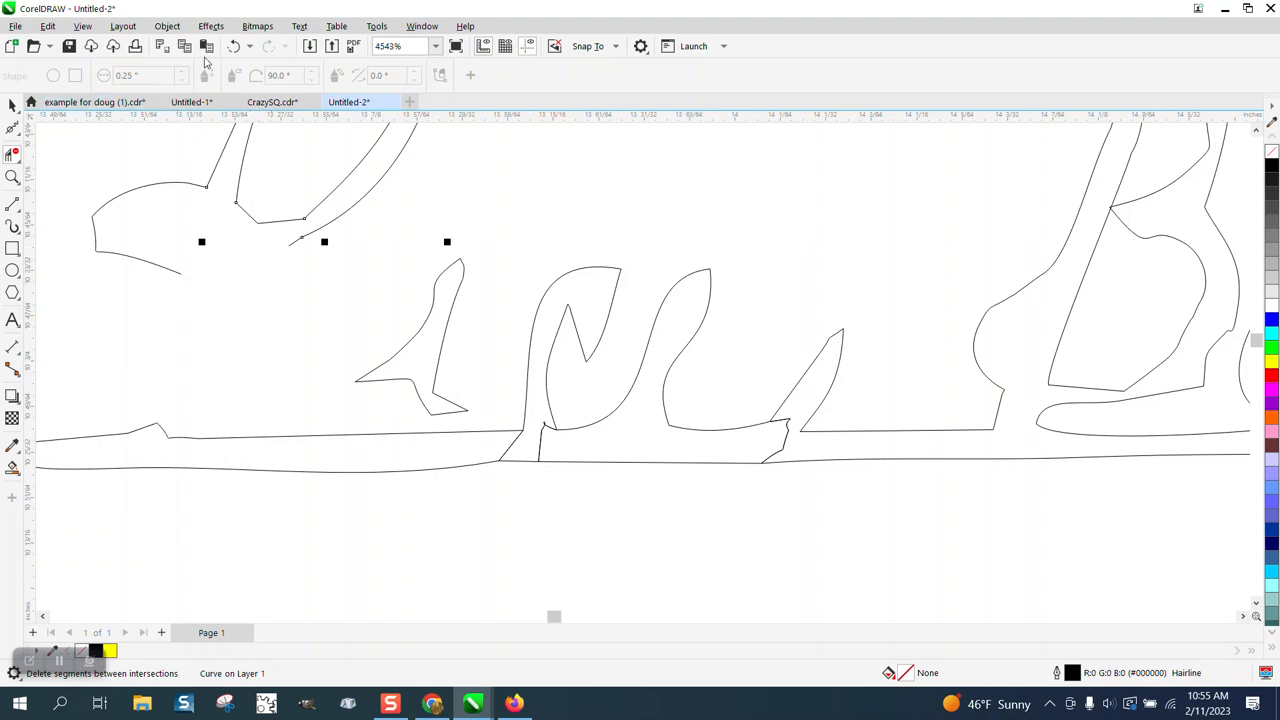
pyautogui.click(12, 176)
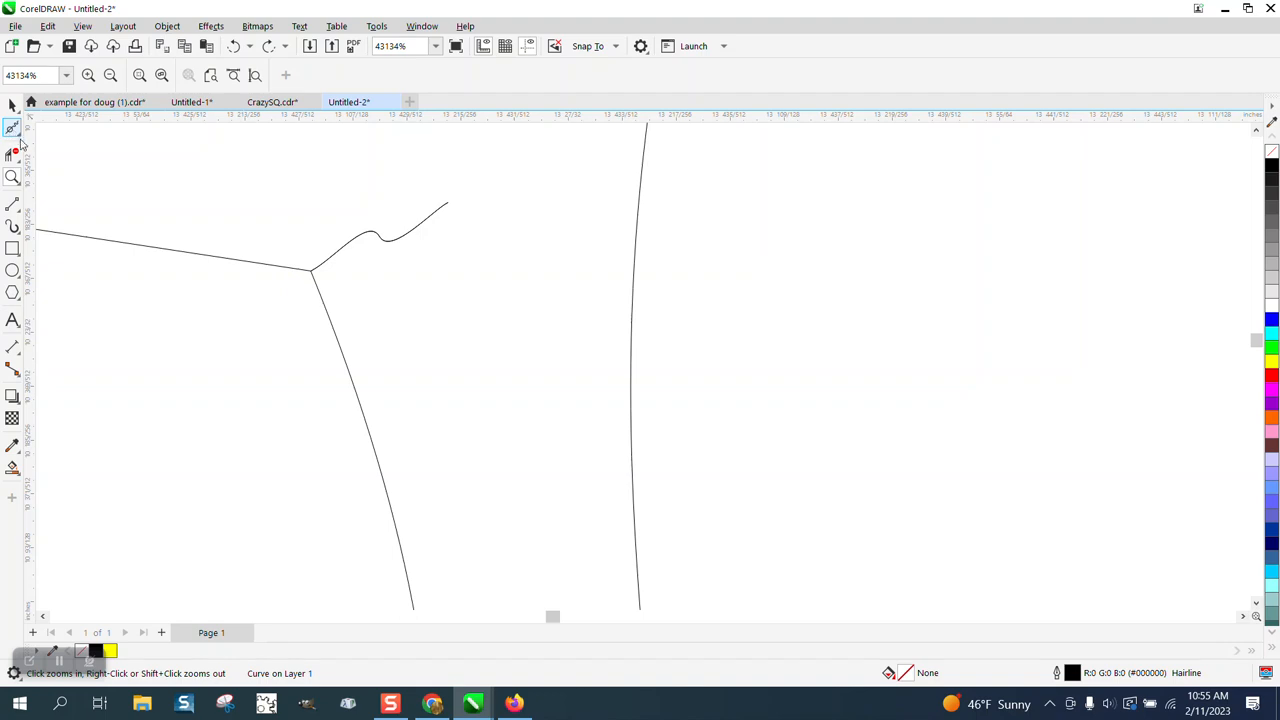
# Remove the stray extra nodes from the small hook of the R with the Shape tool.
pyautogui.click(12, 128)
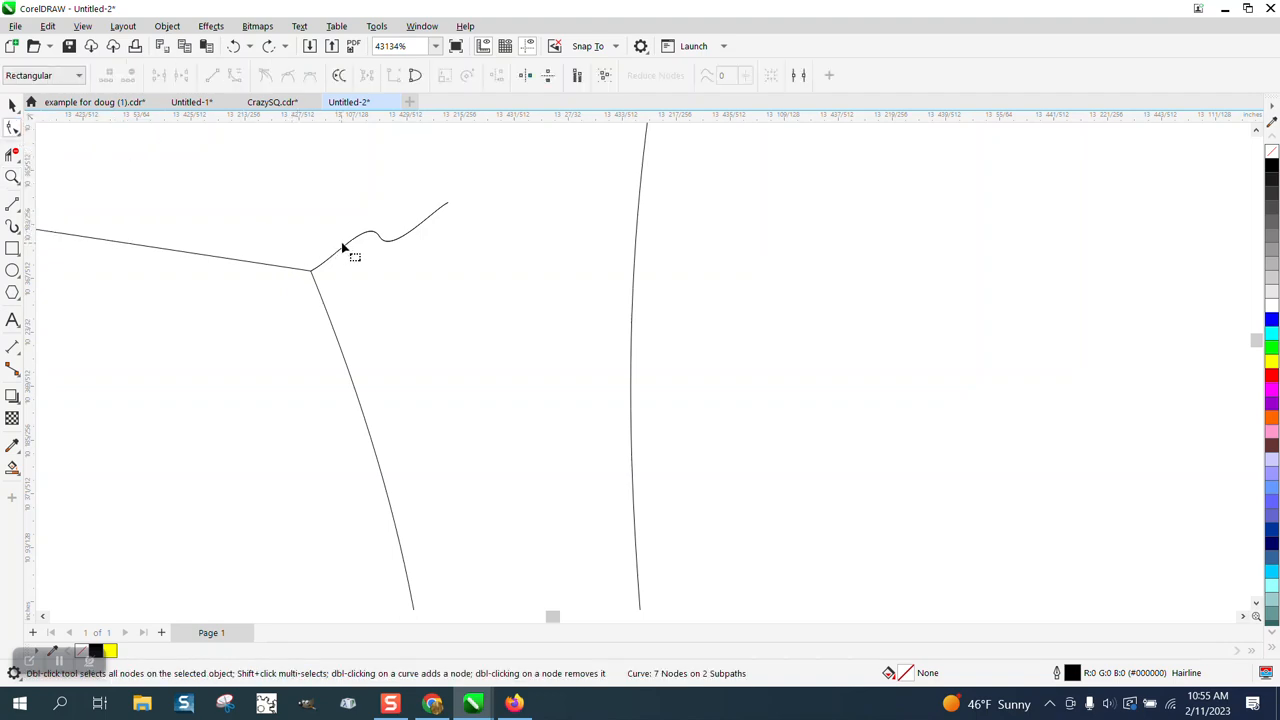
pyautogui.click(344, 260)
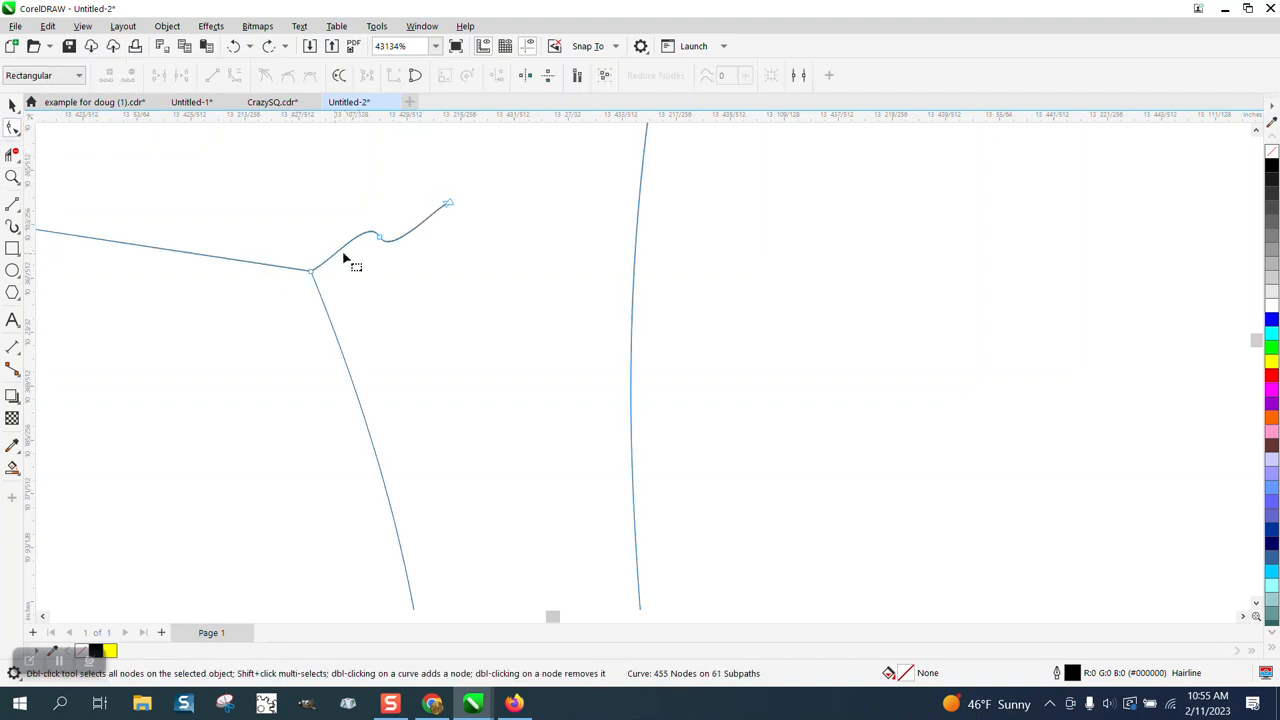
pyautogui.doubleClick(448, 204)
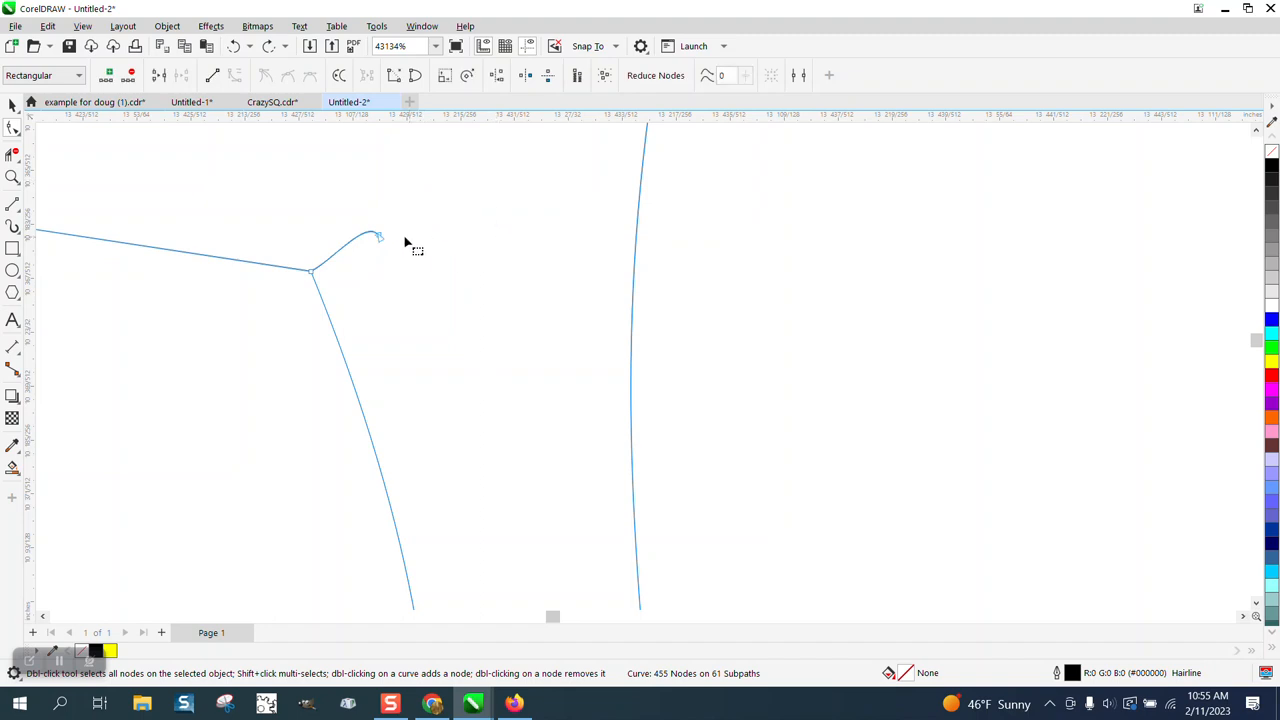
pyautogui.doubleClick(376, 238)
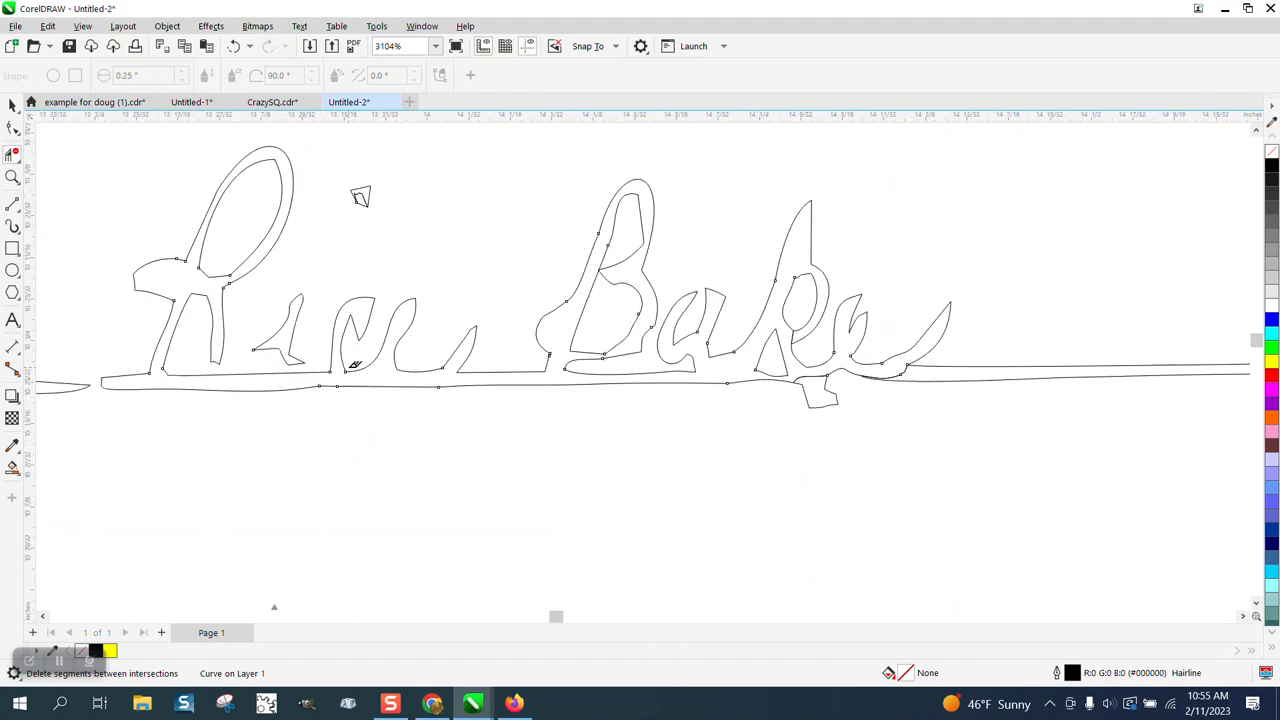
# Delete the stray segment on the i's dot above Rice with Virtual Segment Delete.
pyautogui.scroll(-3)
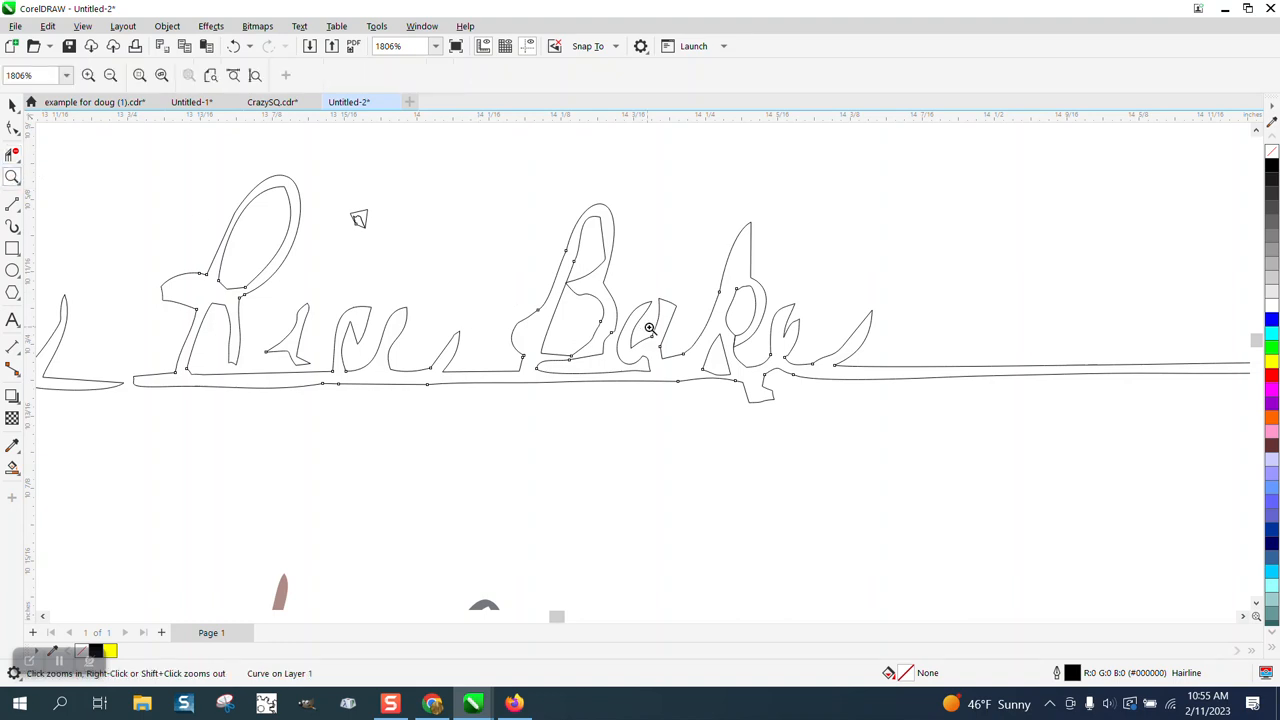
pyautogui.moveTo(344, 200)
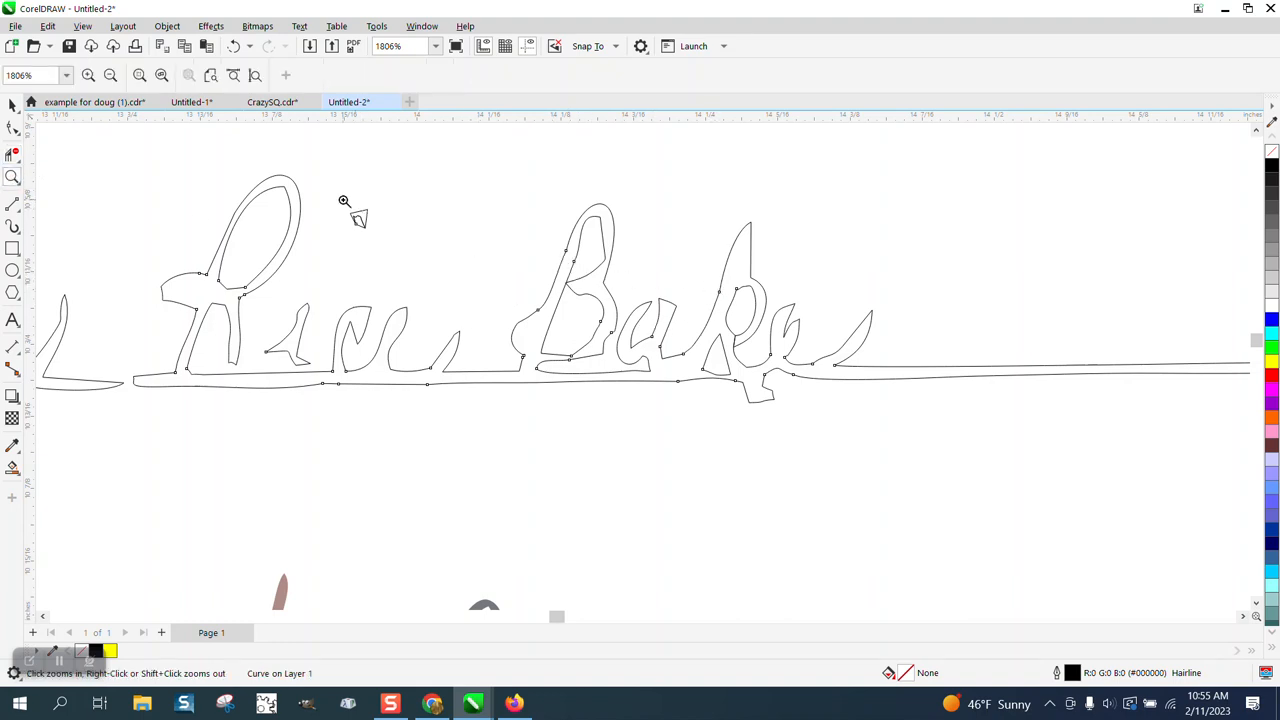
pyautogui.click(344, 200)
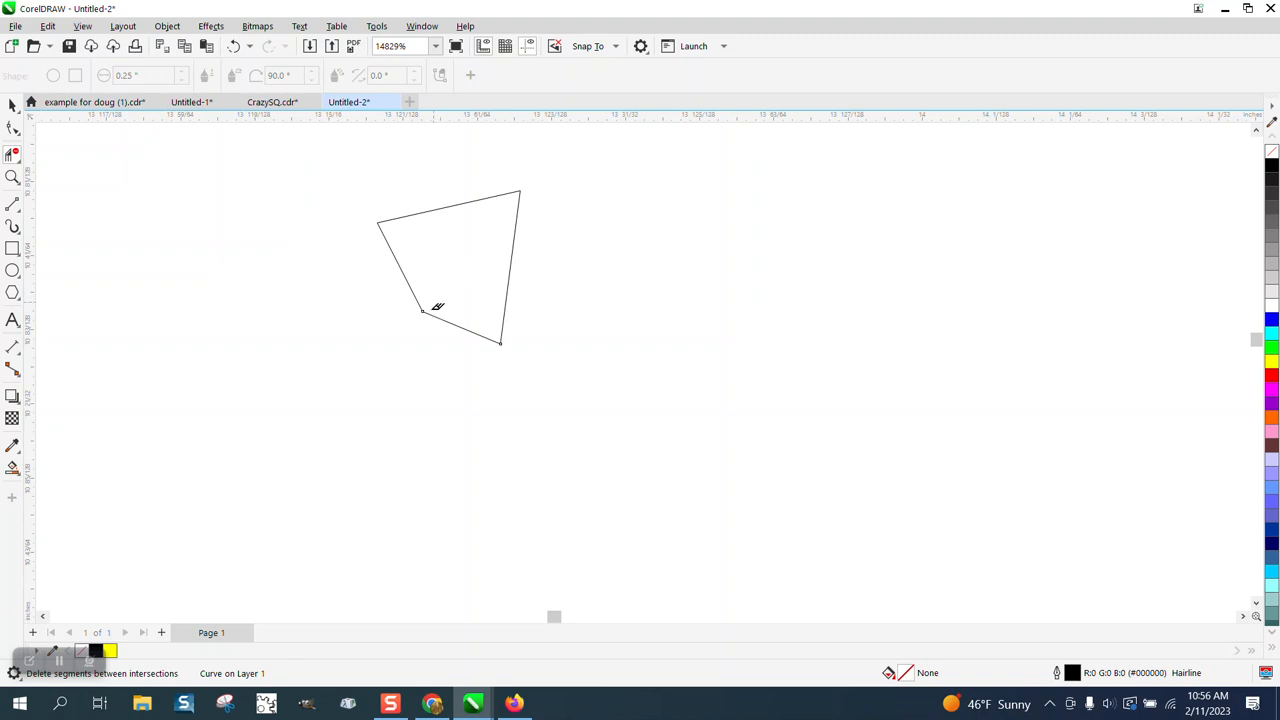
pyautogui.click(12, 176)
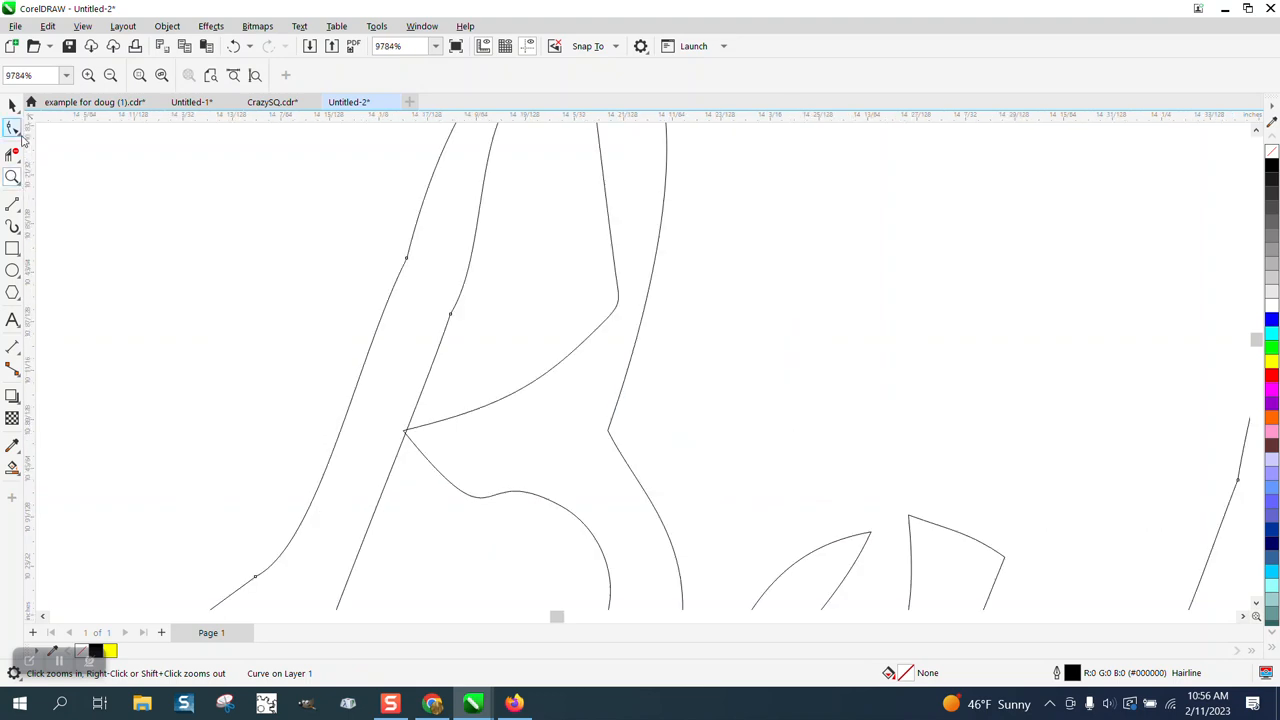
# Smooth the rough junction in the B outline of Bake.
pyautogui.click(14, 128)
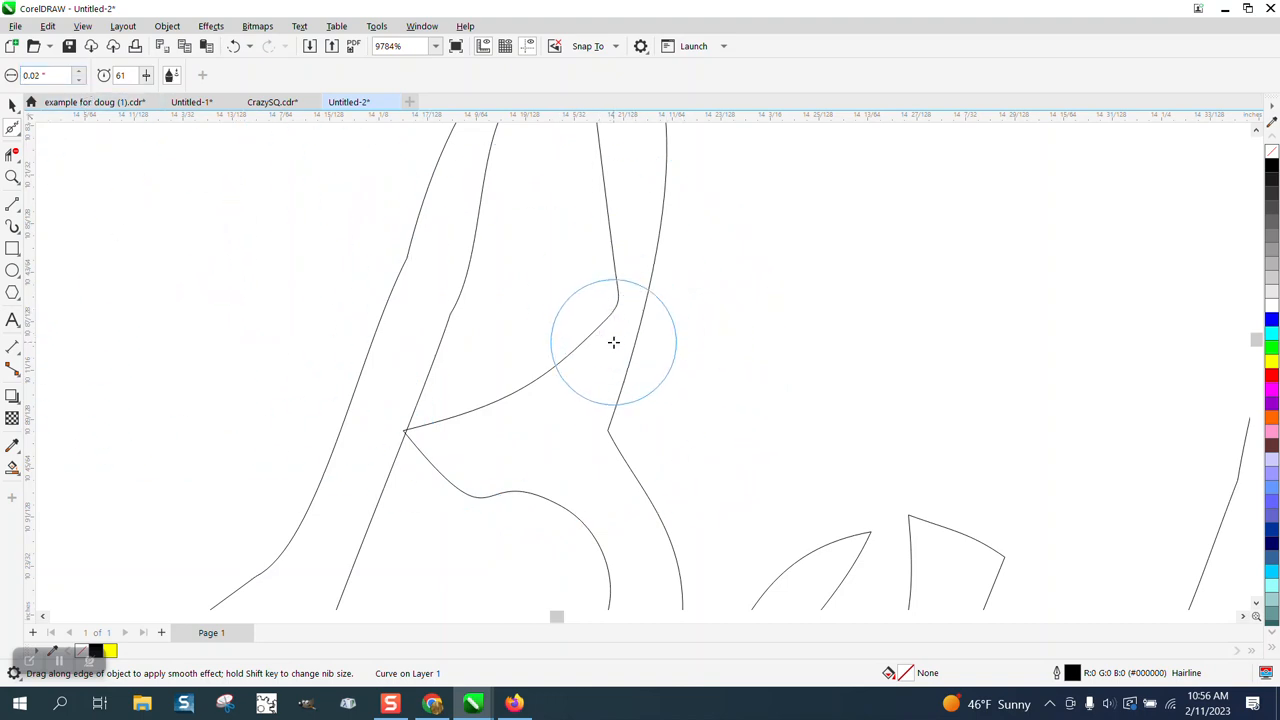
pyautogui.moveTo(614, 344); pyautogui.dragTo(616, 300)
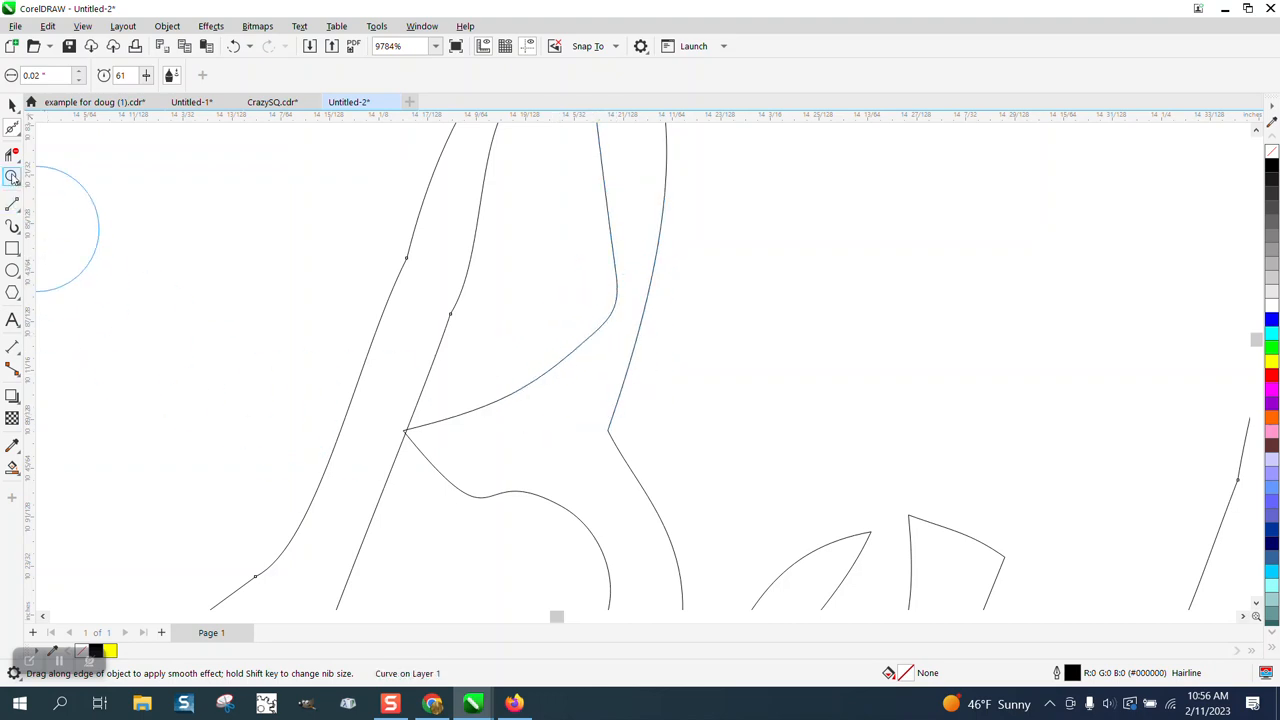
pyautogui.click(12, 178)
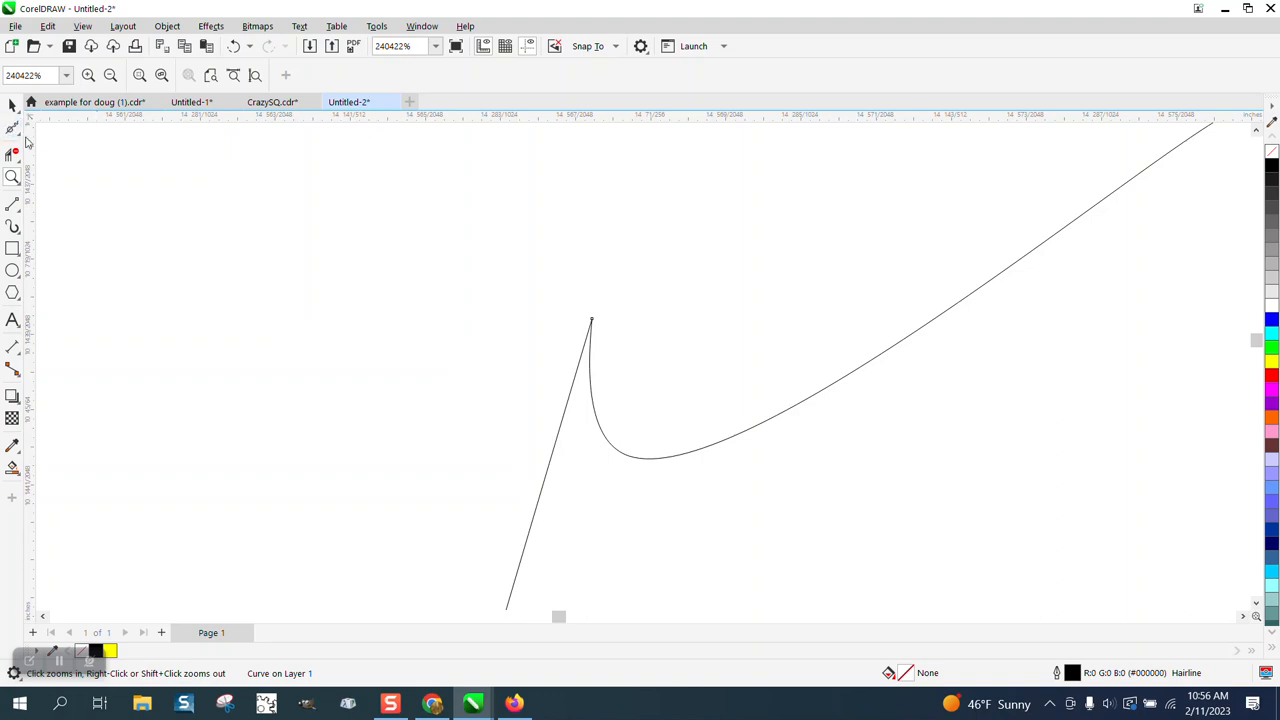
# Remove the node at the sharp spike with the Shape tool.
pyautogui.click(14, 128)
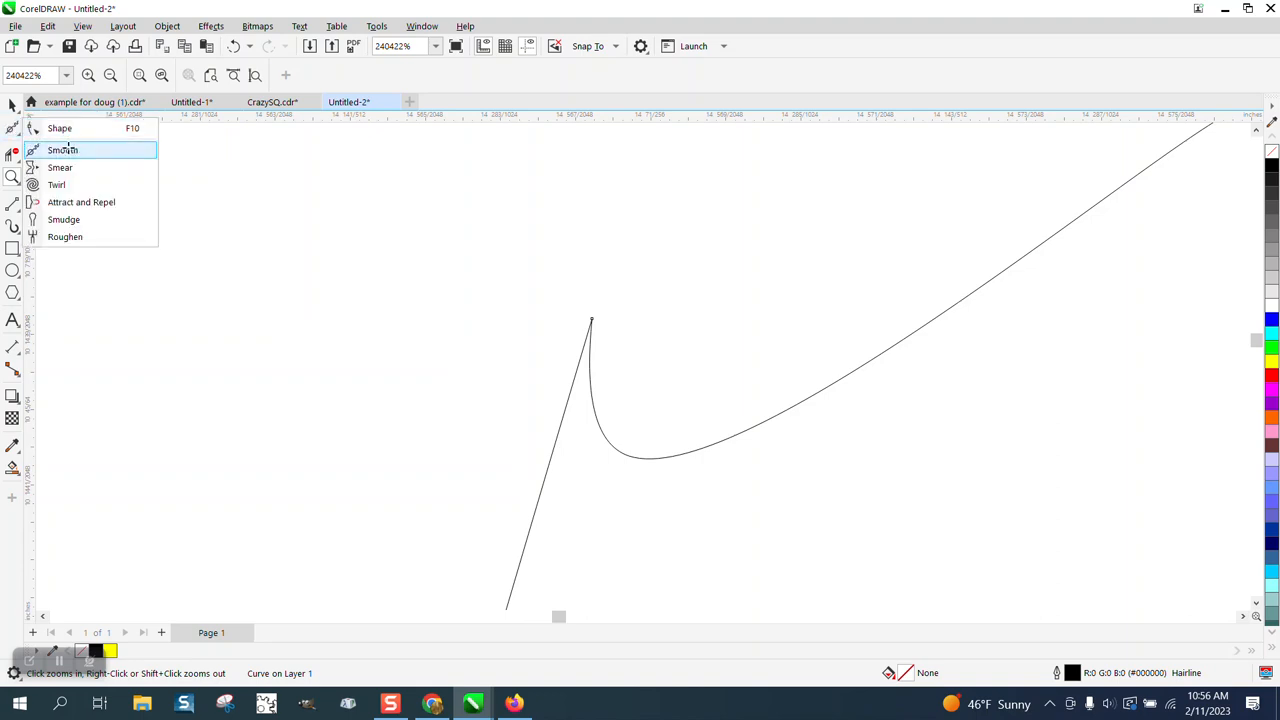
pyautogui.click(64, 150)
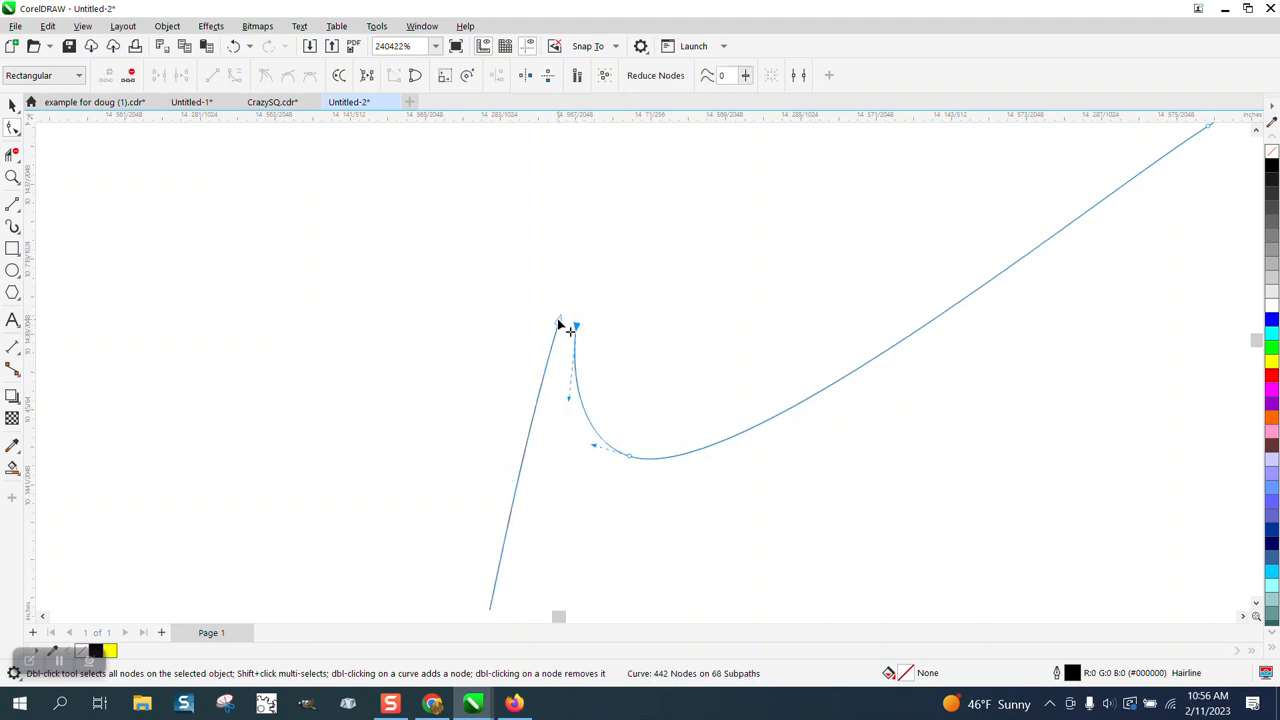
pyautogui.doubleClick(560, 324)
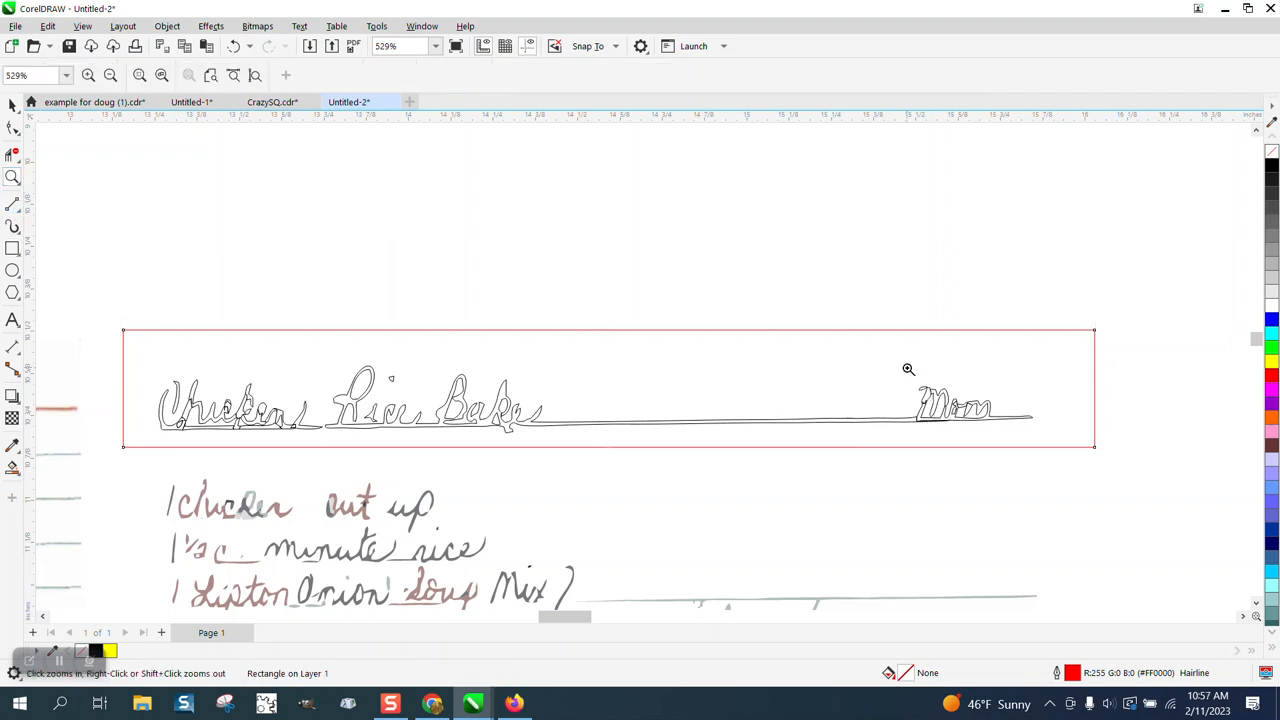
# Zoom in on the 'Mom' signature and select its curve with the Pick tool.
pyautogui.click(908, 370)
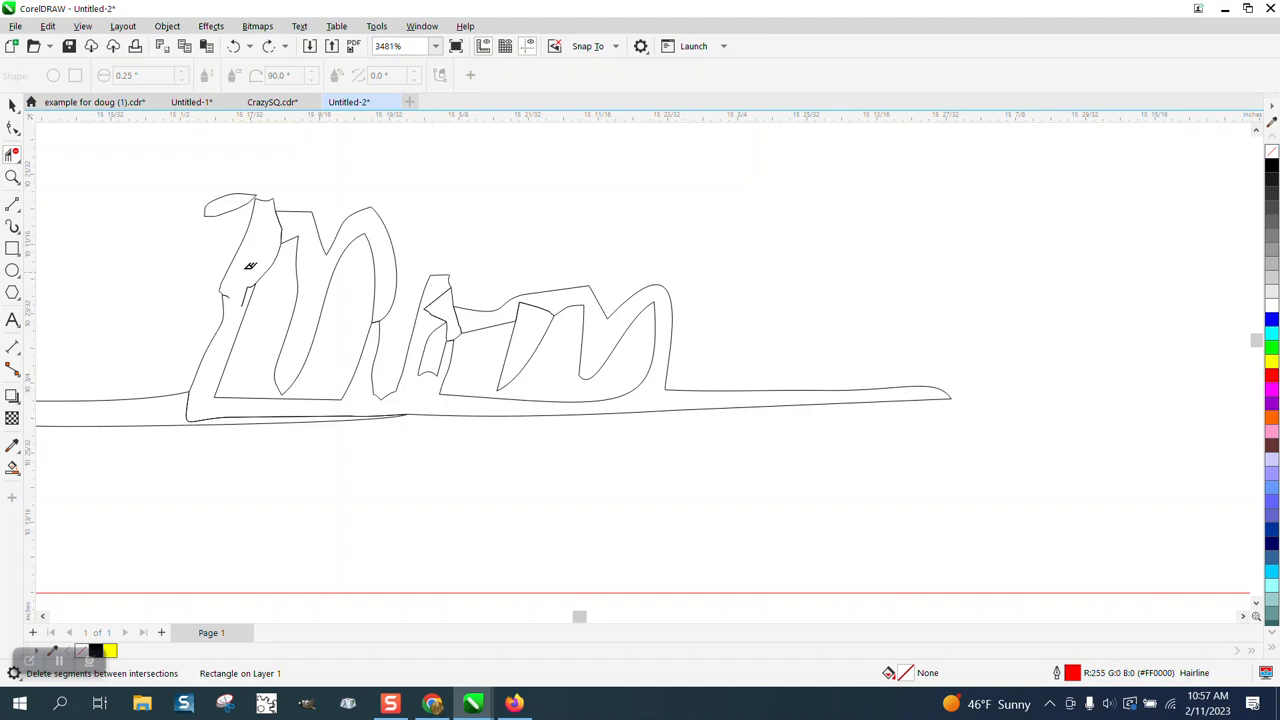
pyautogui.click(12, 128)
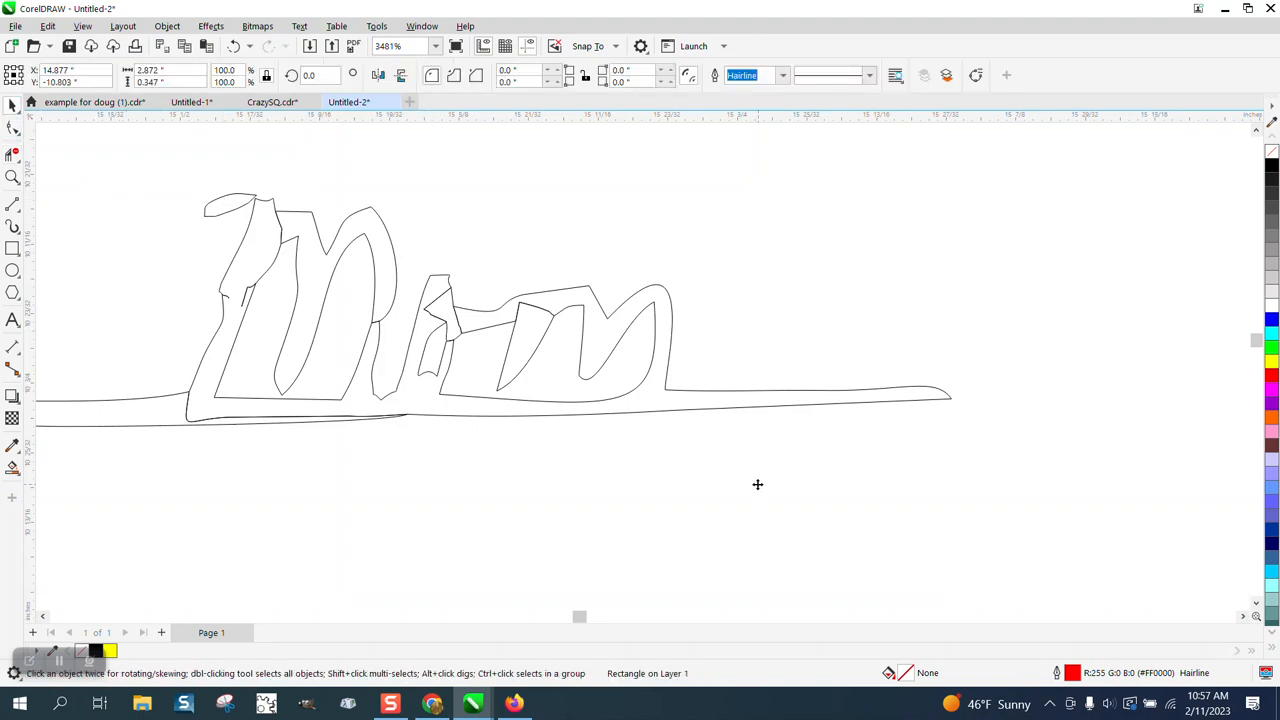
pyautogui.moveTo(668, 370)
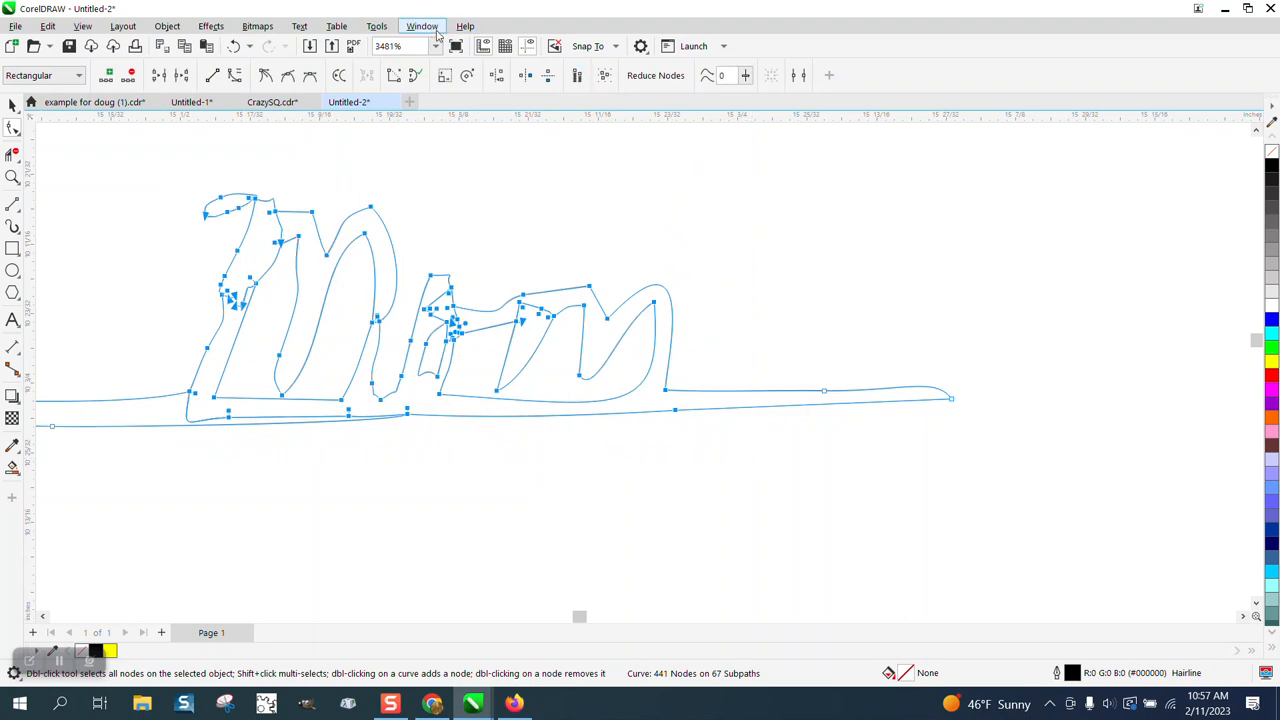
# Join the open ends of the 'Mom' outline using Extend with 0.1" gap tolerance.
pyautogui.click(422, 24)
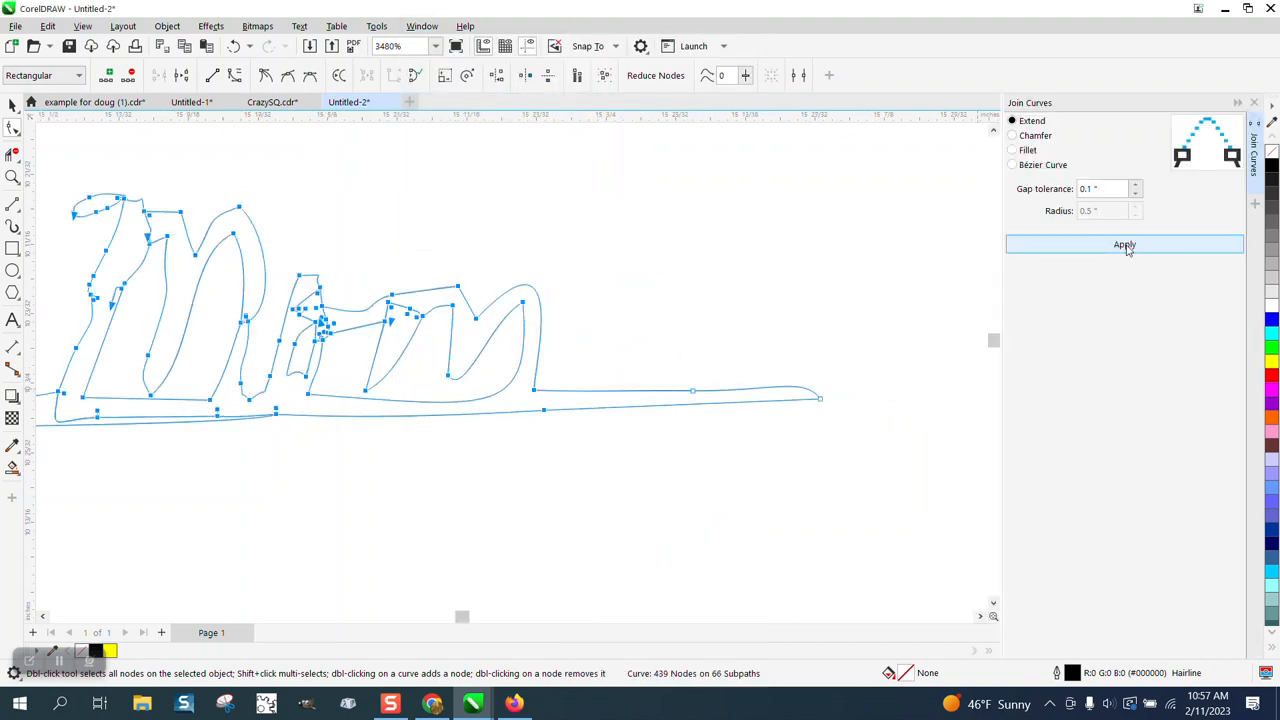
pyautogui.click(1124, 244)
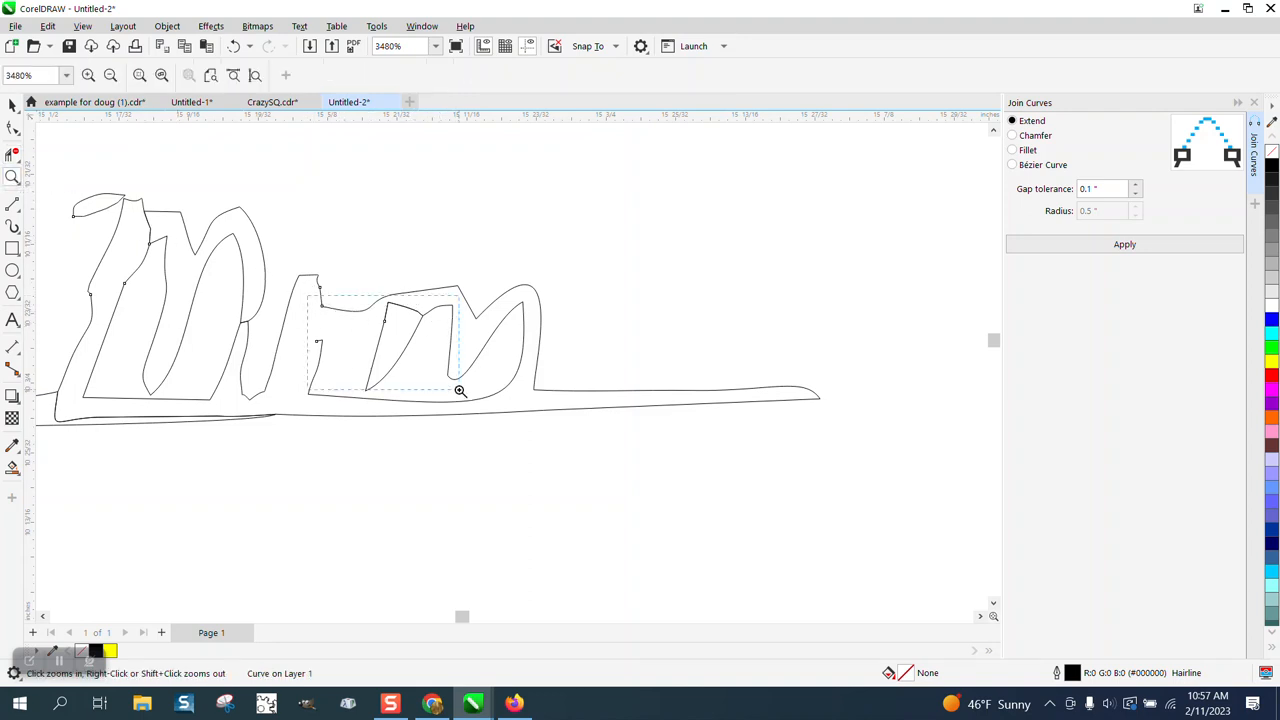
pyautogui.click(460, 390)
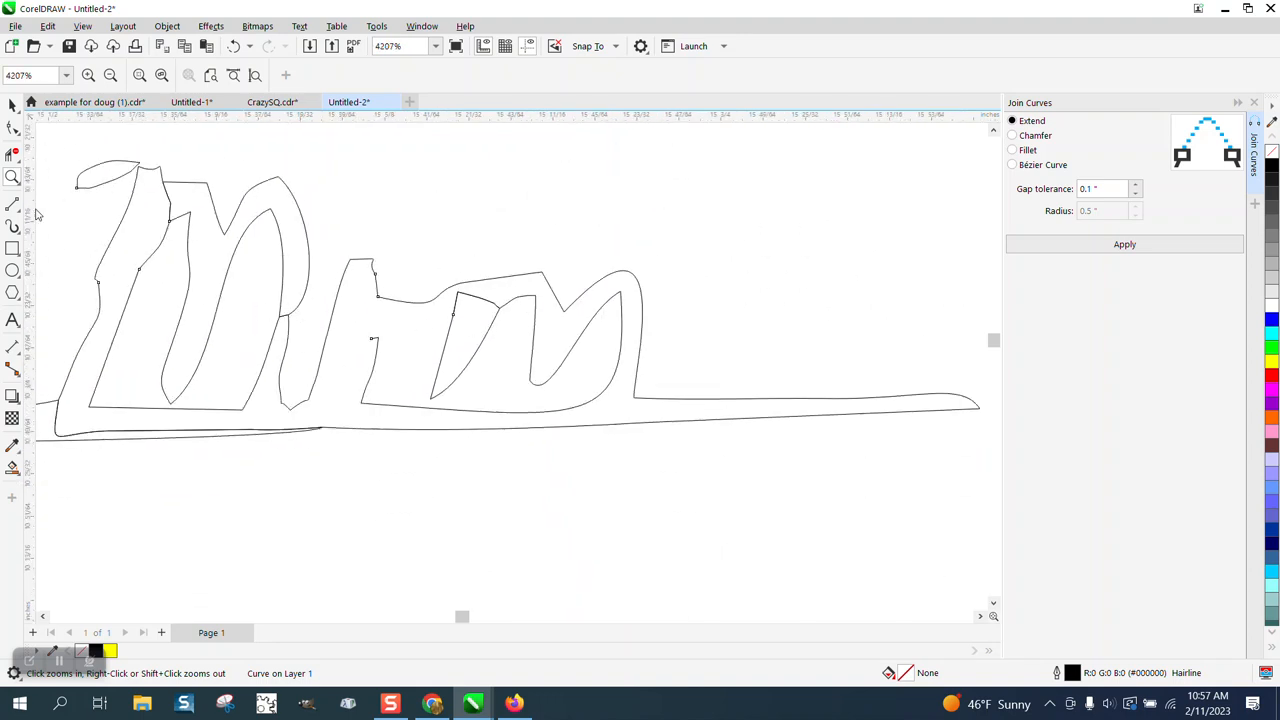
pyautogui.click(12, 204)
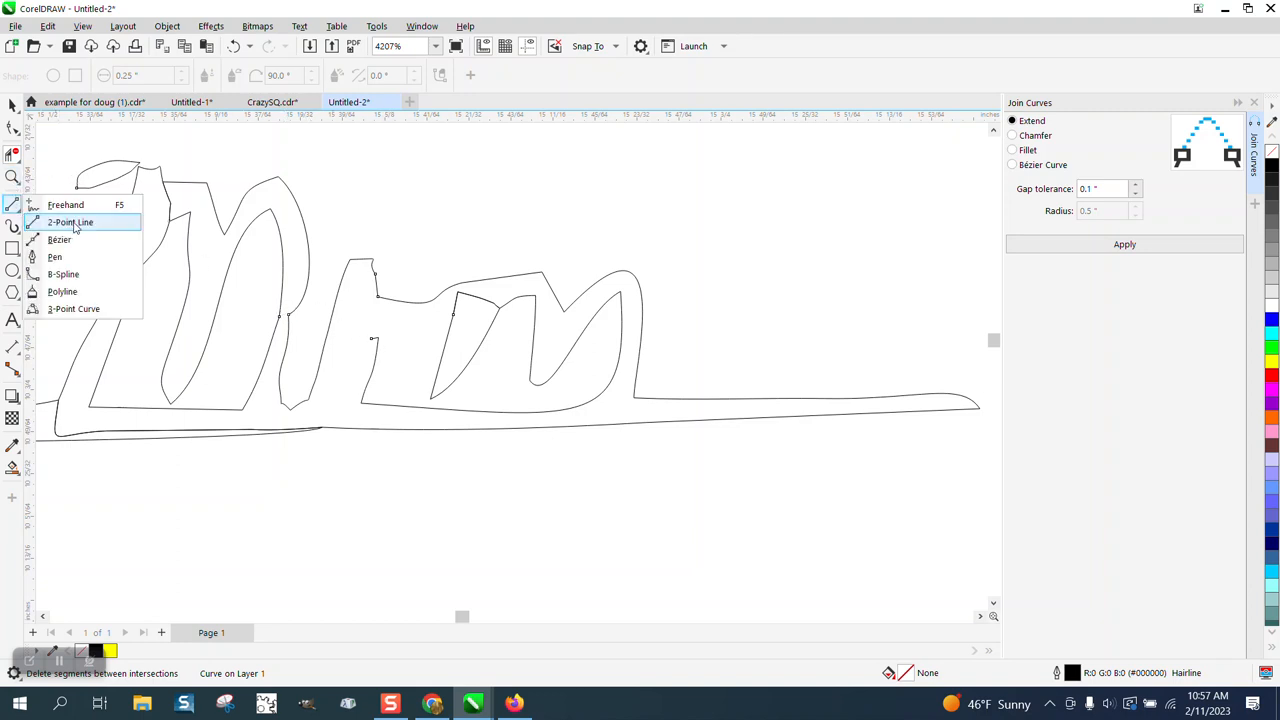
# Draw a short 2-Point Line closing the open gap inside the 'Mom' lettering.
pyautogui.click(70, 220)
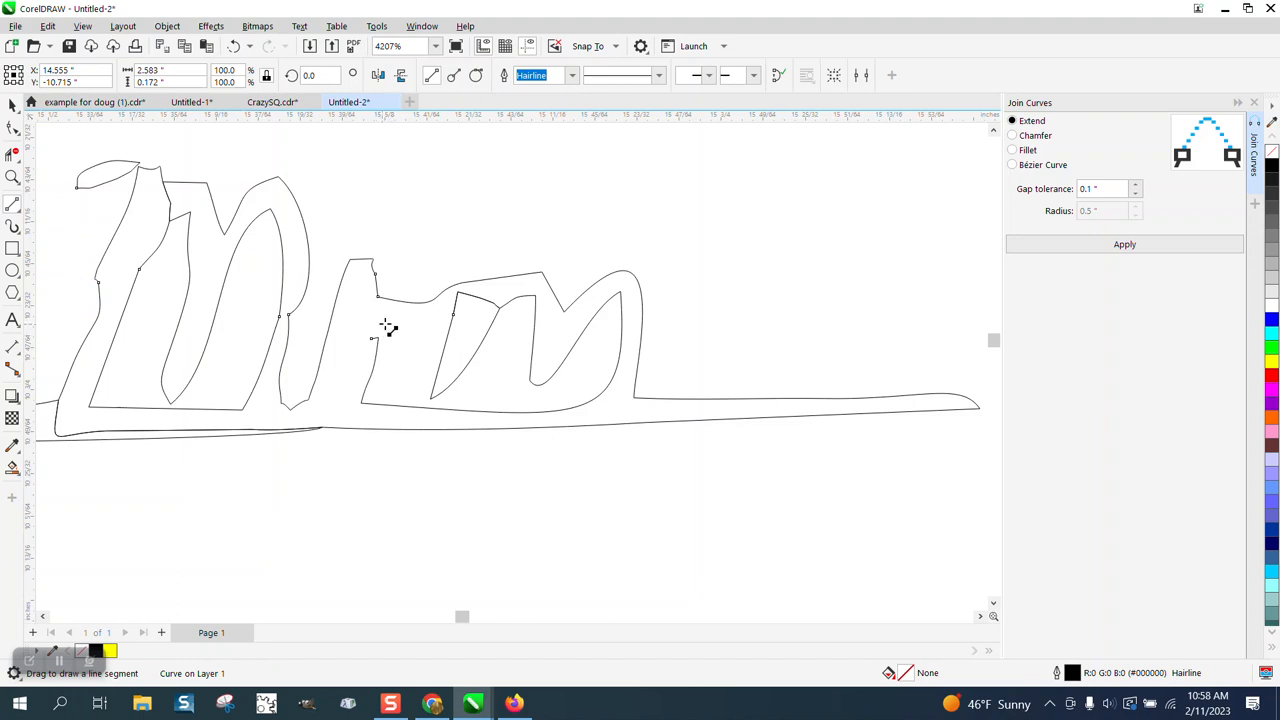
pyautogui.moveTo(384, 330)
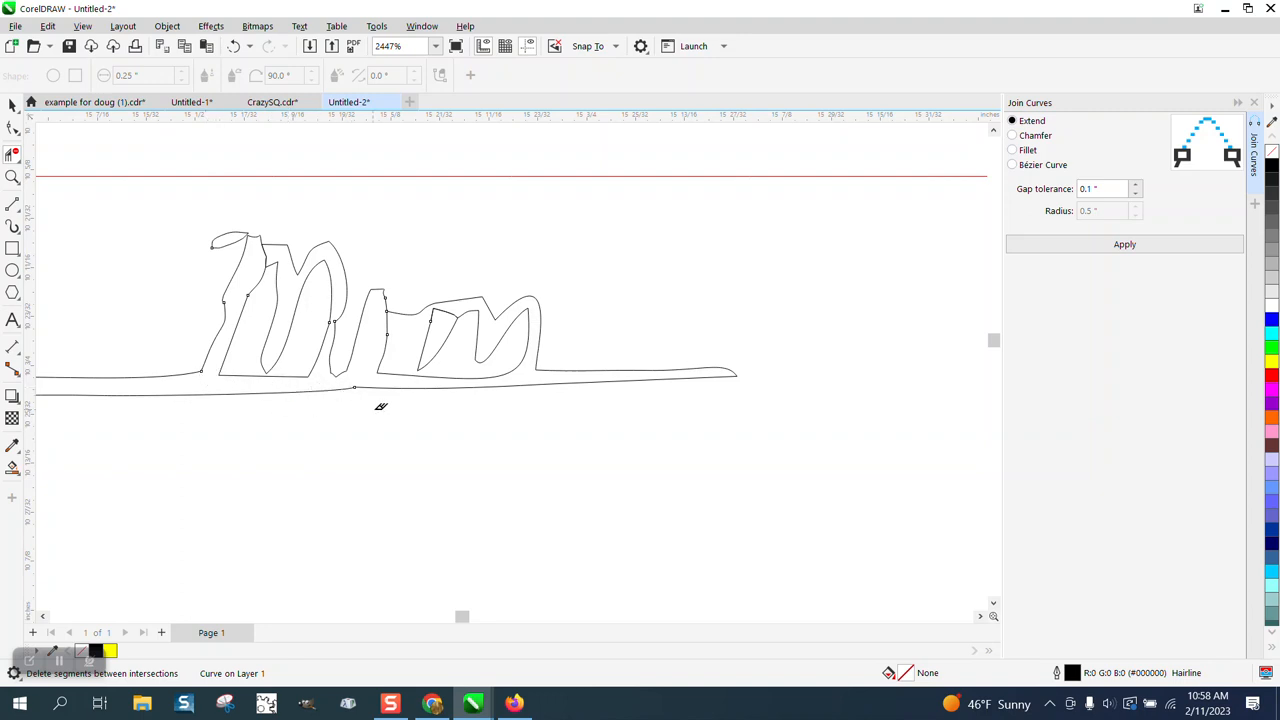
pyautogui.scroll(-3)
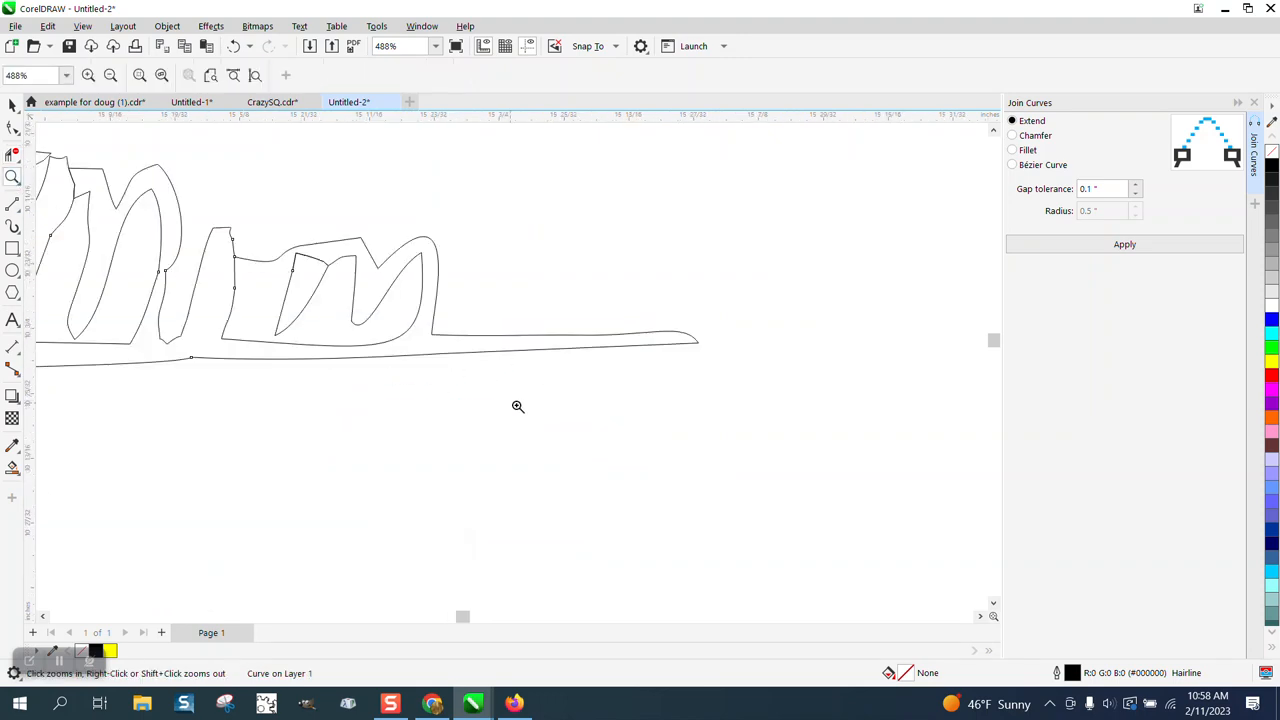
pyautogui.click(176, 288)
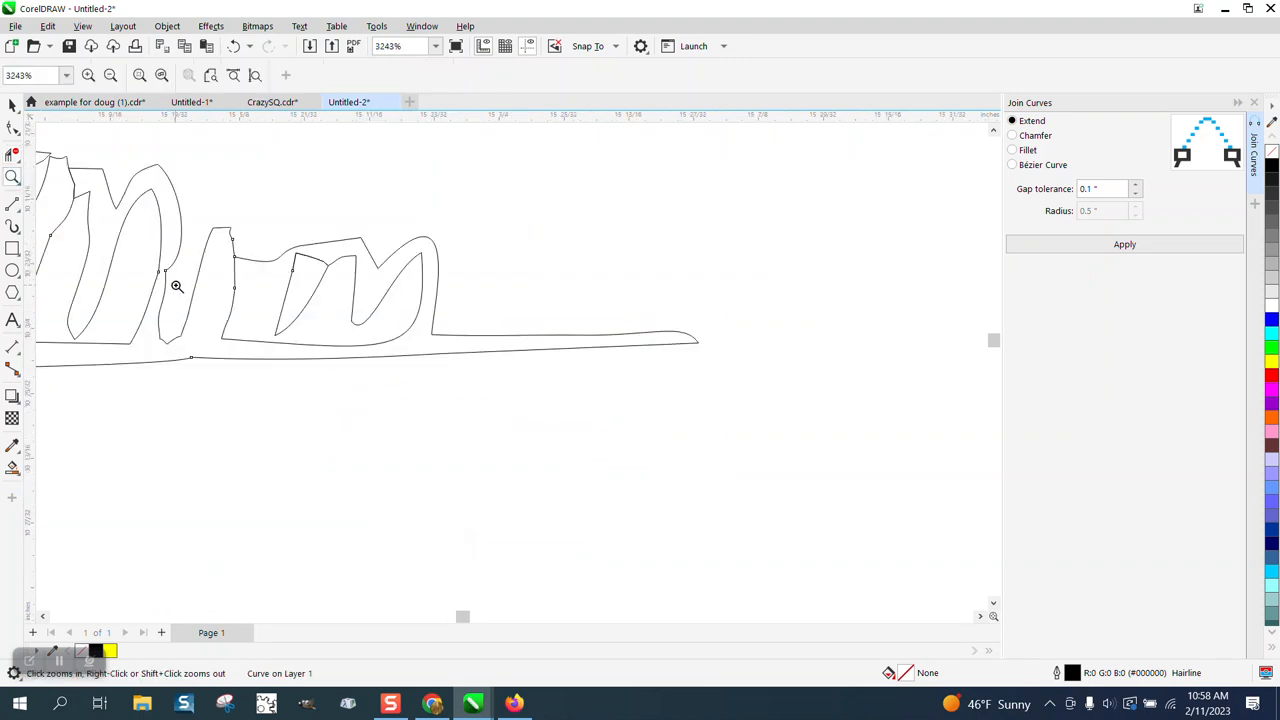
pyautogui.moveTo(272, 276)
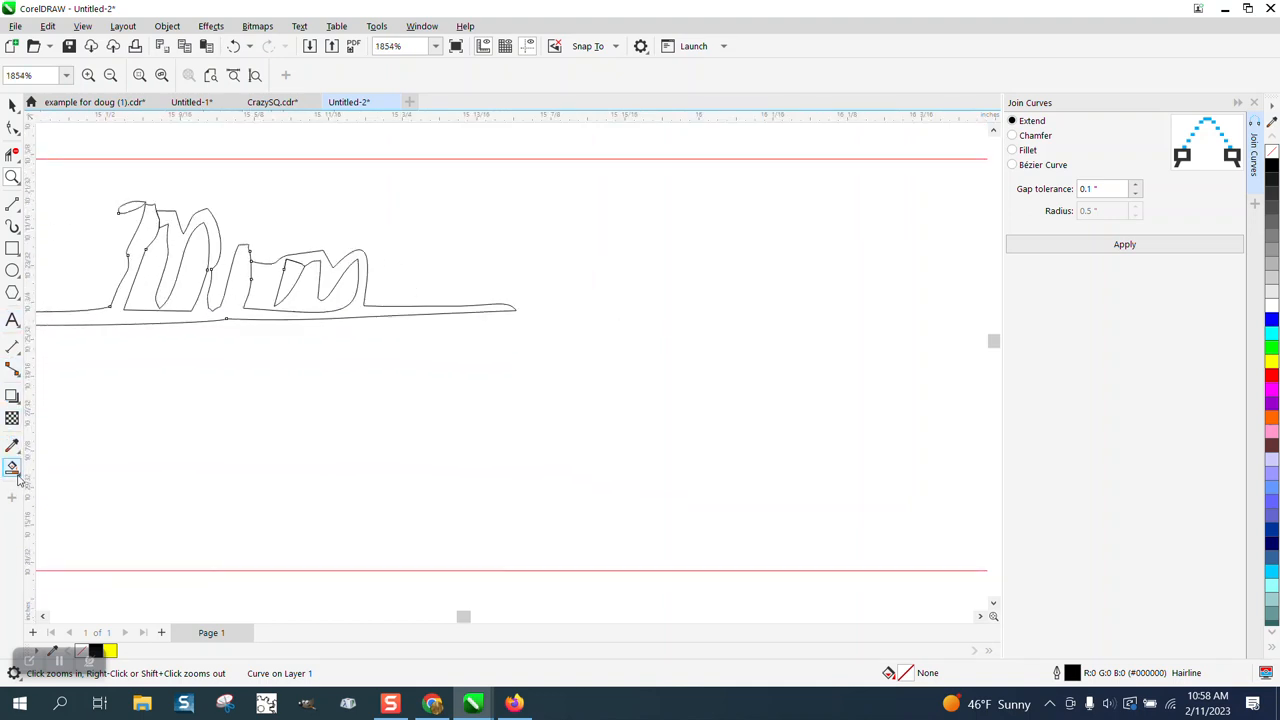
# Smart-fill the 'Mom' letters black, undoing and fixing nodes where the fill leaks.
pyautogui.click(12, 468)
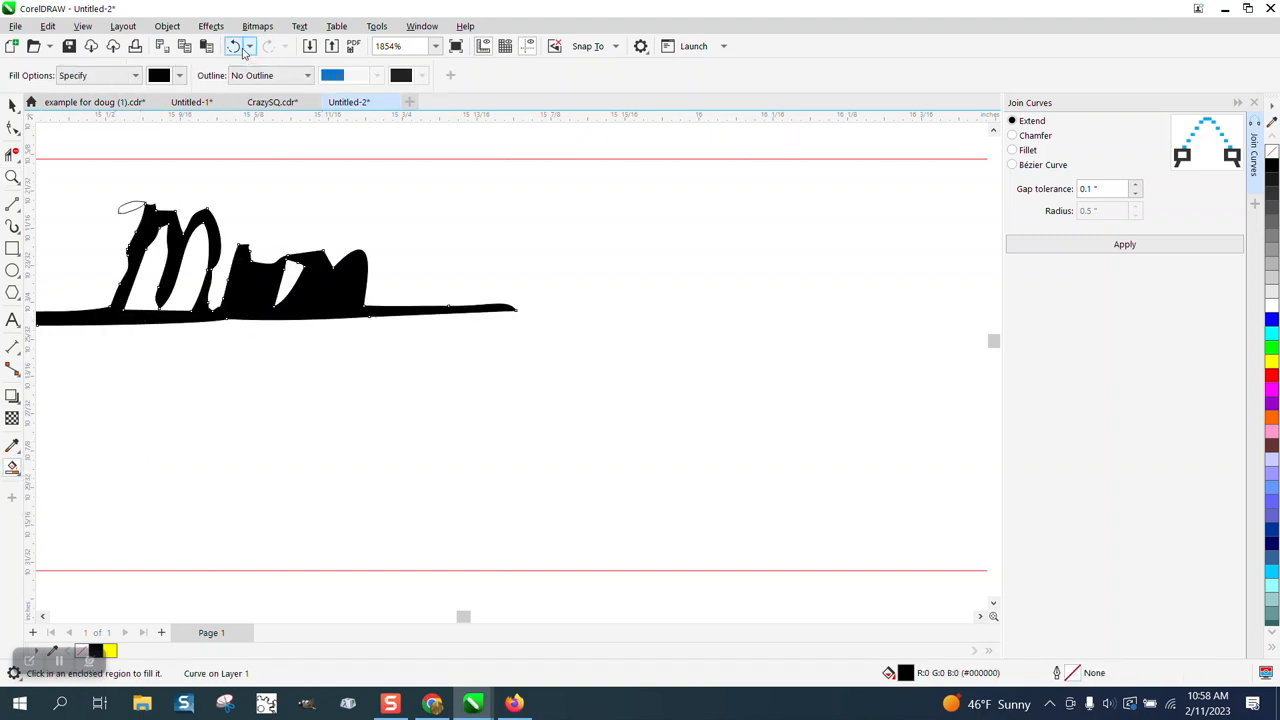
pyautogui.click(234, 46)
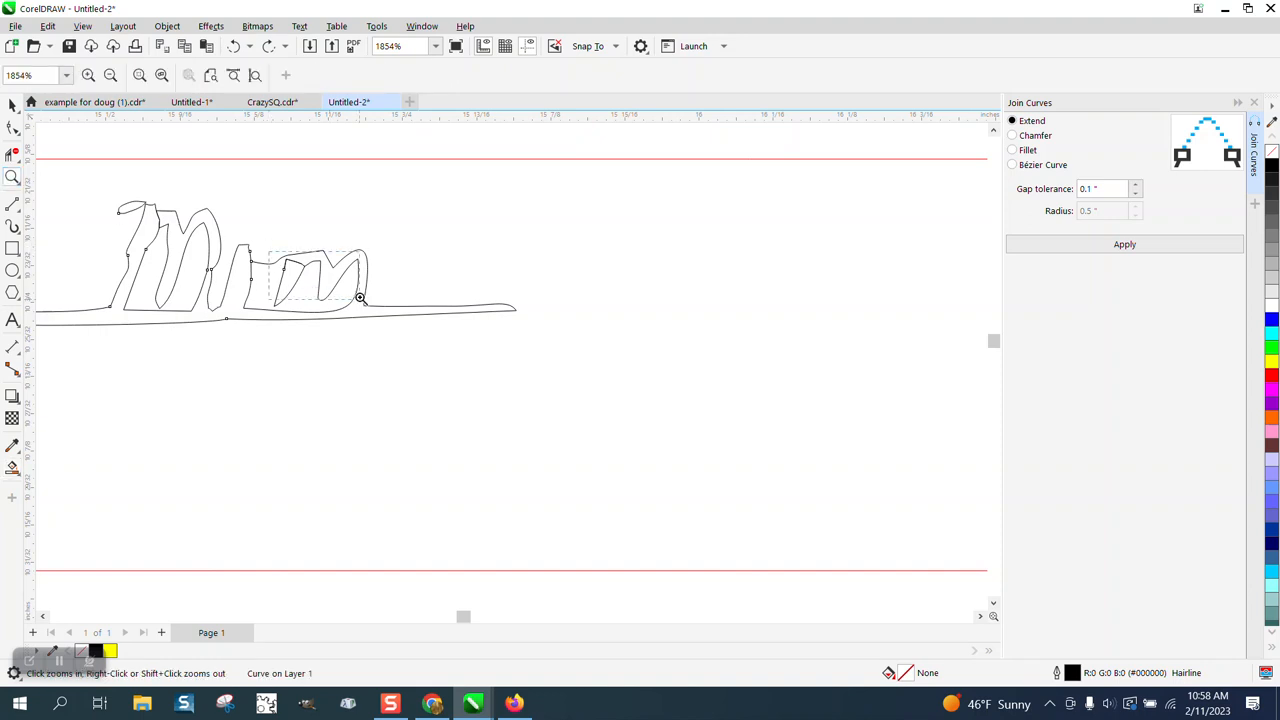
pyautogui.click(14, 128)
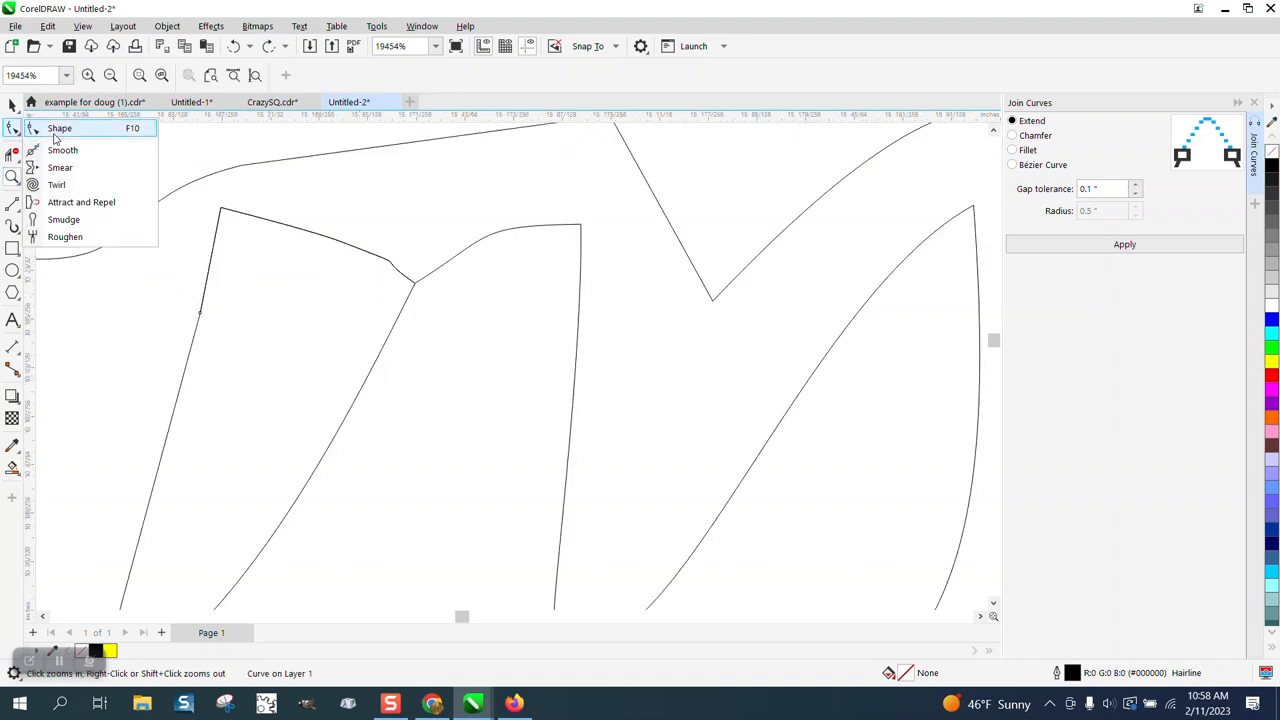
pyautogui.click(60, 128)
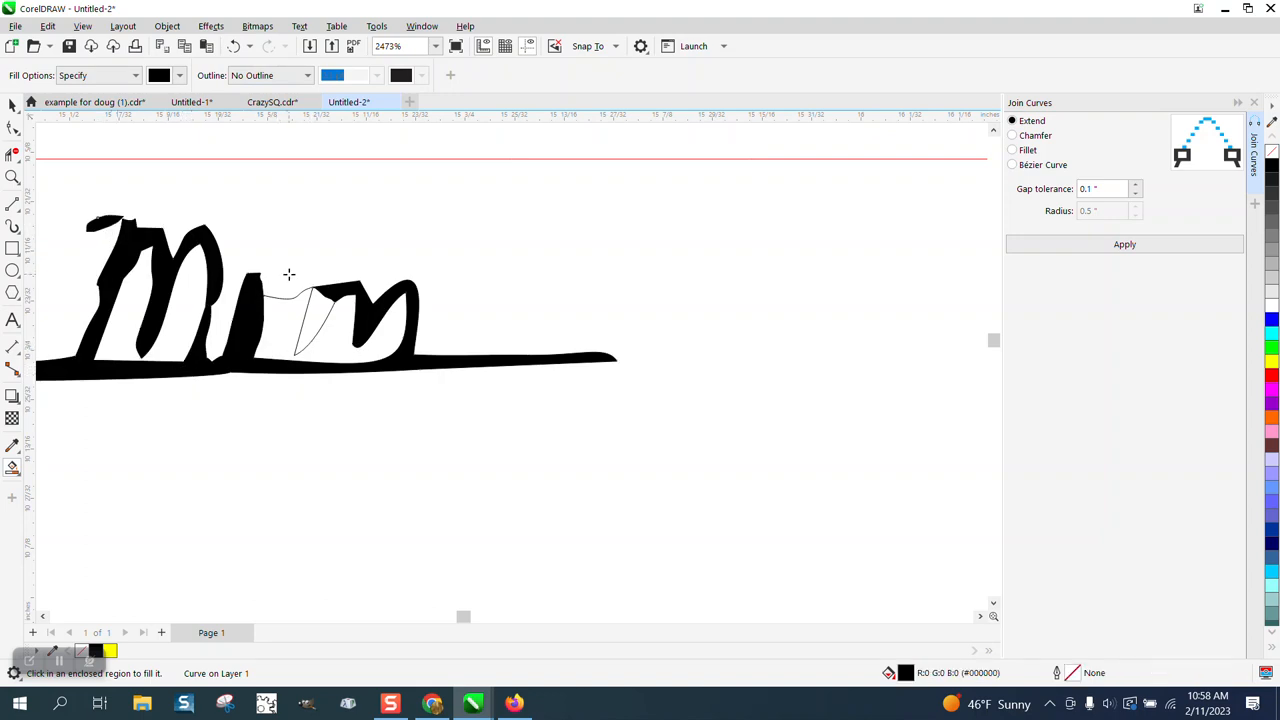
pyautogui.scroll(-3)
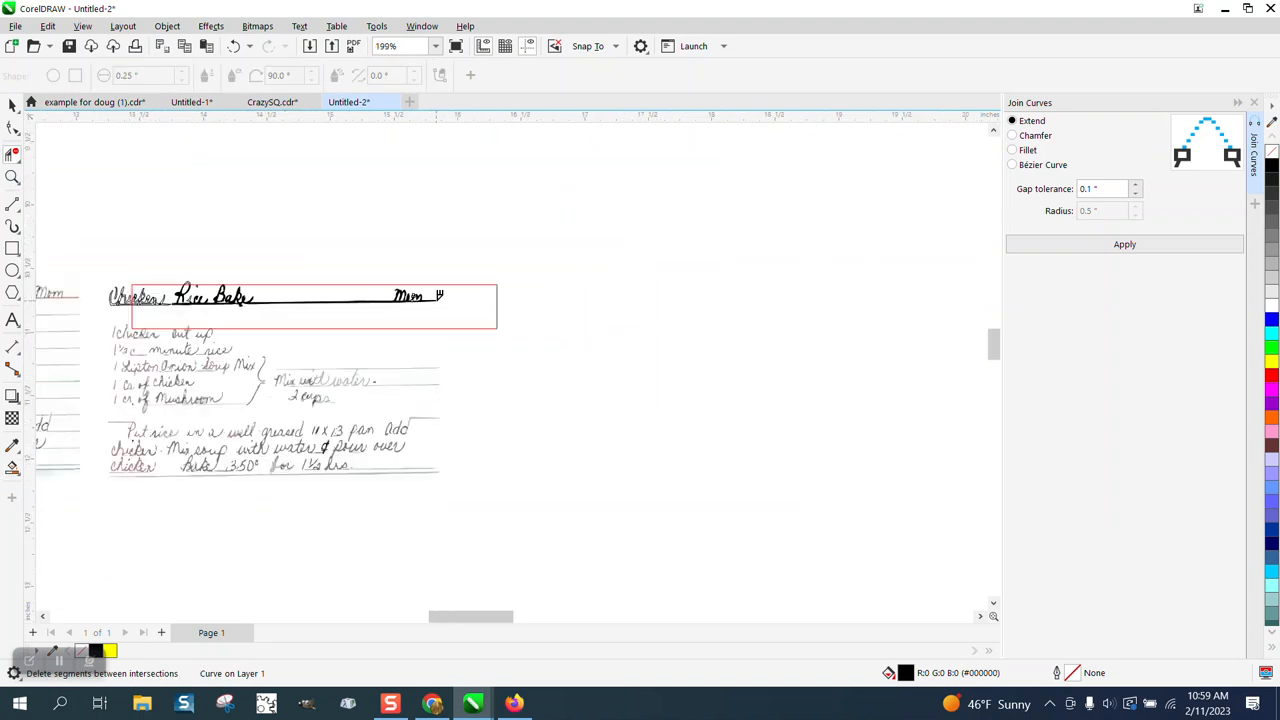
pyautogui.click(12, 176)
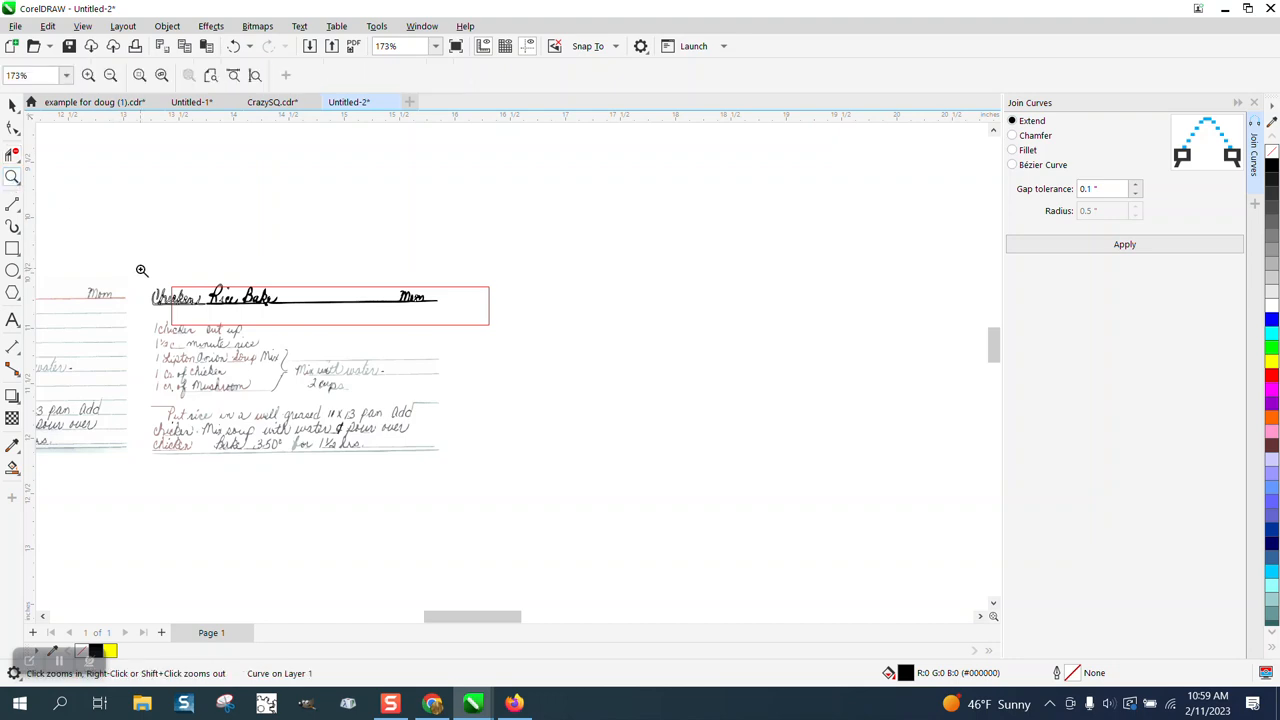
pyautogui.click(142, 272)
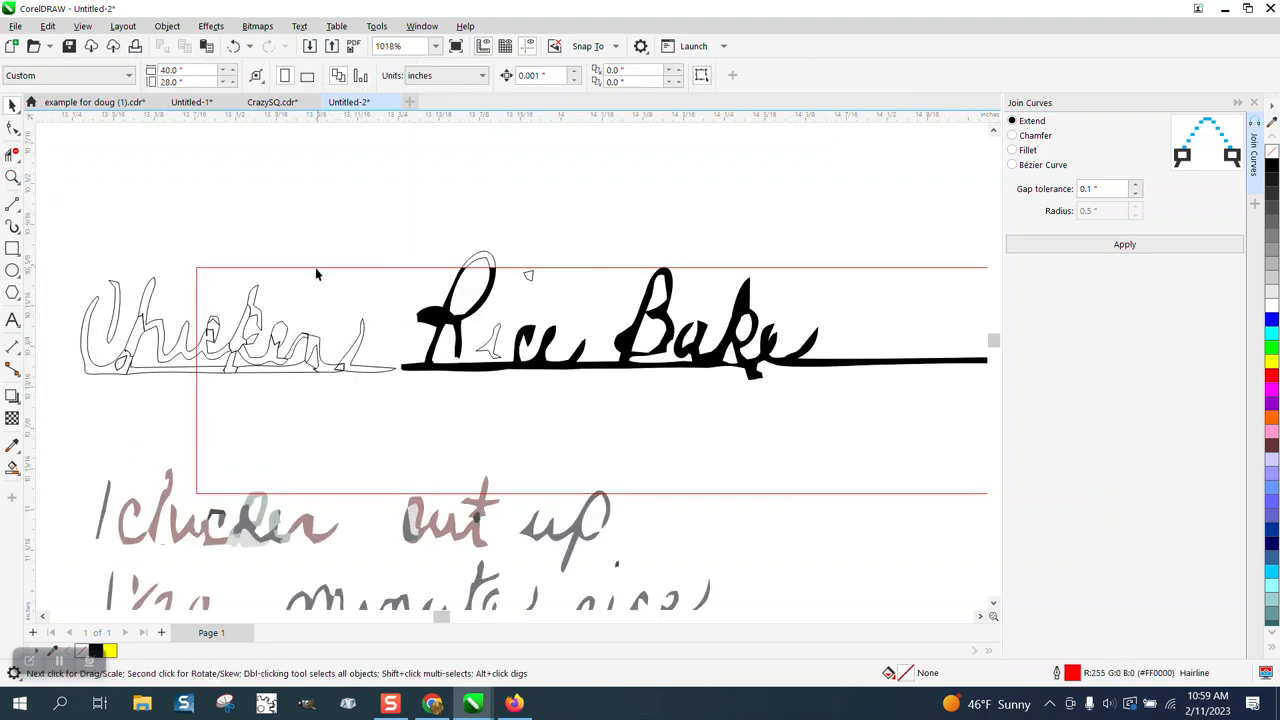
pyautogui.moveTo(418, 262)
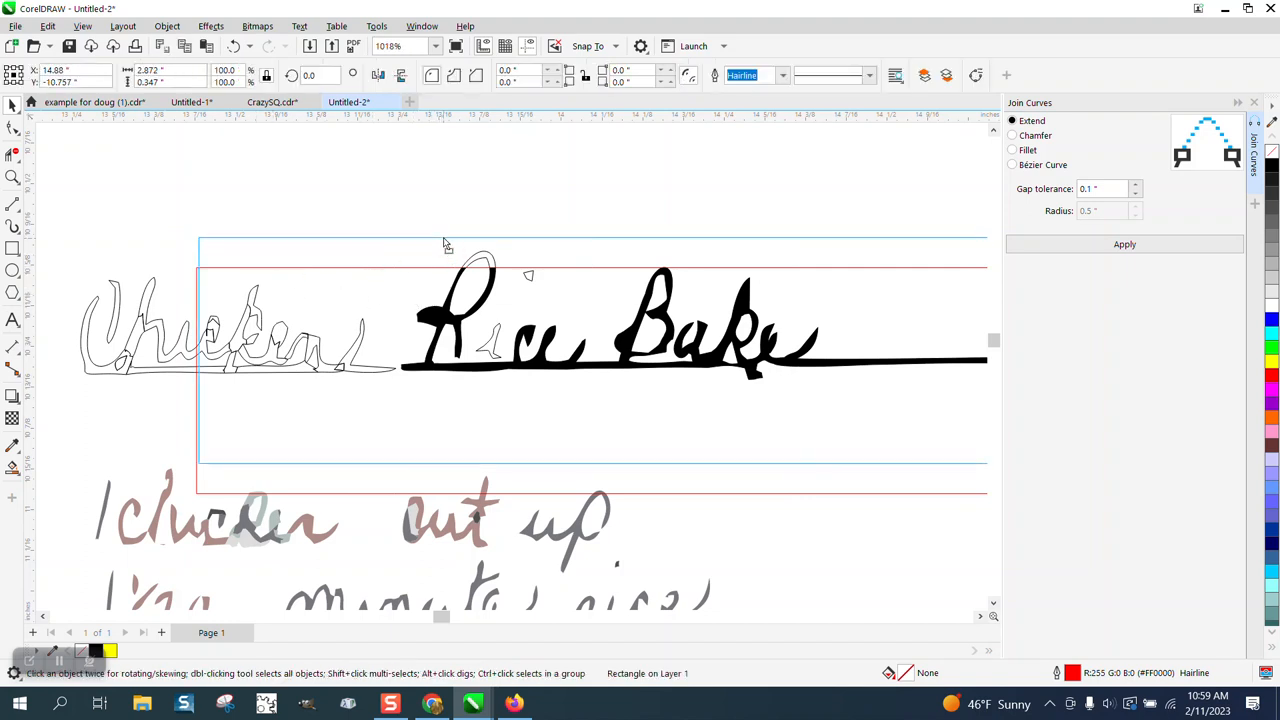
pyautogui.click(12, 176)
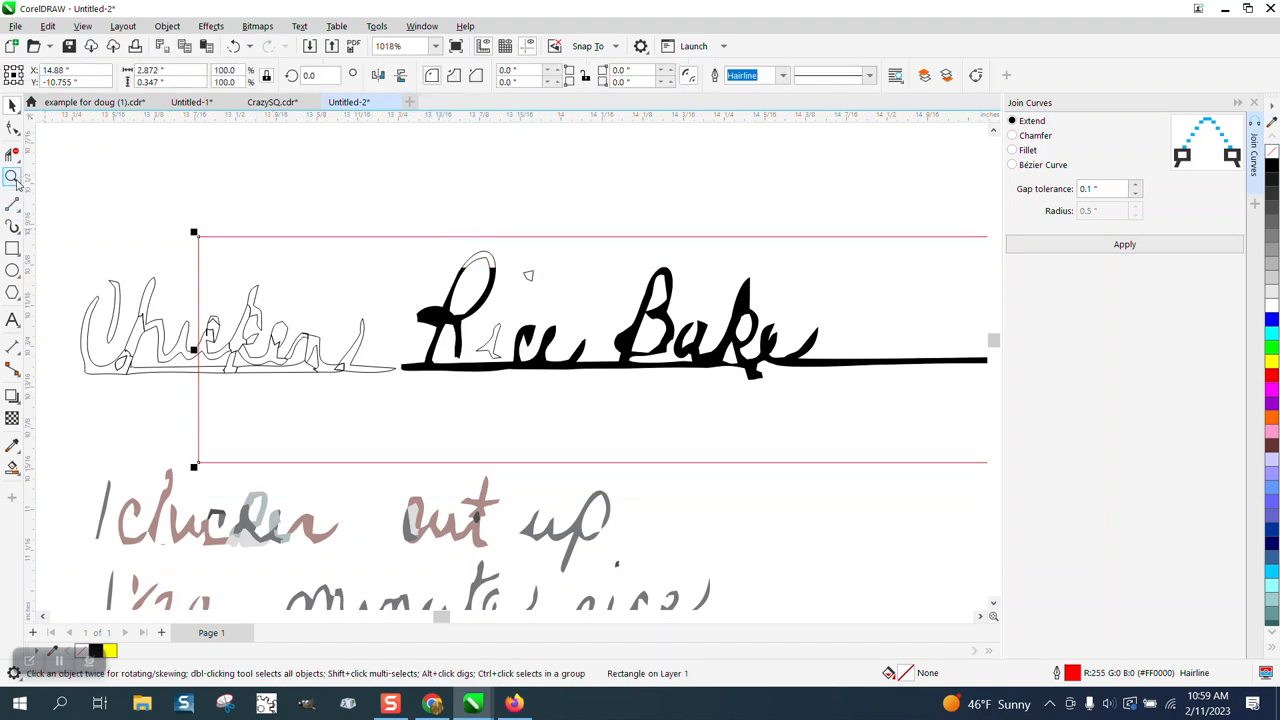
pyautogui.click(12, 176)
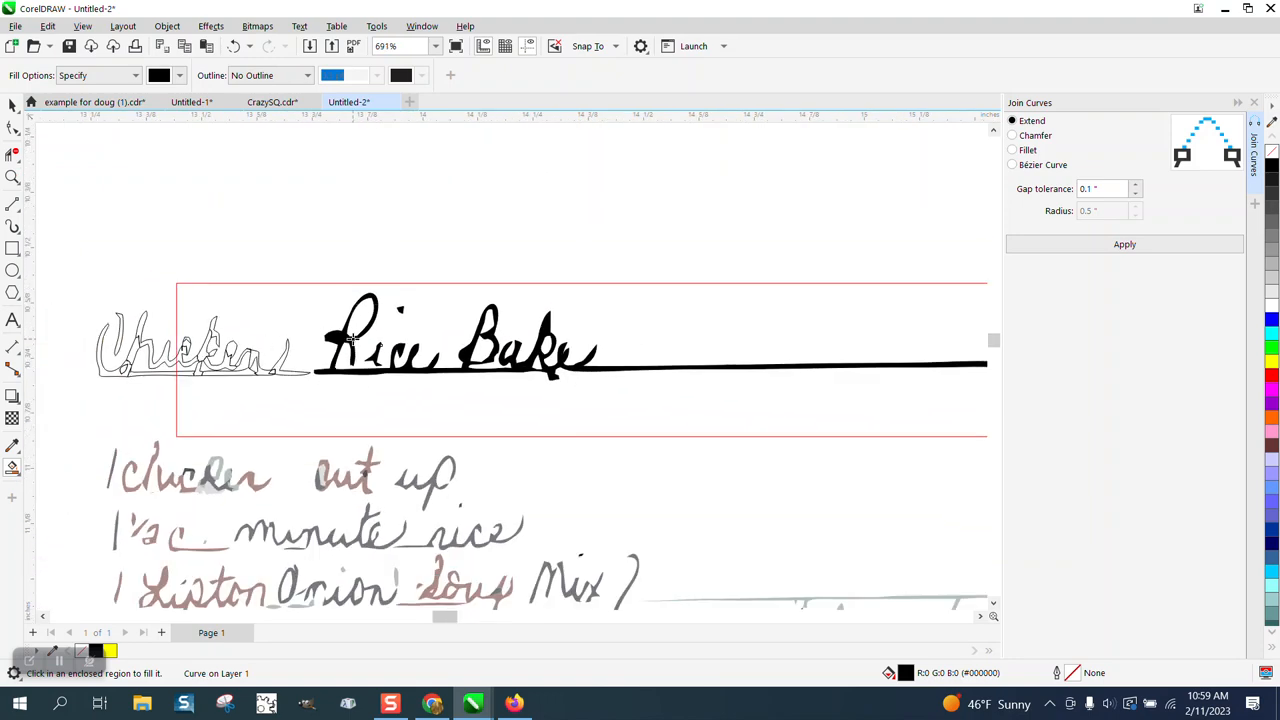
pyautogui.click(12, 176)
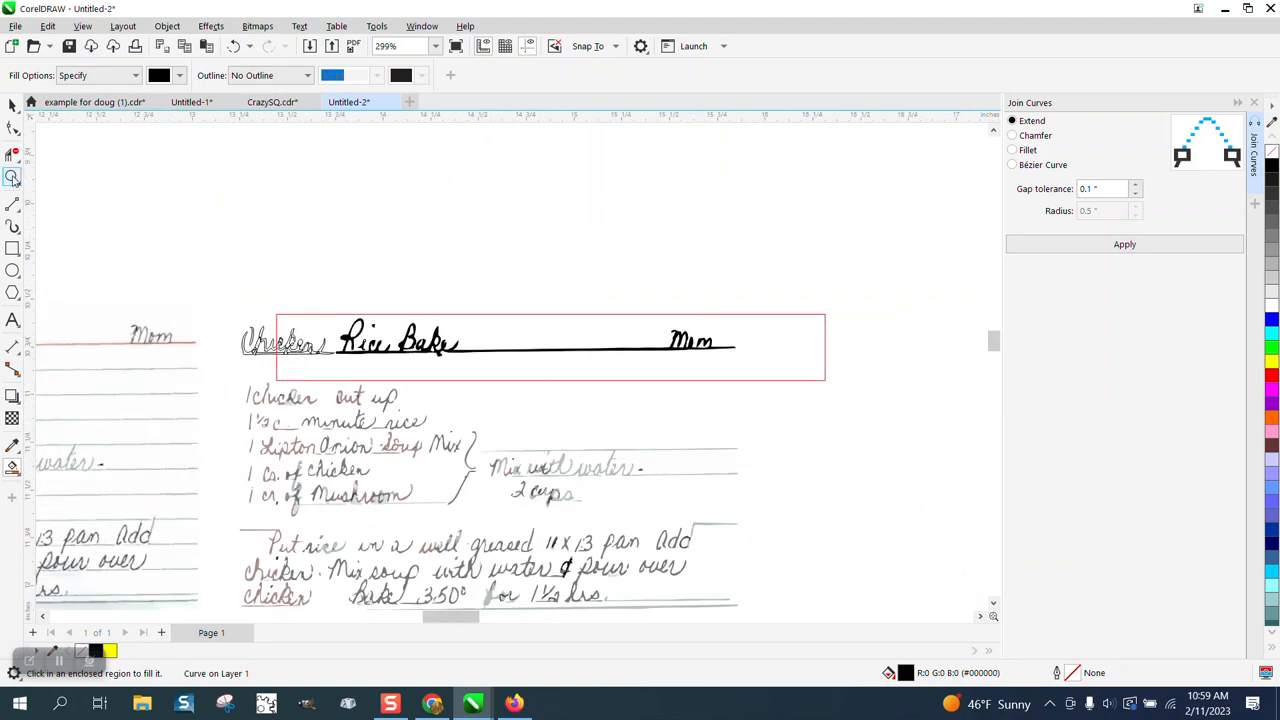
pyautogui.click(12, 176)
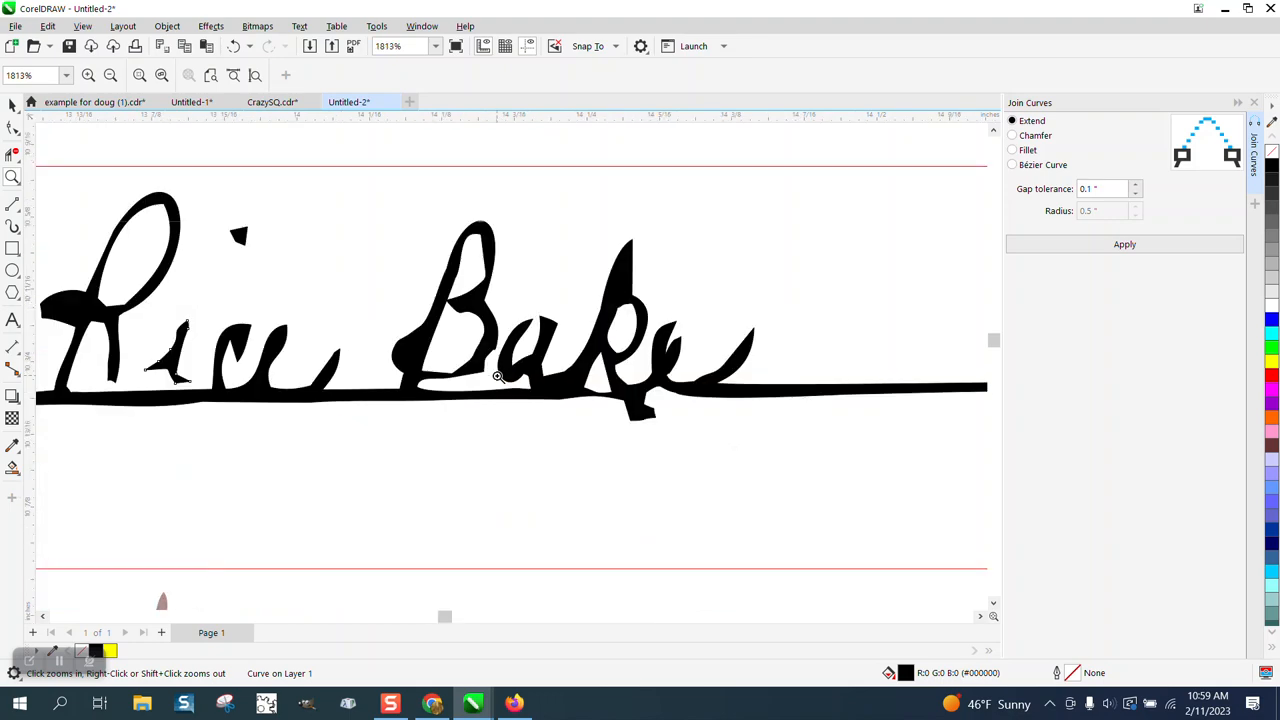